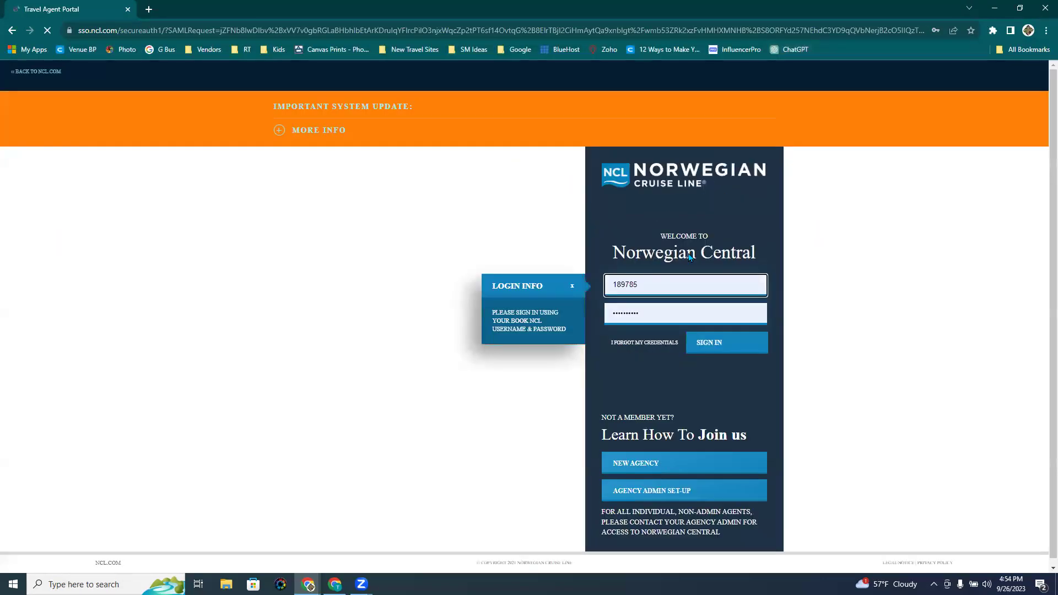
Sign in to Norwegian Central with the prefilled agent credentials
left_click(727, 342)
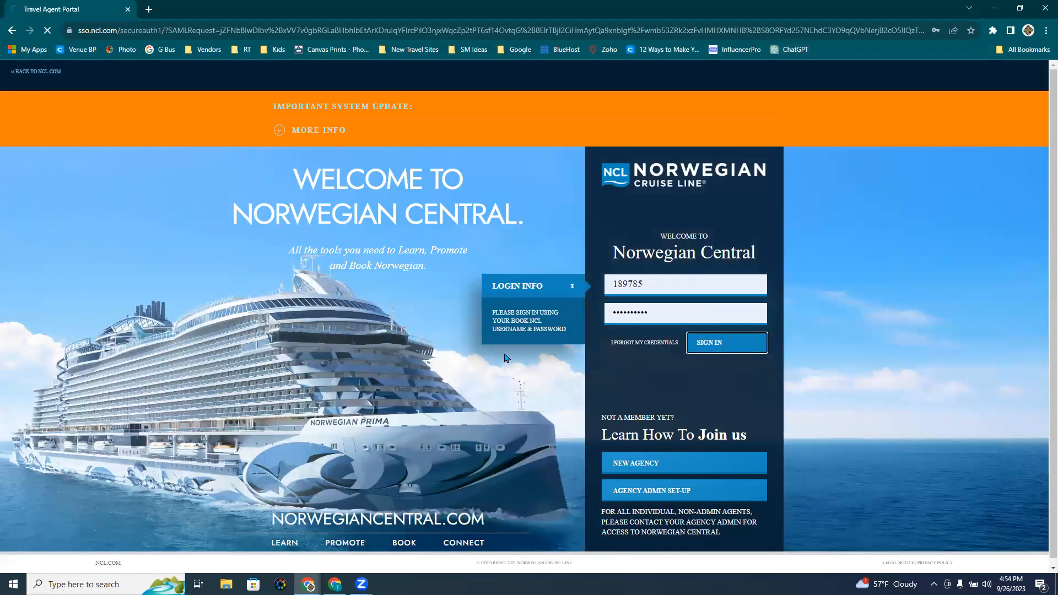
left_click(726, 342)
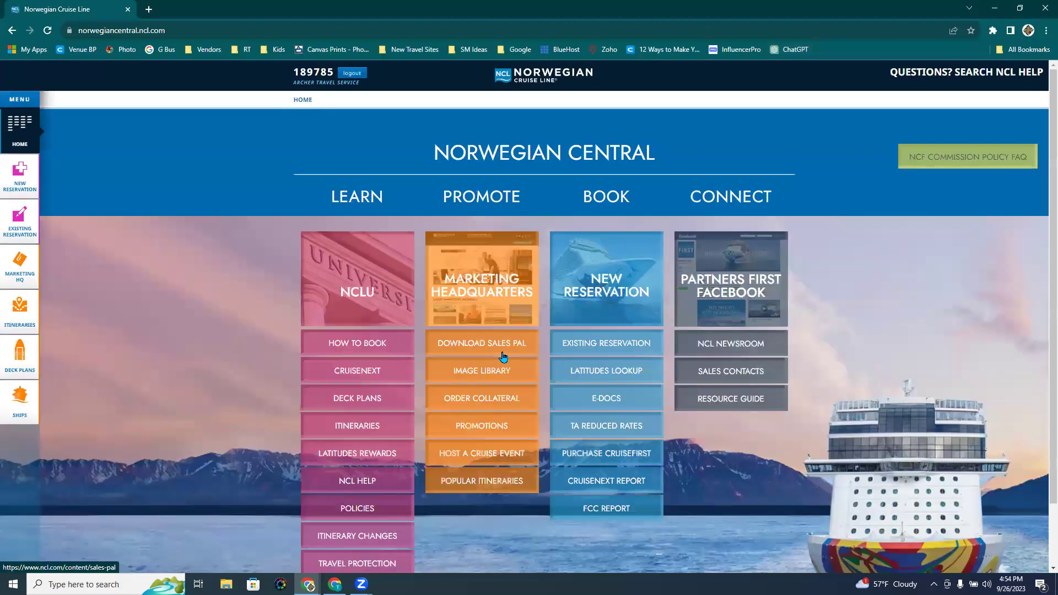
mouse_move(374, 322)
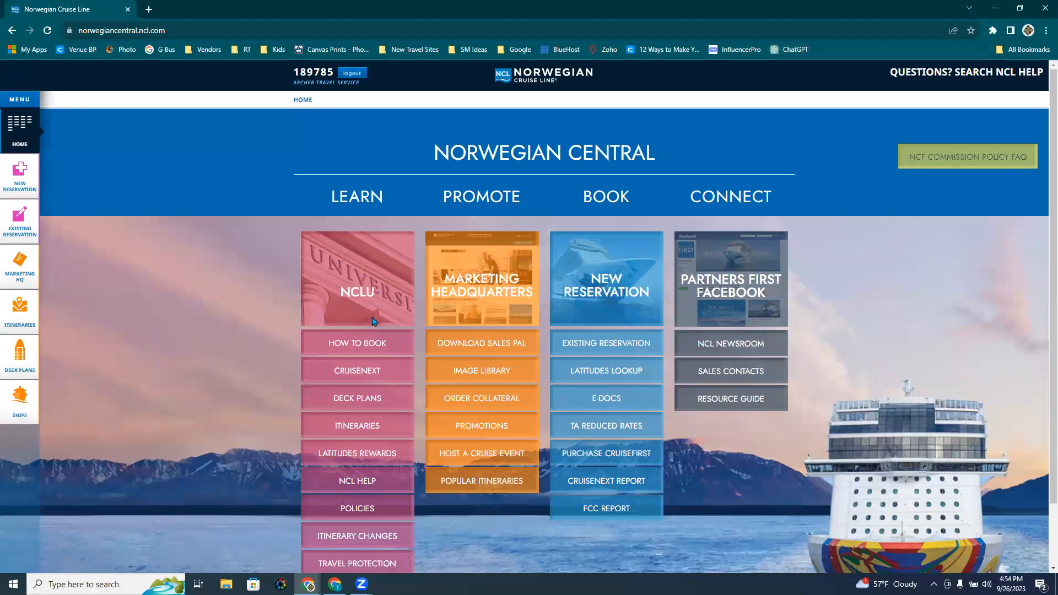
mouse_move(308, 289)
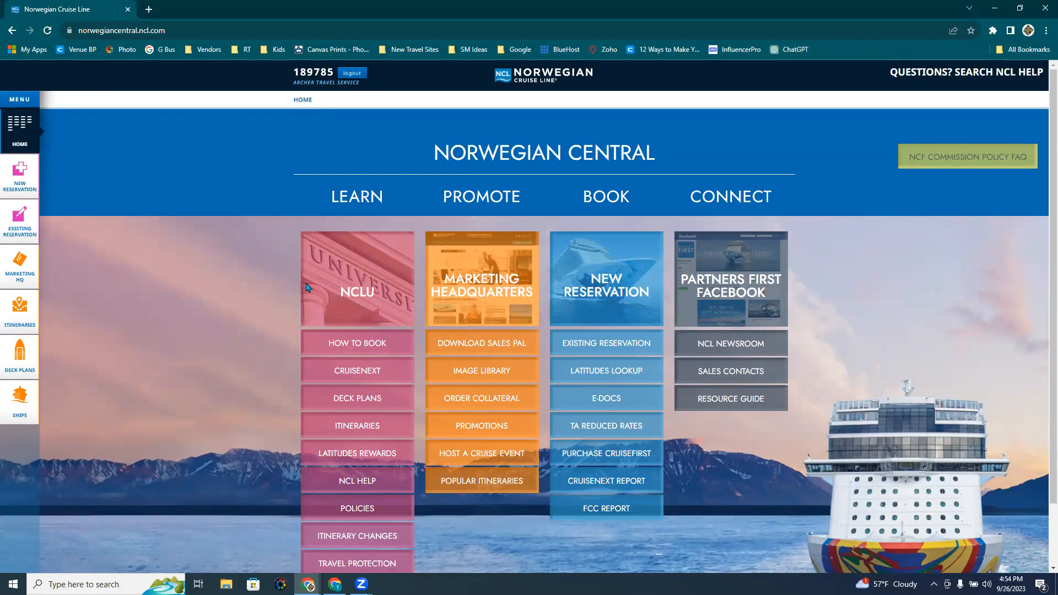
mouse_move(344, 348)
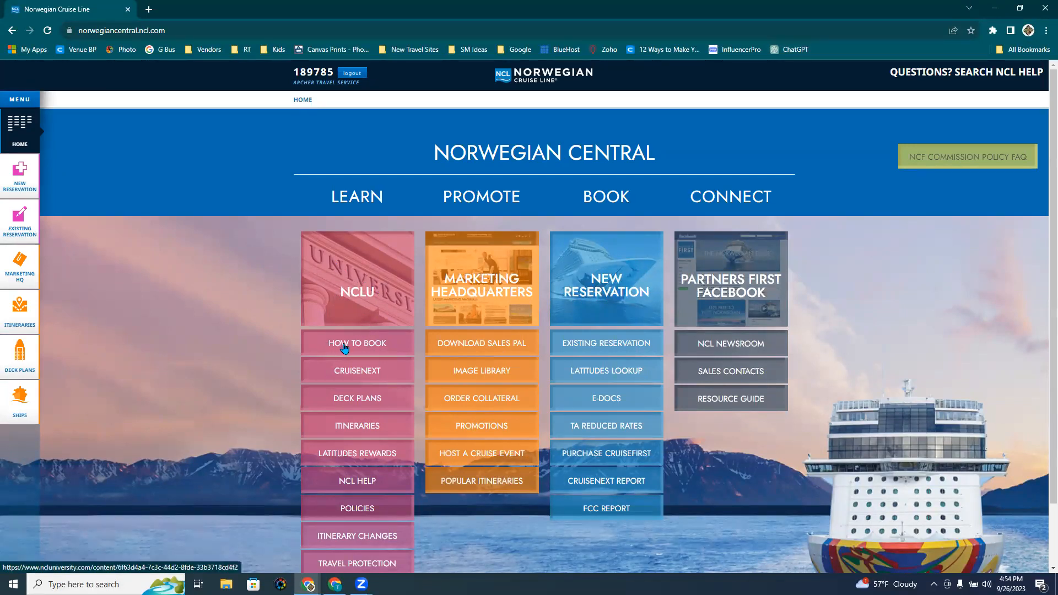
mouse_move(387, 351)
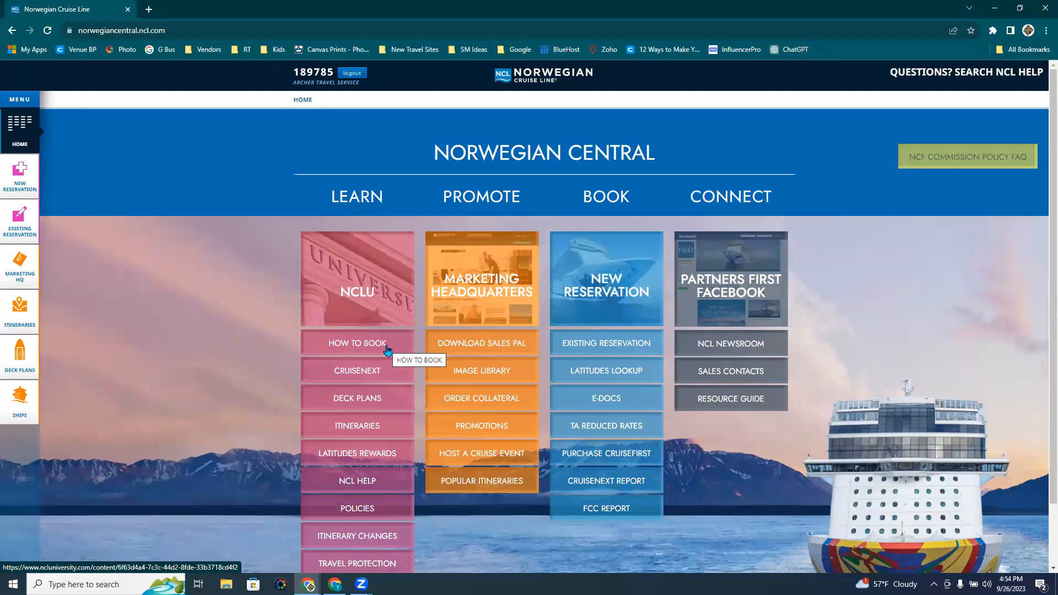
scroll("down", 3)
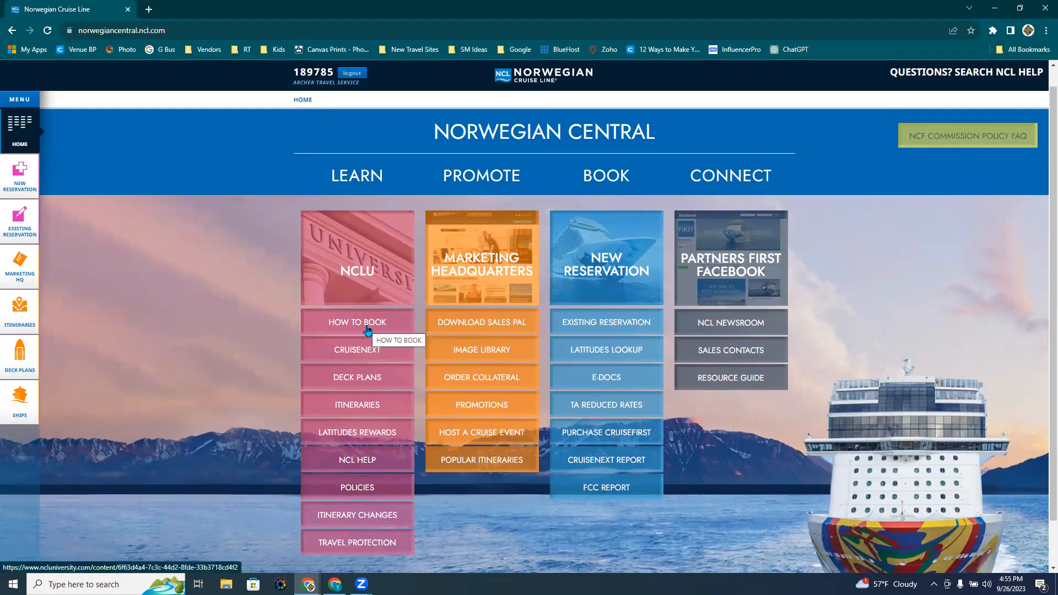
mouse_move(618, 278)
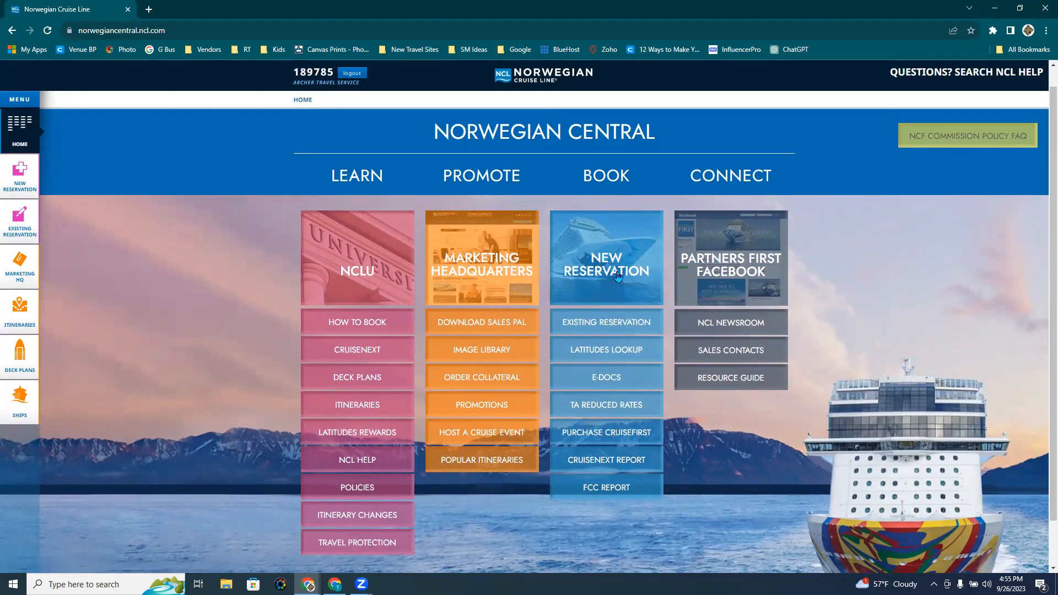
mouse_move(609, 282)
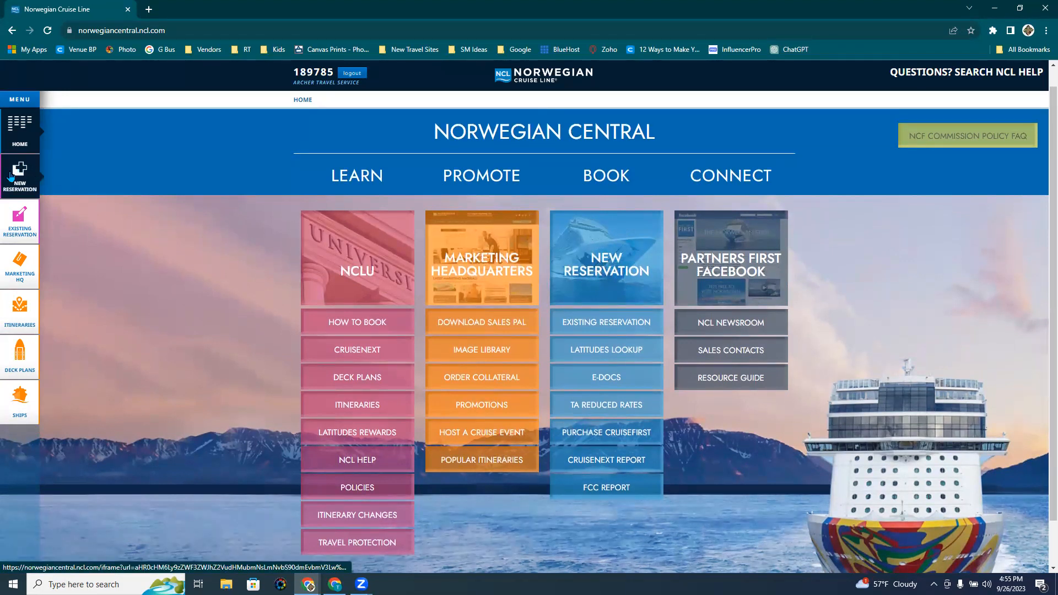
mouse_move(38, 175)
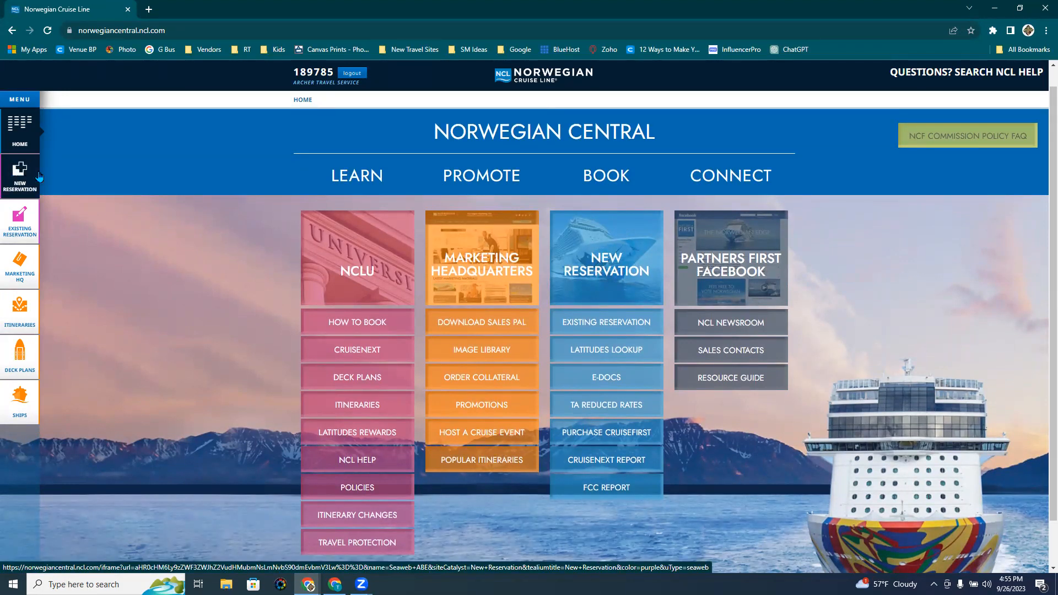
Start a new reservation and accept the prefilled agency and agent details
left_click(606, 264)
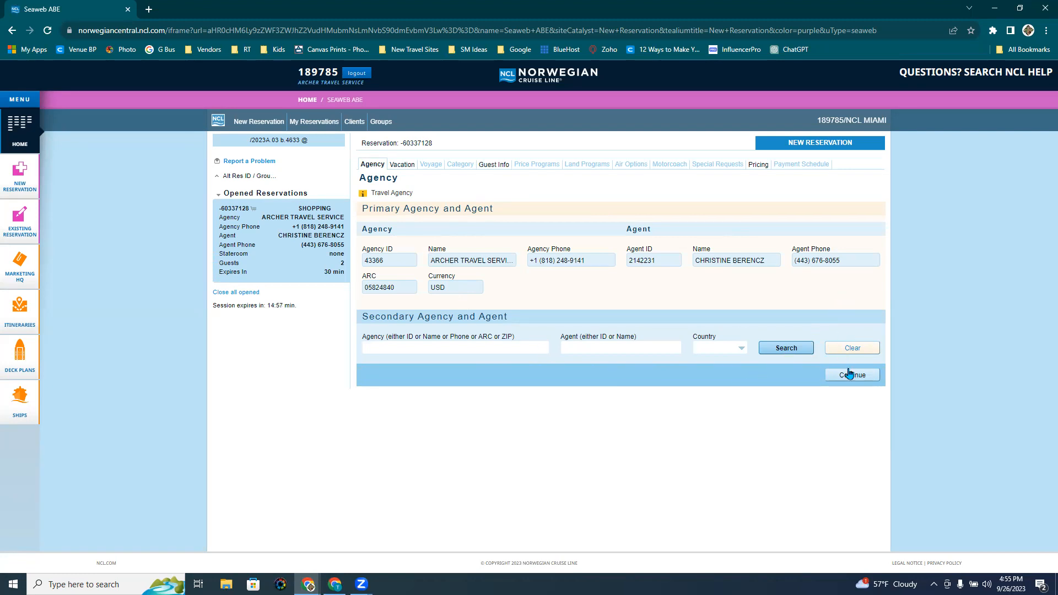
left_click(852, 374)
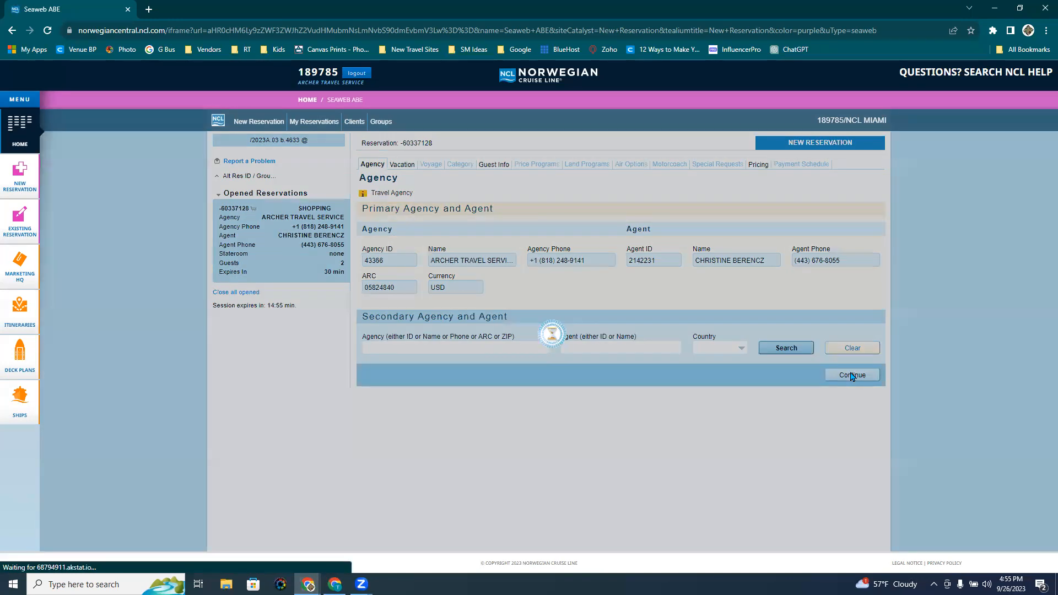
Set the travel window from 06/02/2024 to 06/09/2024
left_click(852, 374)
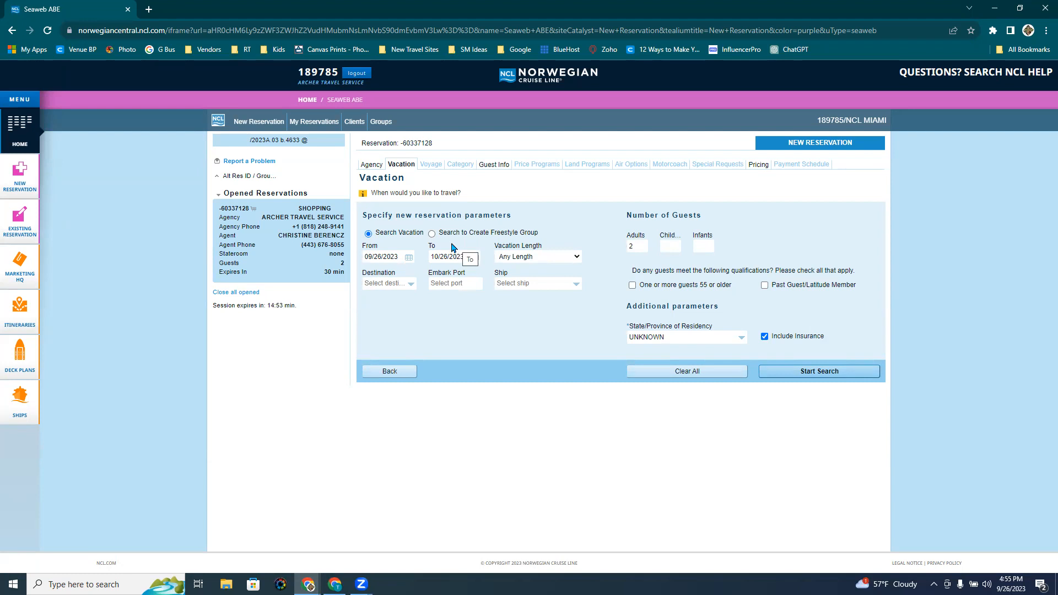
mouse_move(462, 243)
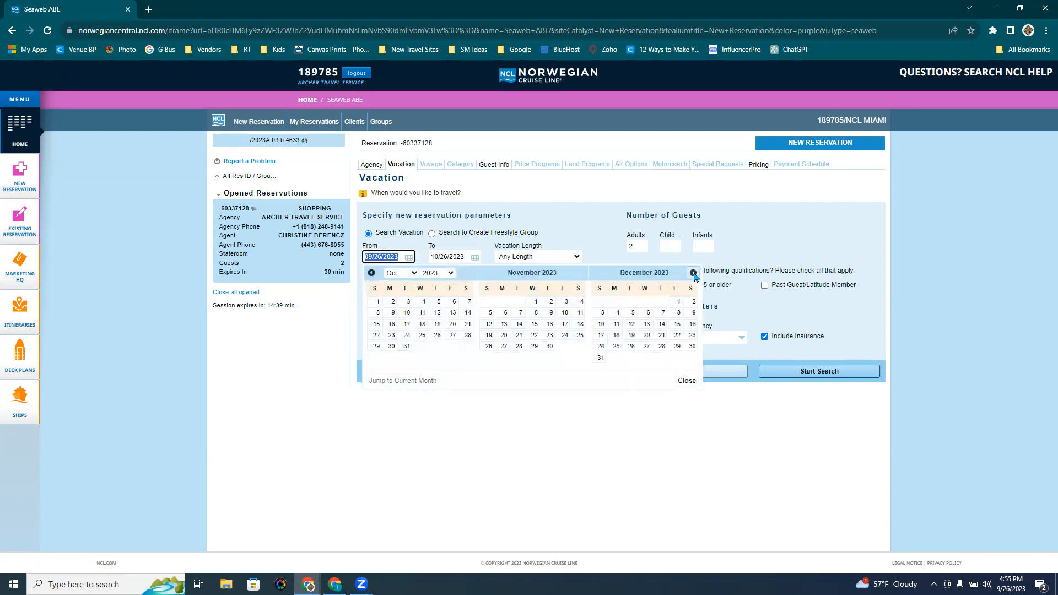
left_click(693, 273)
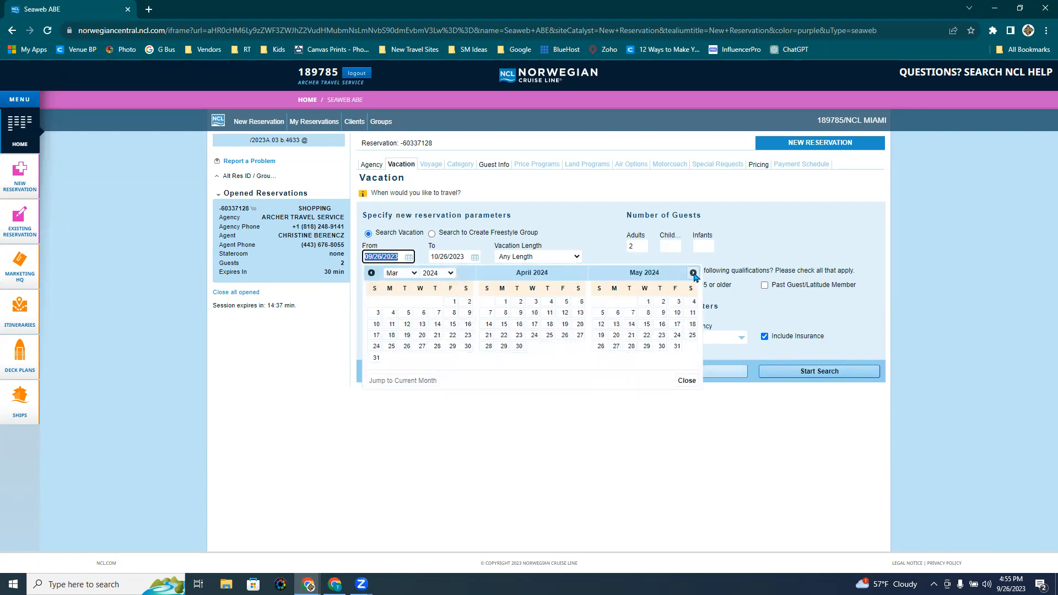
left_click(693, 272)
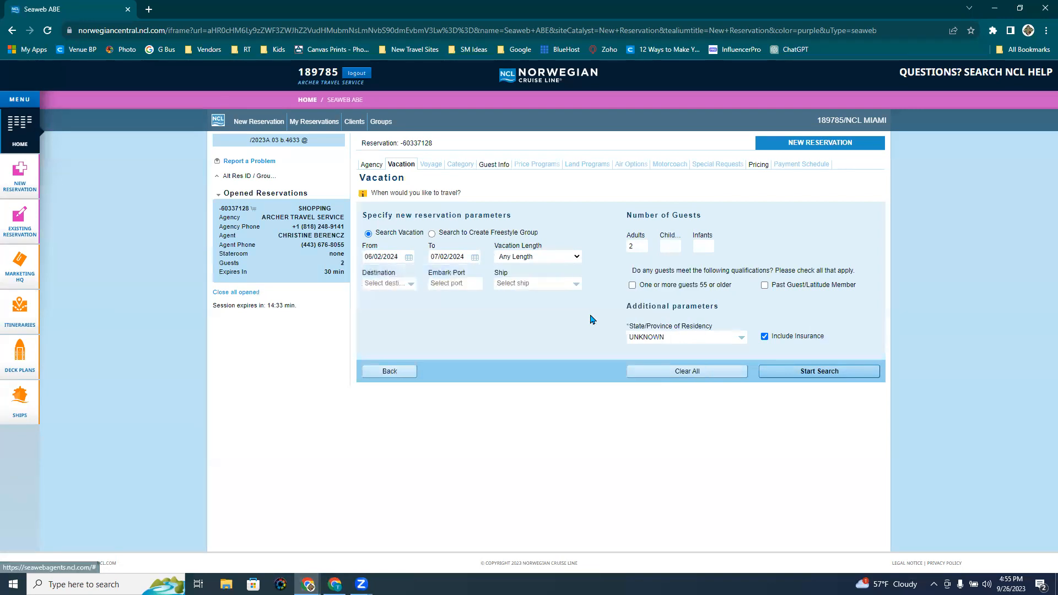
left_click(475, 257)
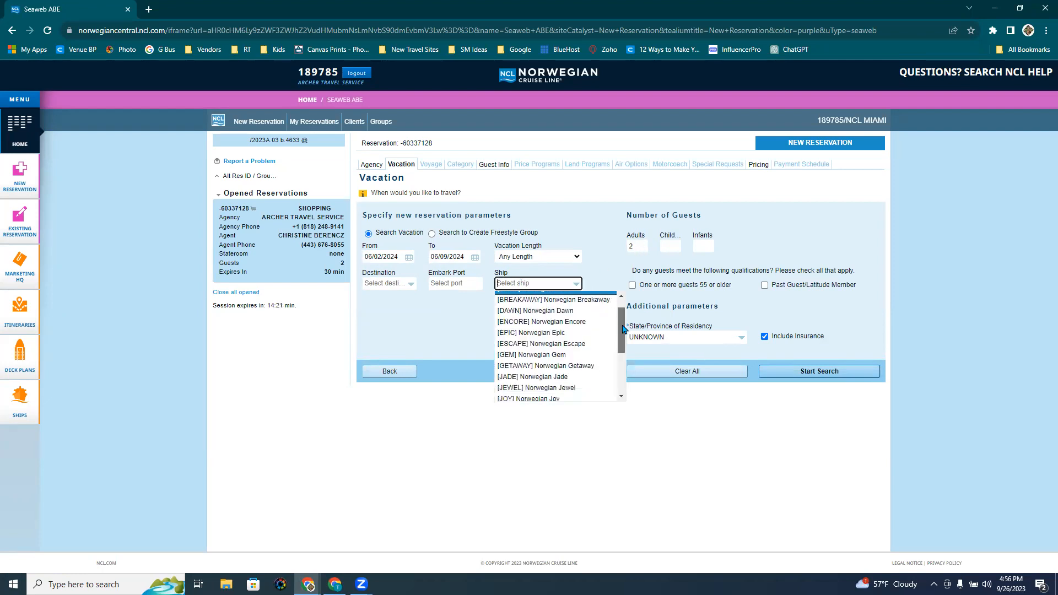
Choose ship Norwegian Joy, exclude insurance, and run the search
left_click(528, 399)
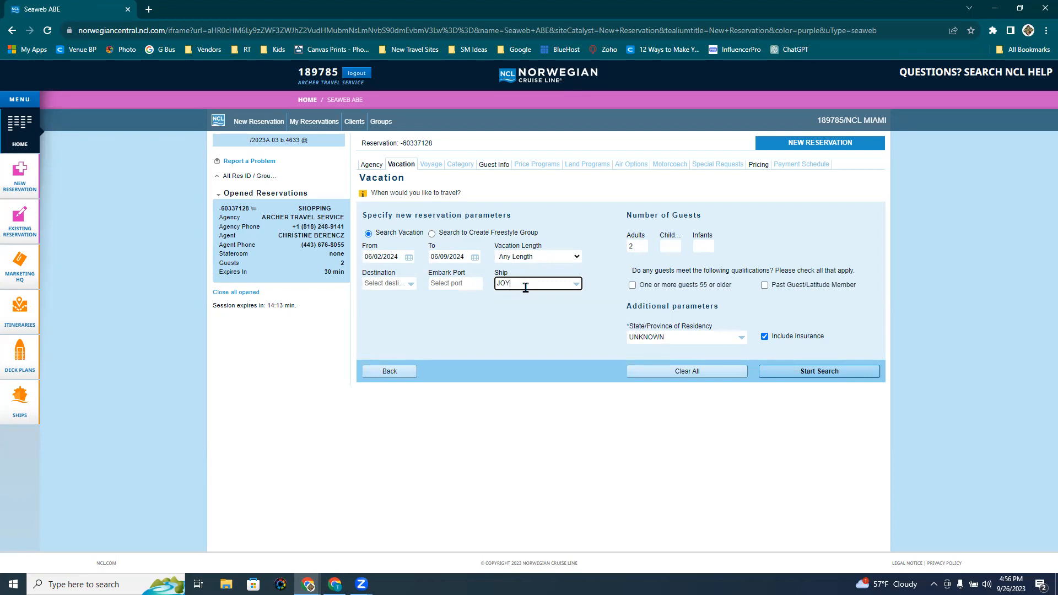
mouse_move(667, 291)
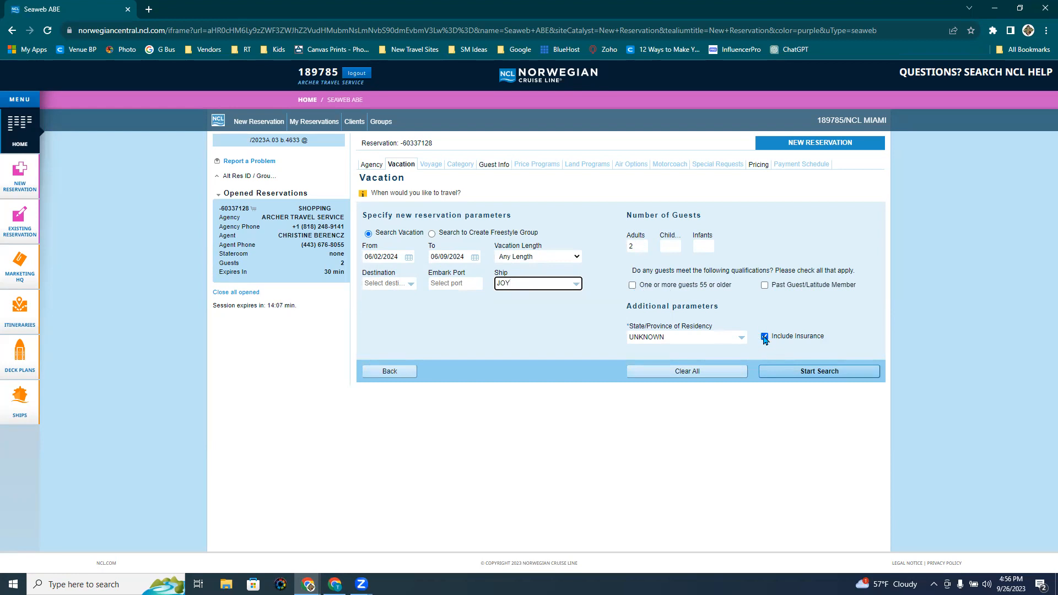
left_click(765, 336)
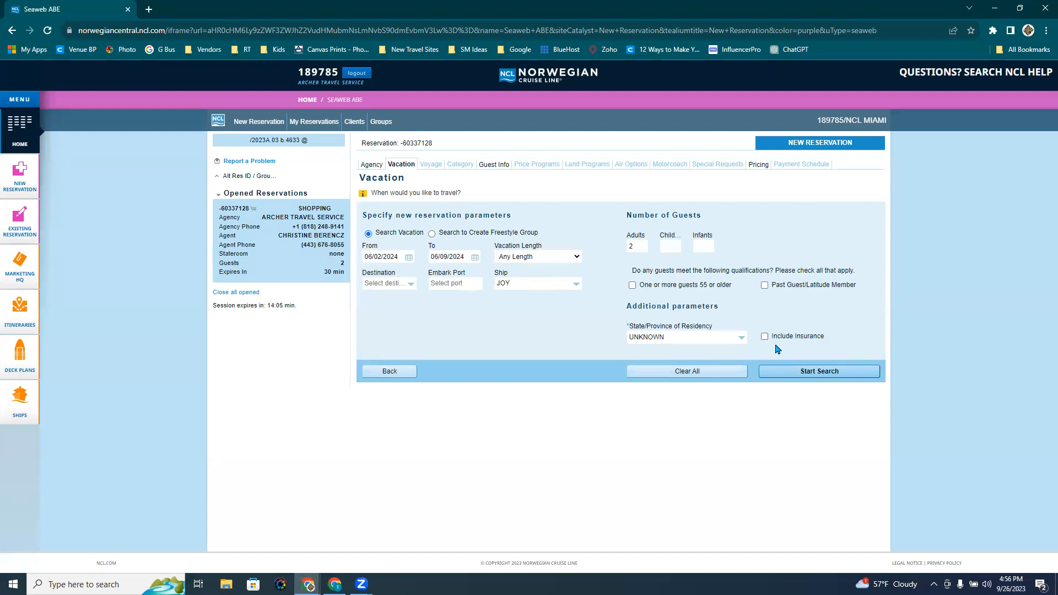
left_click(818, 371)
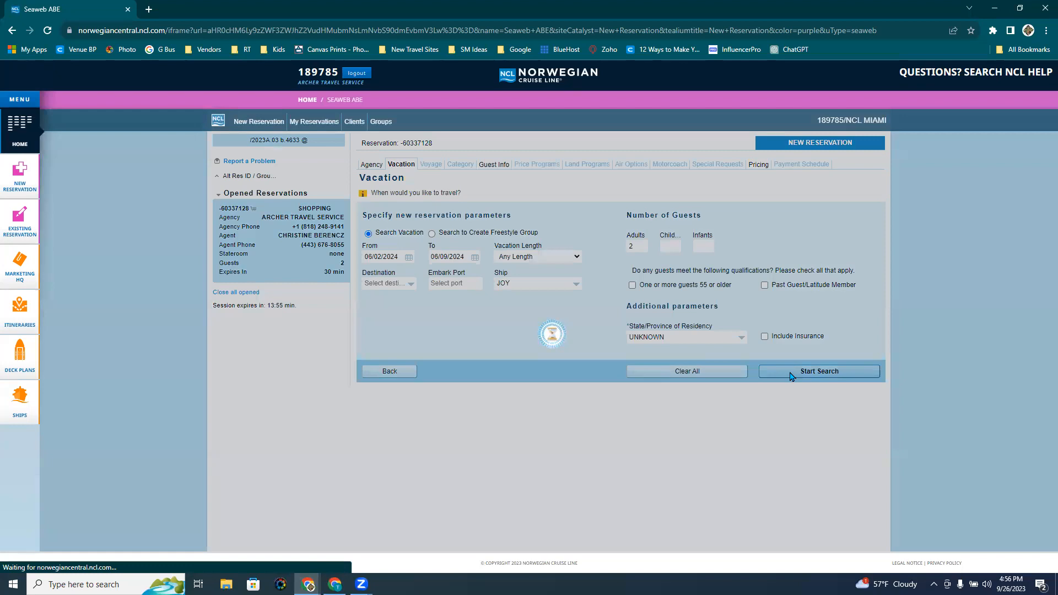
Select the 06/02 7-day Bermuda Norwegian Joy sailing
left_click(819, 371)
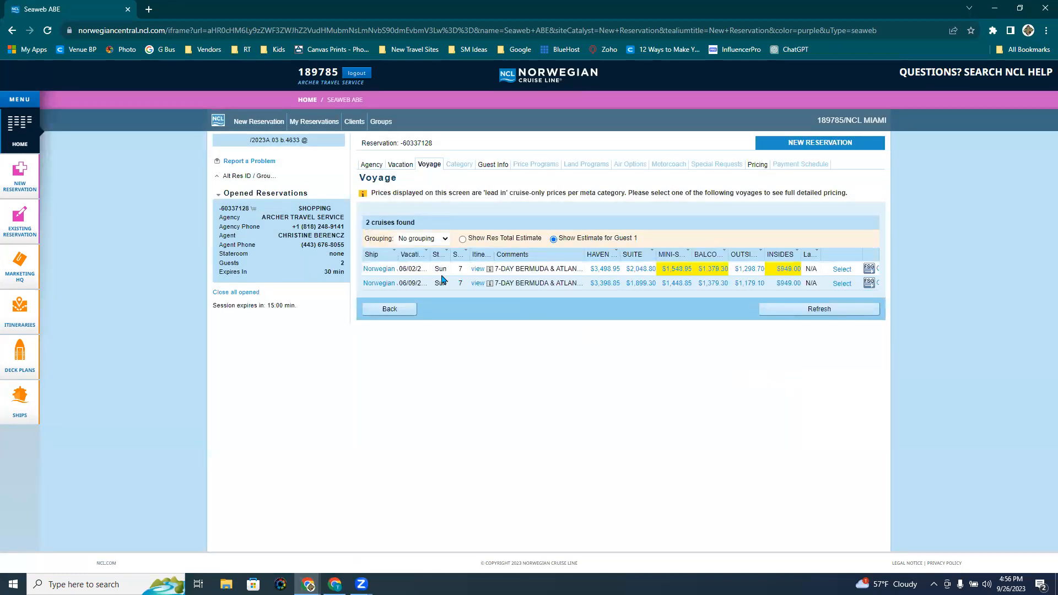
mouse_move(562, 273)
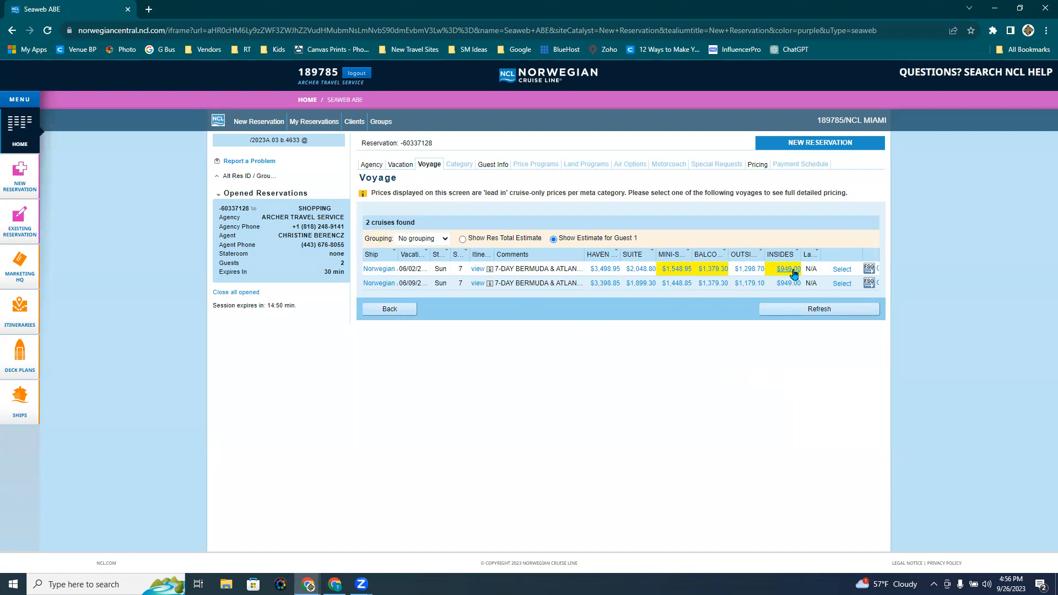
left_click(842, 269)
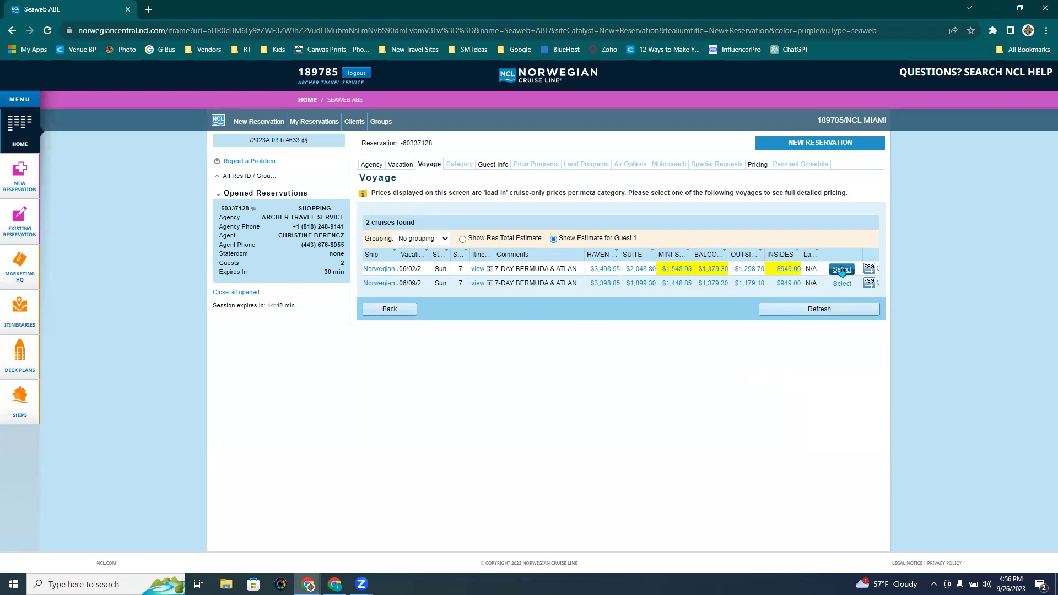
left_click(840, 269)
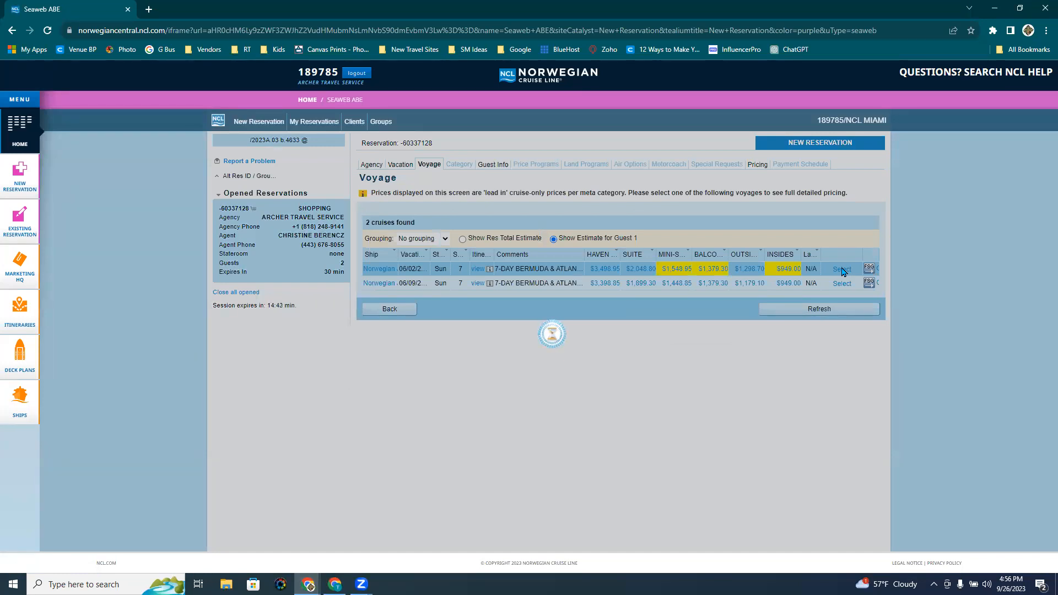
Pick the IF Inside cabin category at $949 per guest
left_click(842, 268)
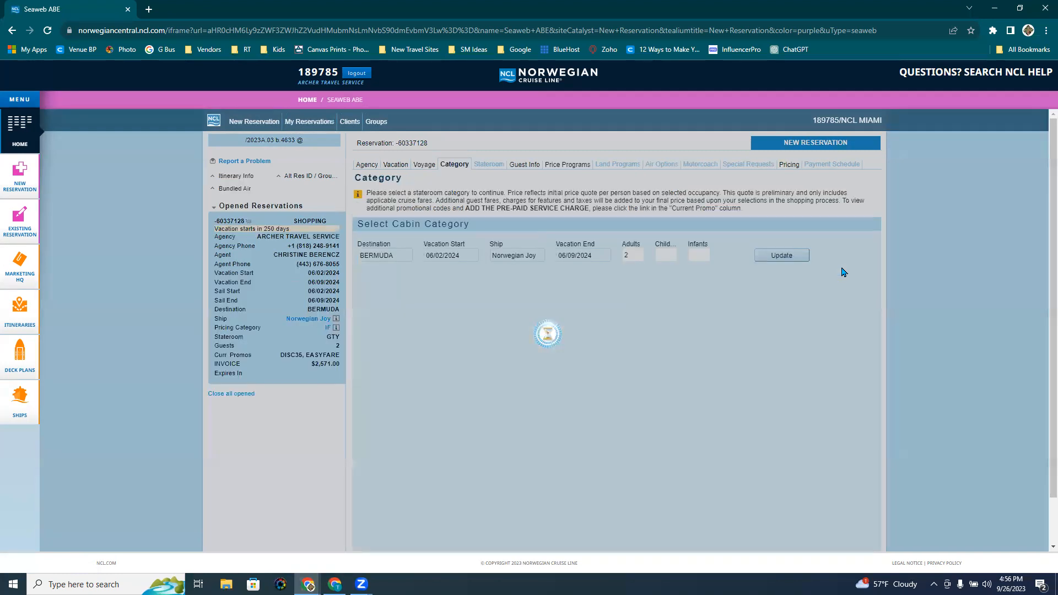
left_click(781, 255)
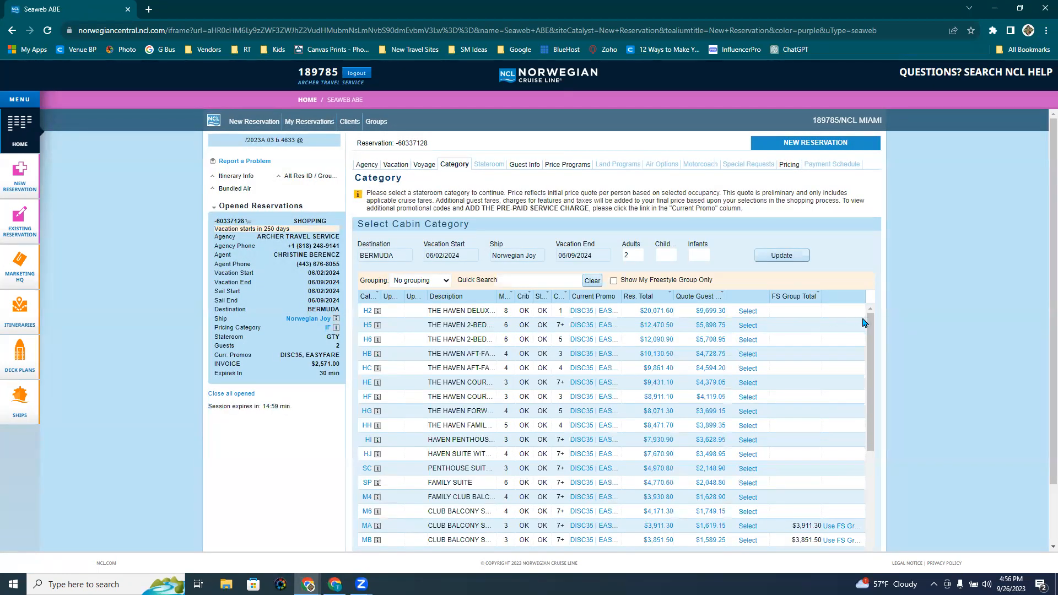
scroll("down", 3)
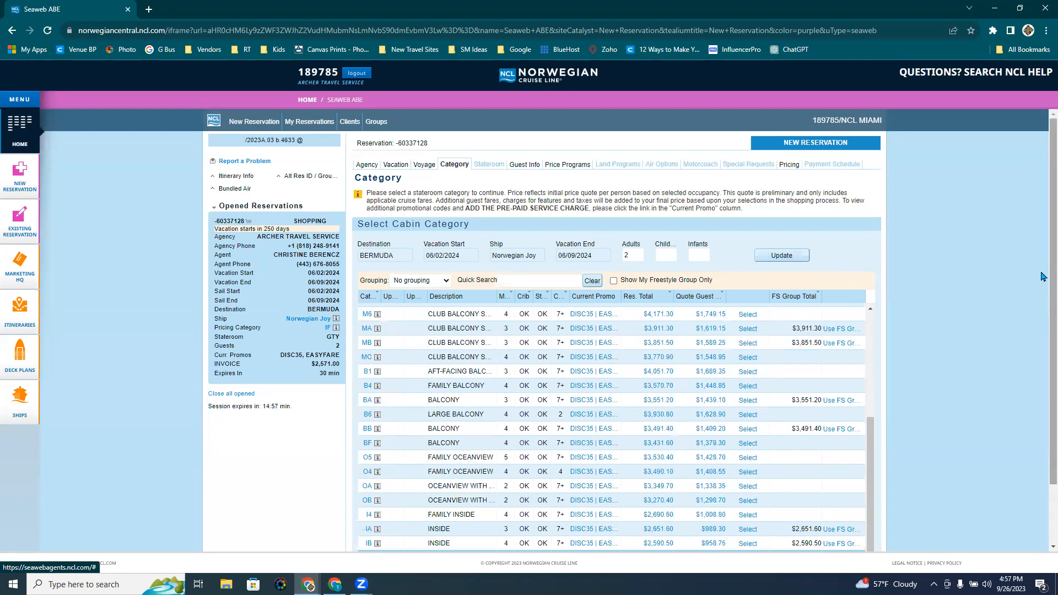
scroll("down", 3)
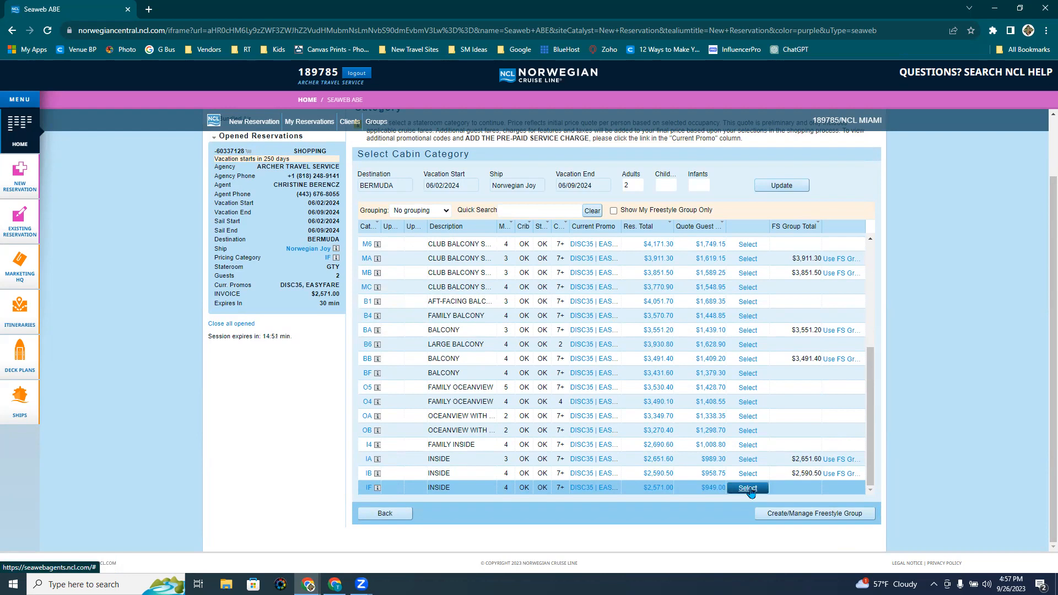
left_click(747, 487)
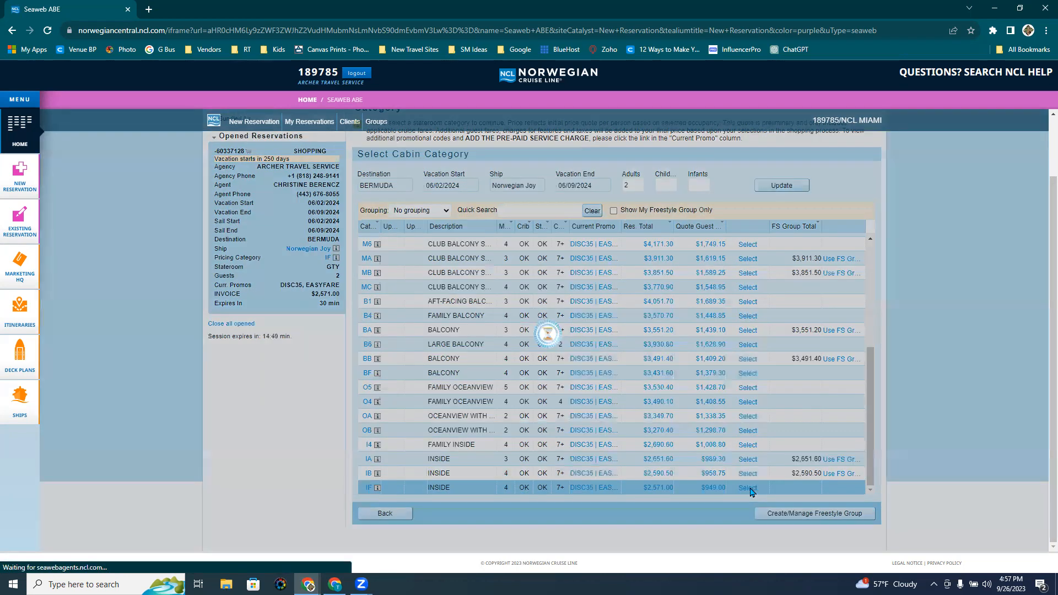
Pick inside stateroom 5333 on the Deck 5 plan and hold it
left_click(747, 487)
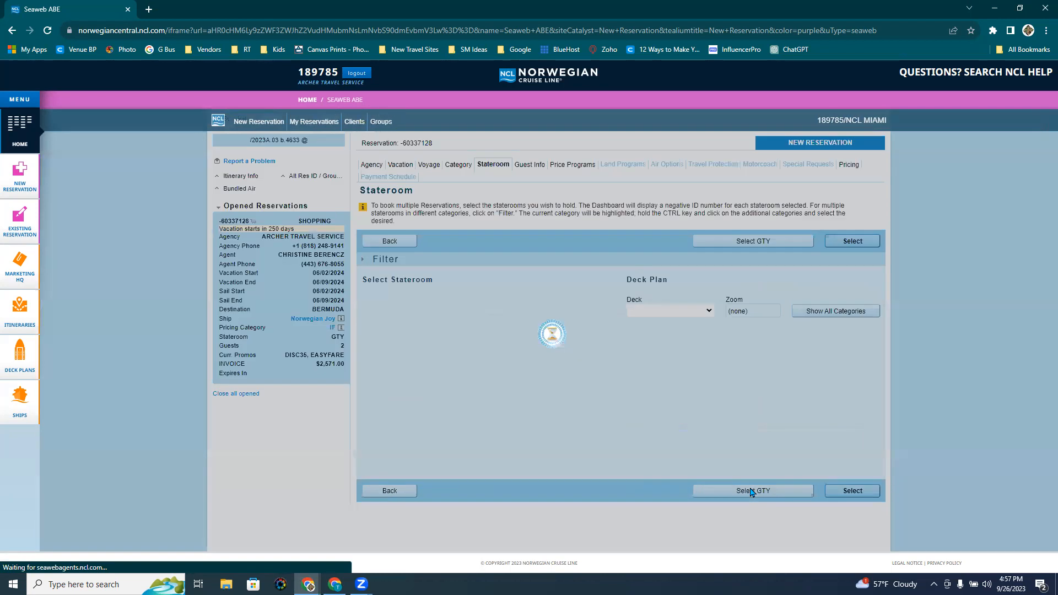
left_click(753, 490)
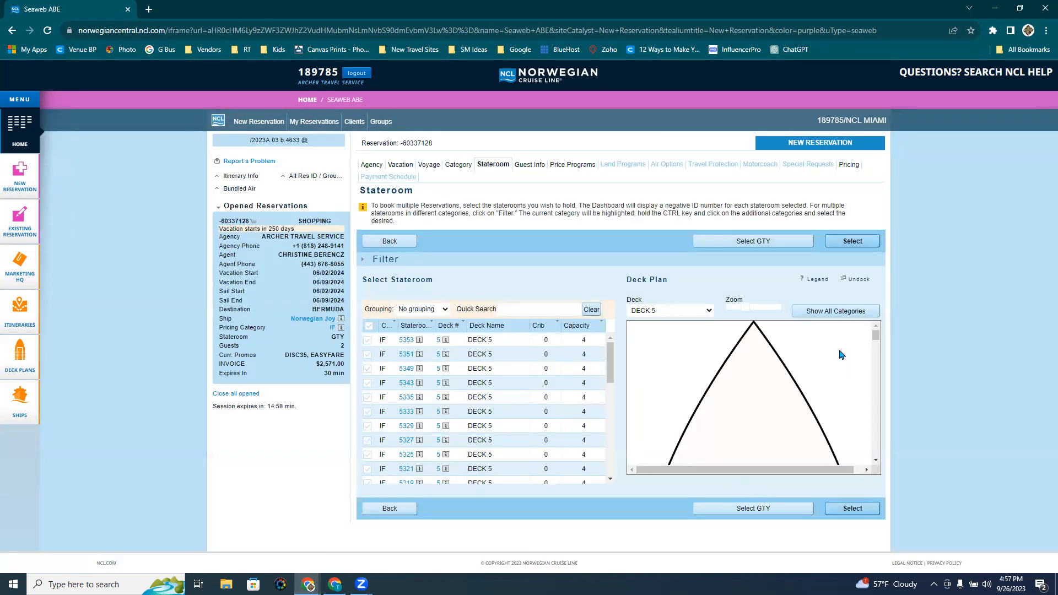
mouse_move(530, 374)
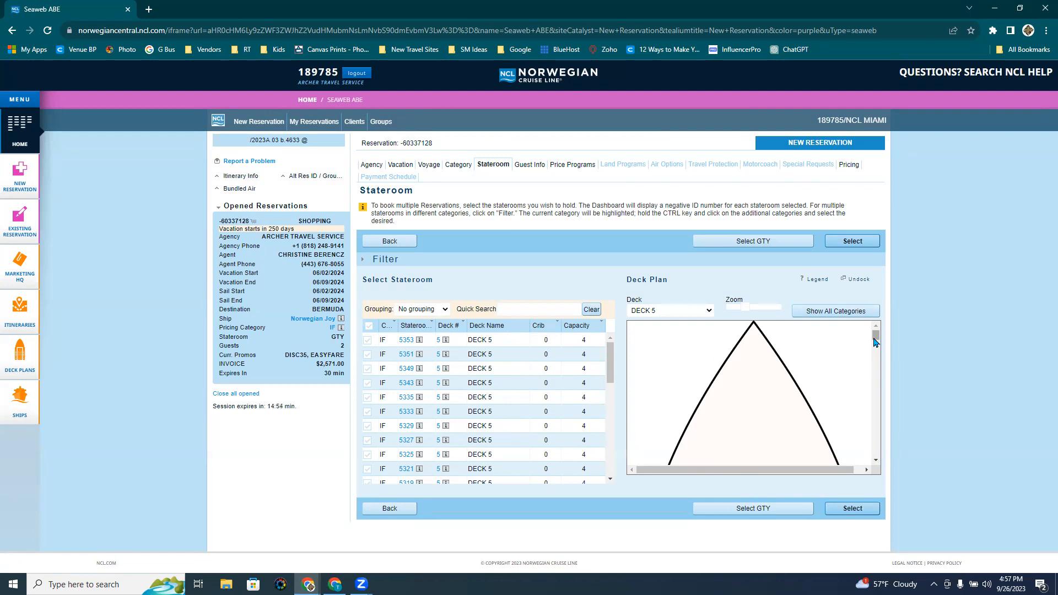
mouse_move(876, 338)
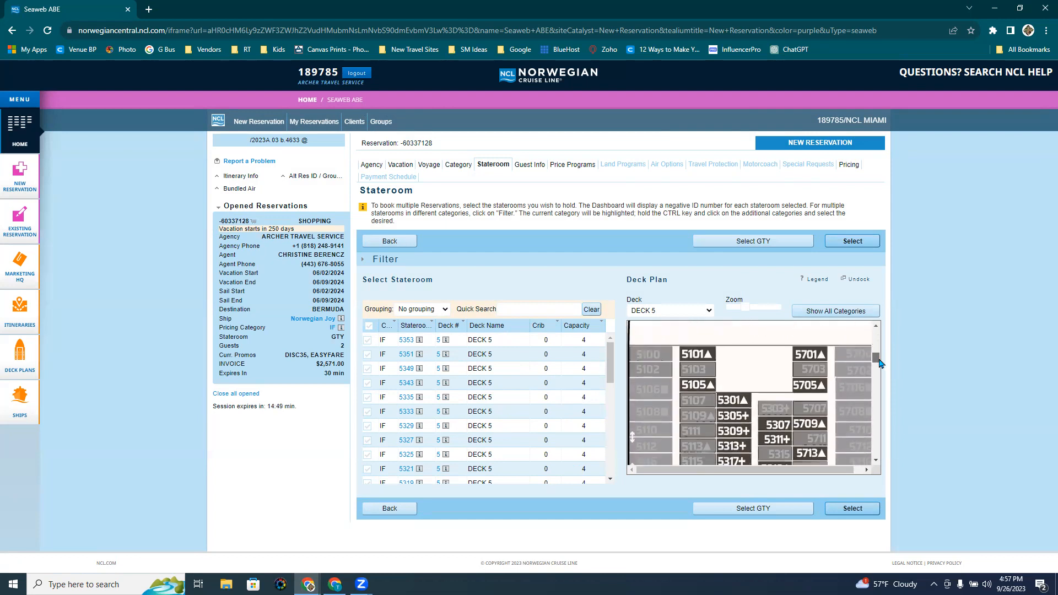
scroll("down", 3)
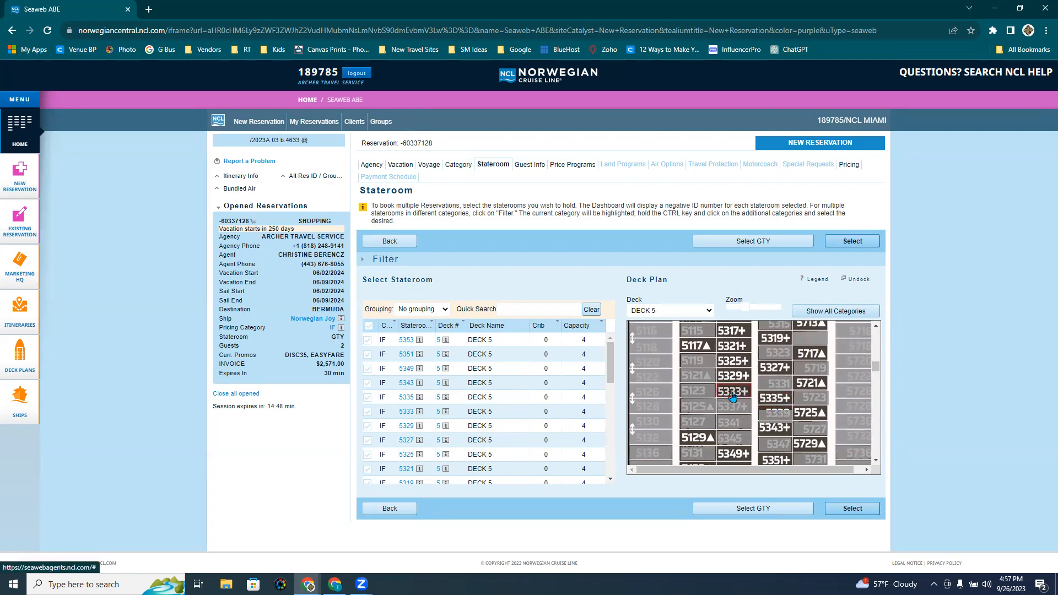
left_click(733, 391)
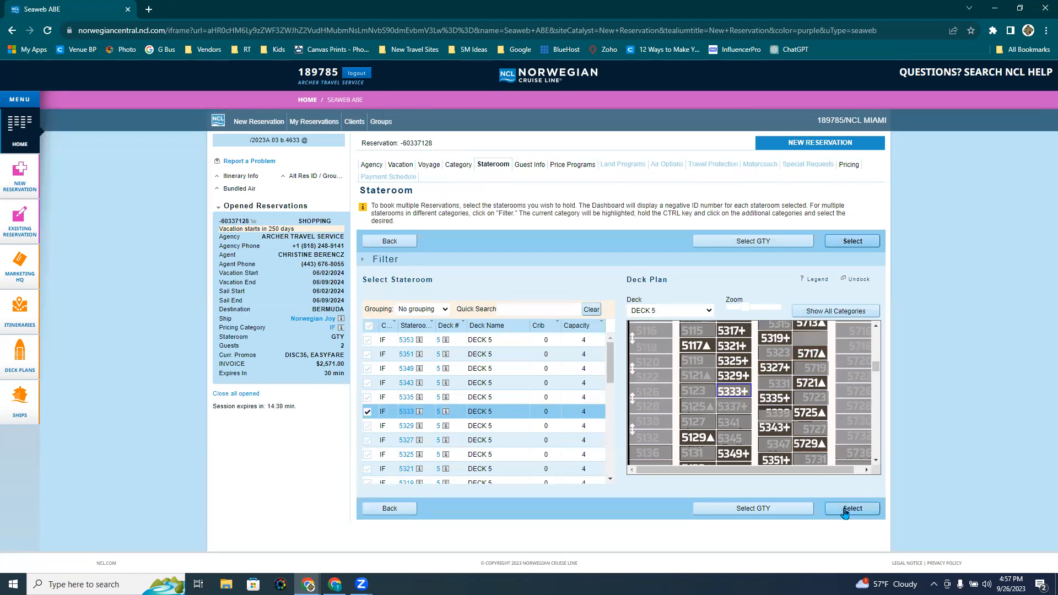
left_click(852, 509)
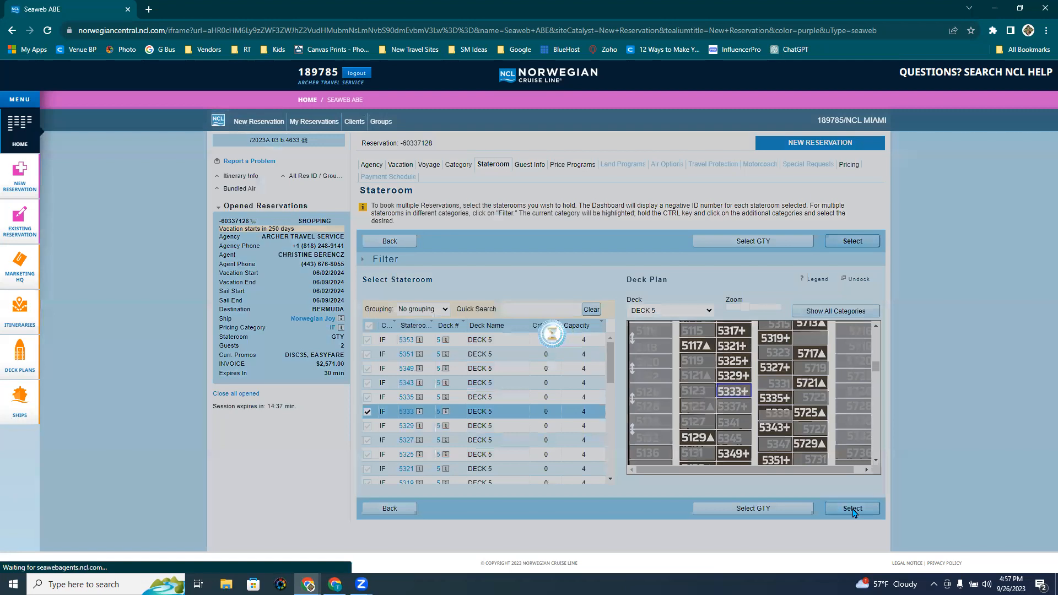
left_click(852, 508)
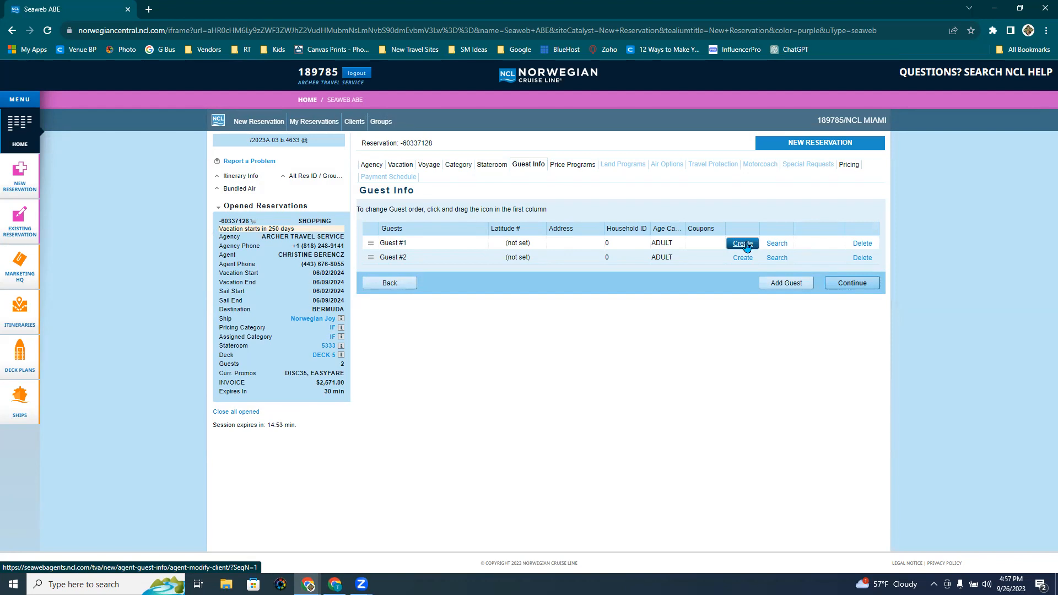
mouse_move(658, 257)
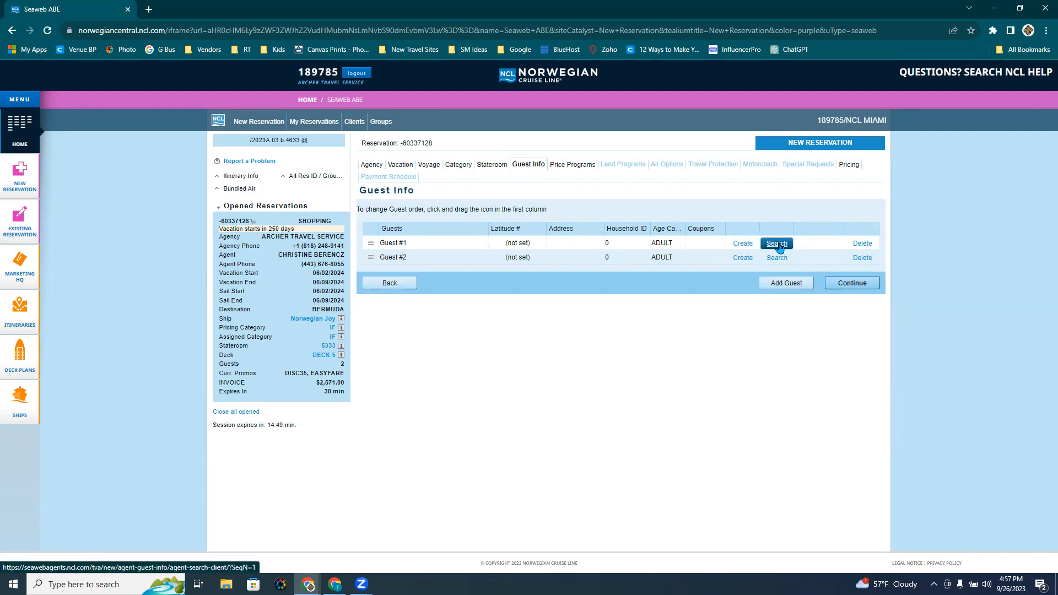
Open the client search for Guest #1 on Guest Info
left_click(776, 243)
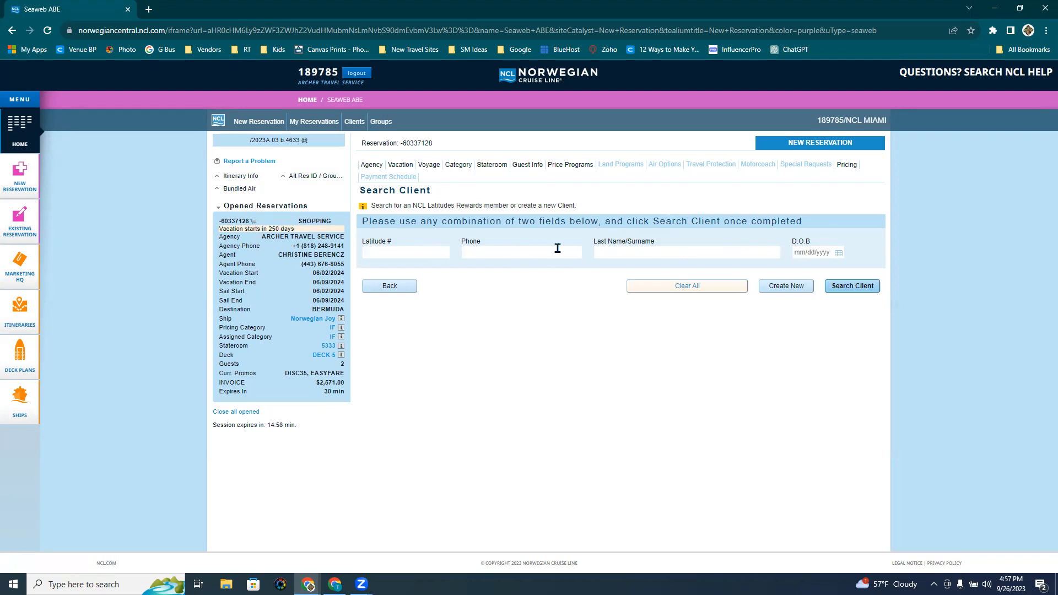
type("beren")
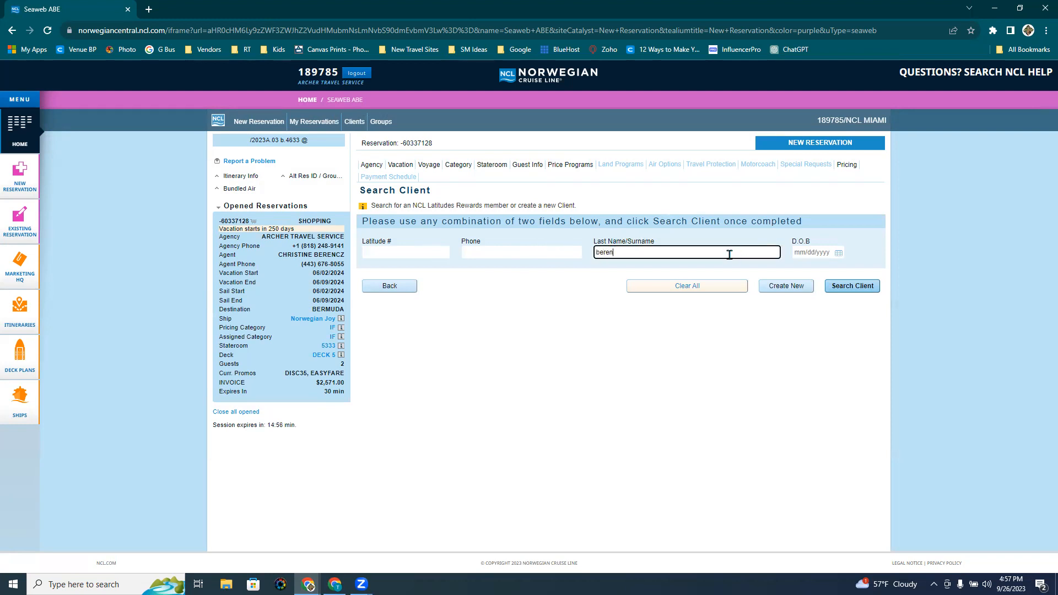
left_click(816, 252)
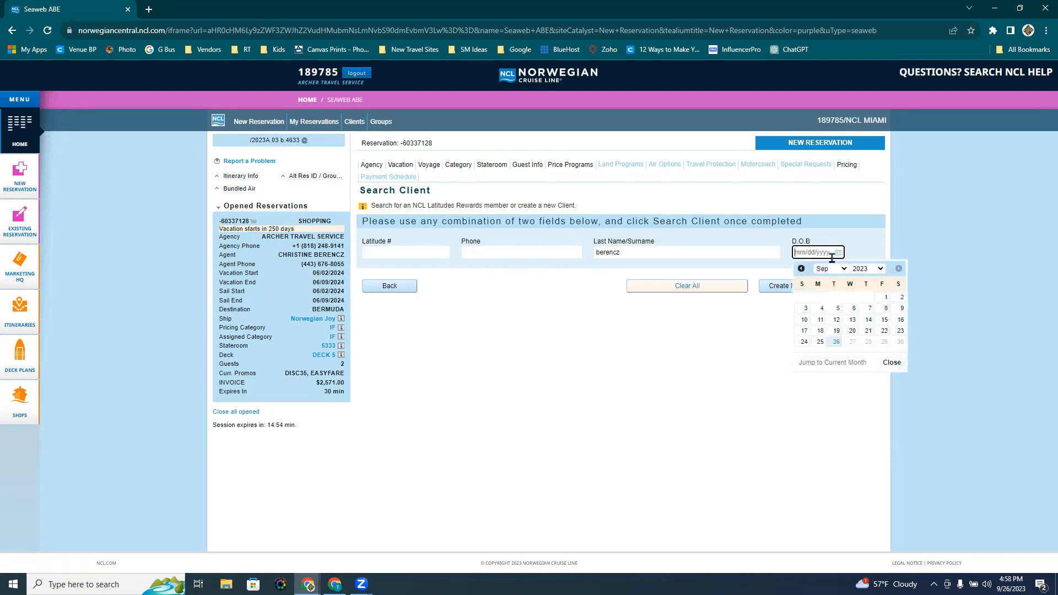
left_click(868, 268)
type("03/17/1980")
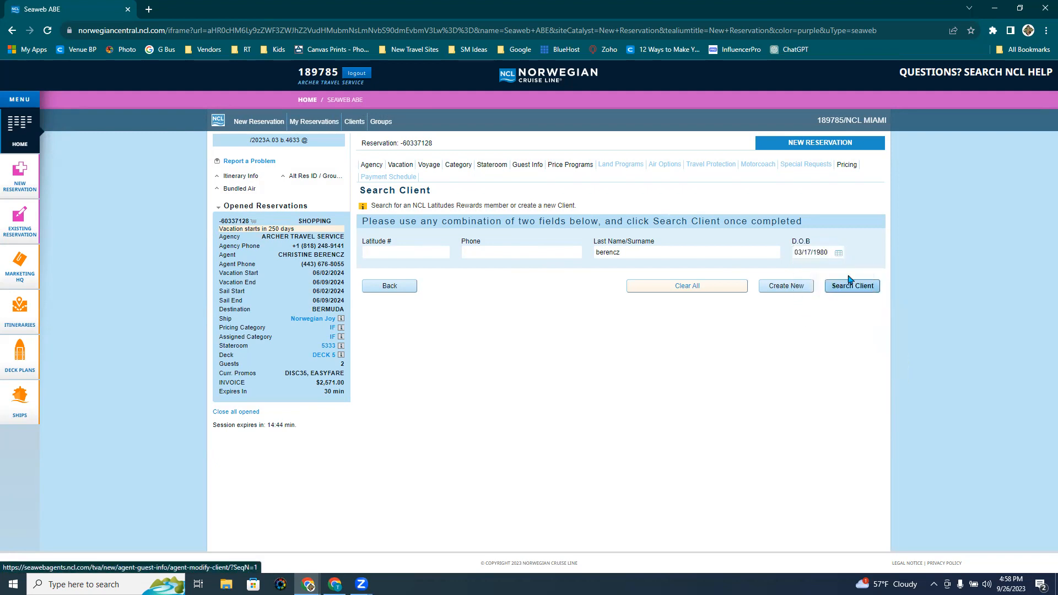
left_click(851, 285)
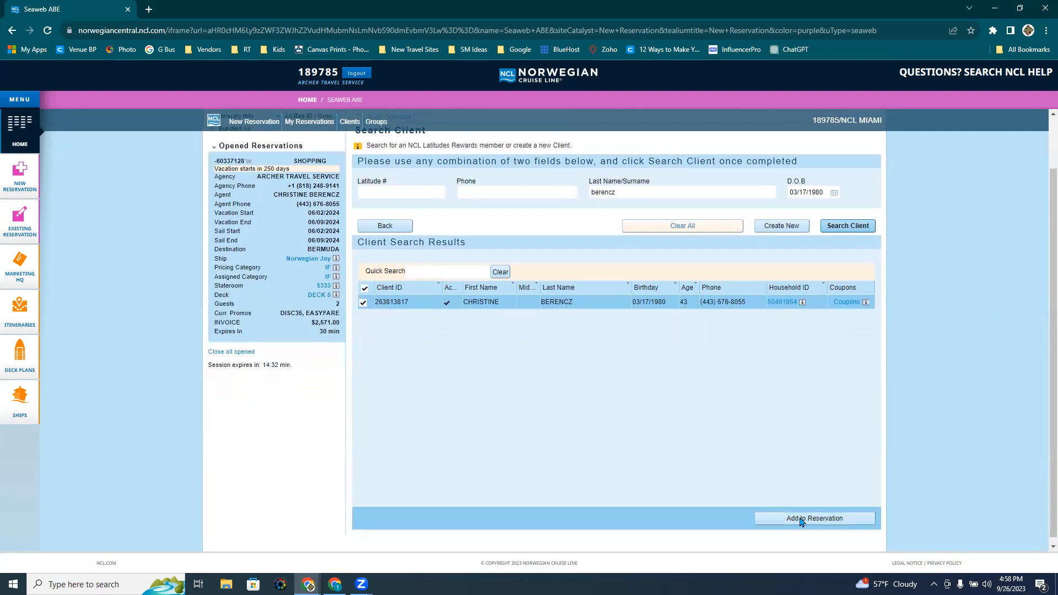
left_click(815, 519)
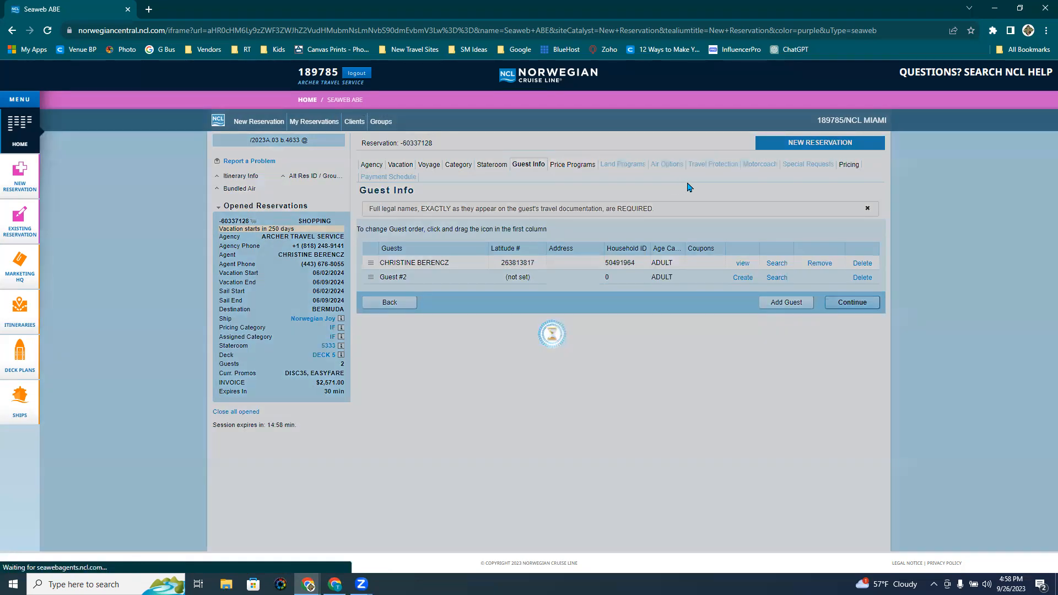
Continue to Price Programs and scroll to the PPSRVCHG row
left_click(573, 164)
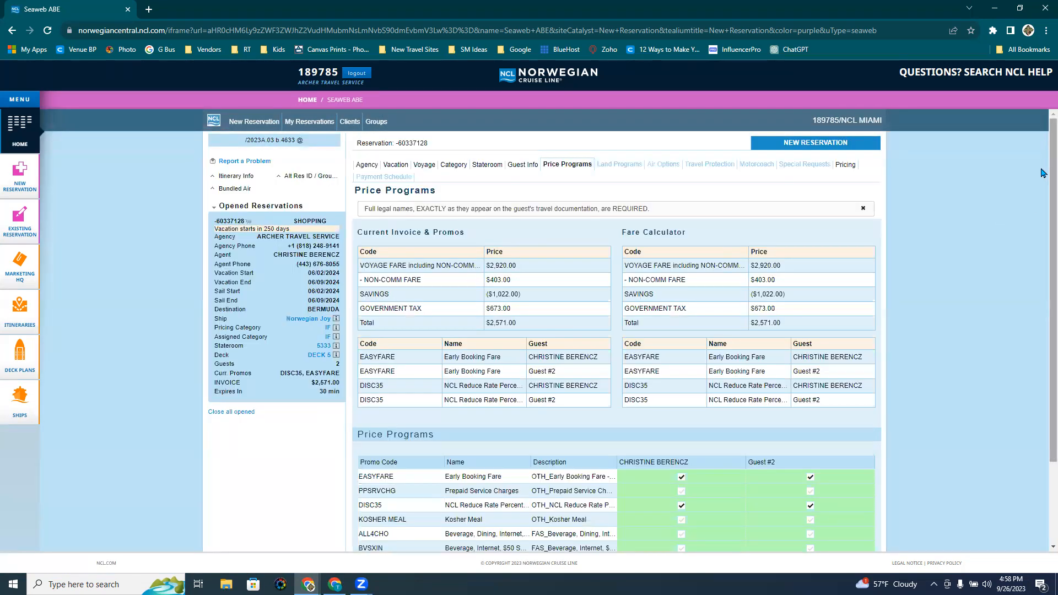
scroll("down", 3)
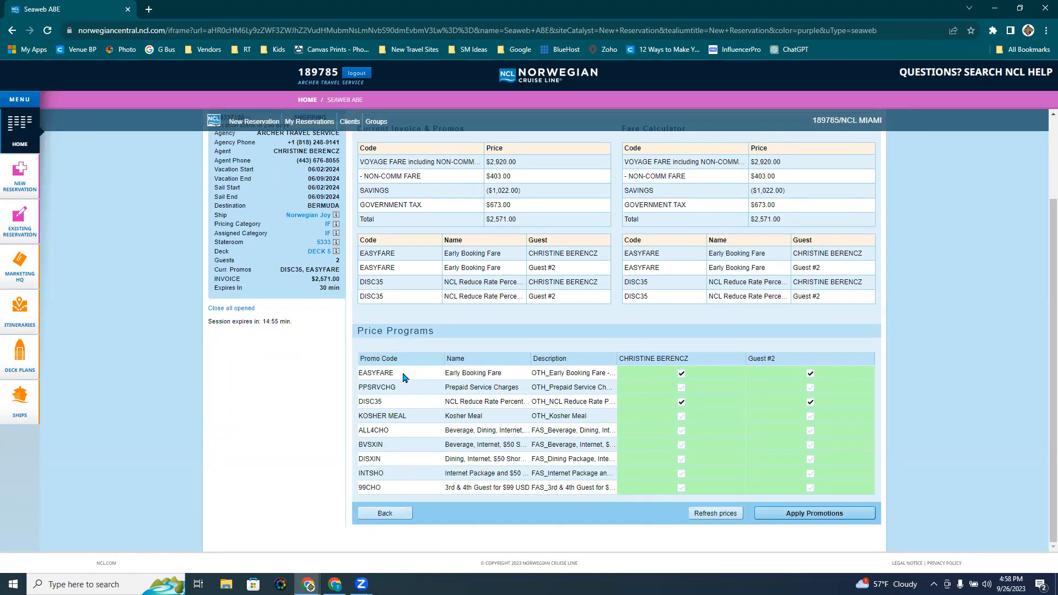
mouse_move(504, 380)
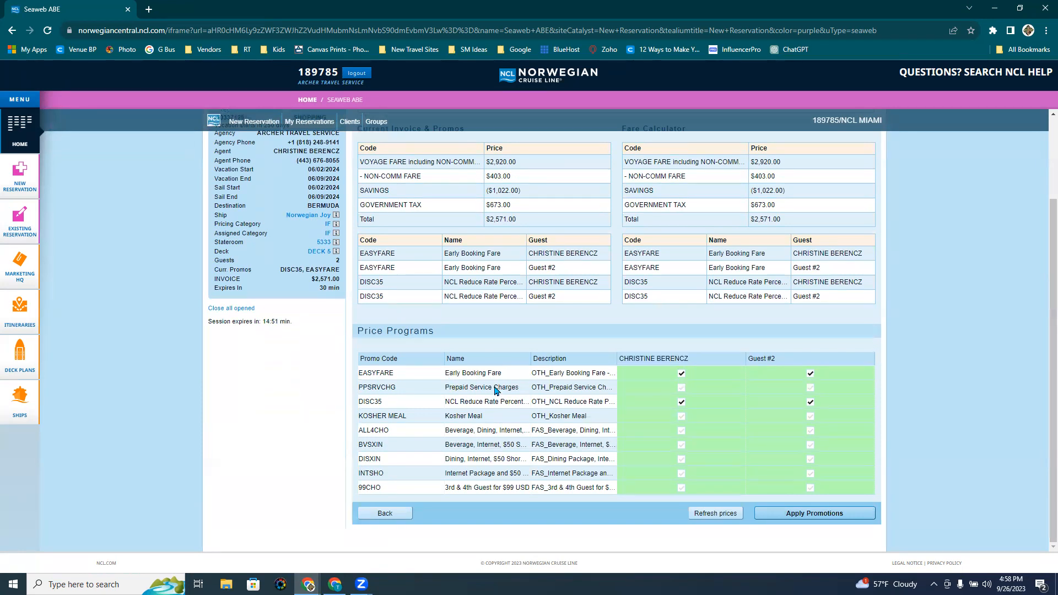
mouse_move(499, 404)
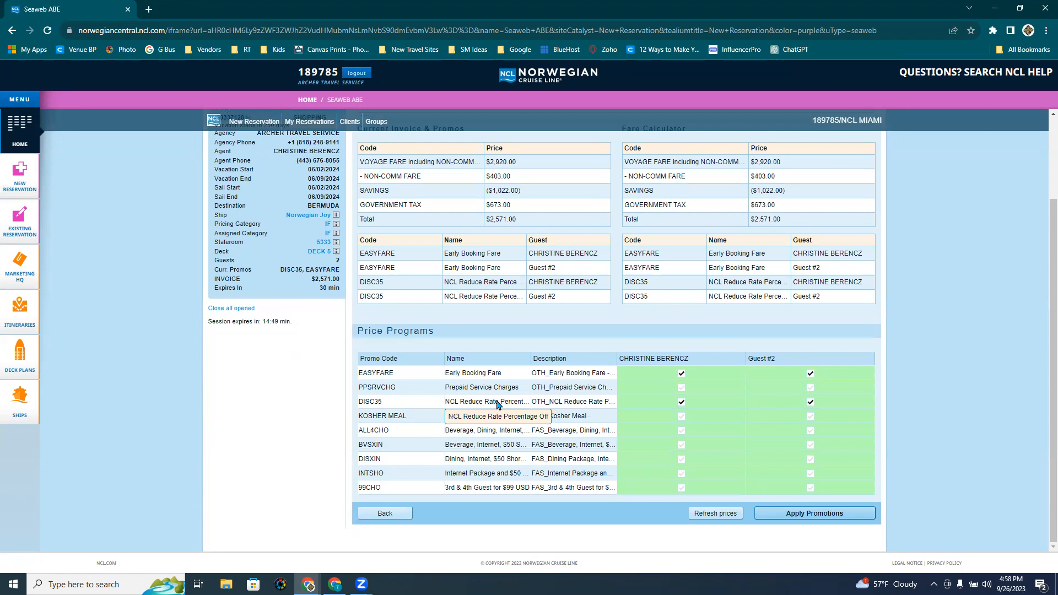
mouse_move(391, 406)
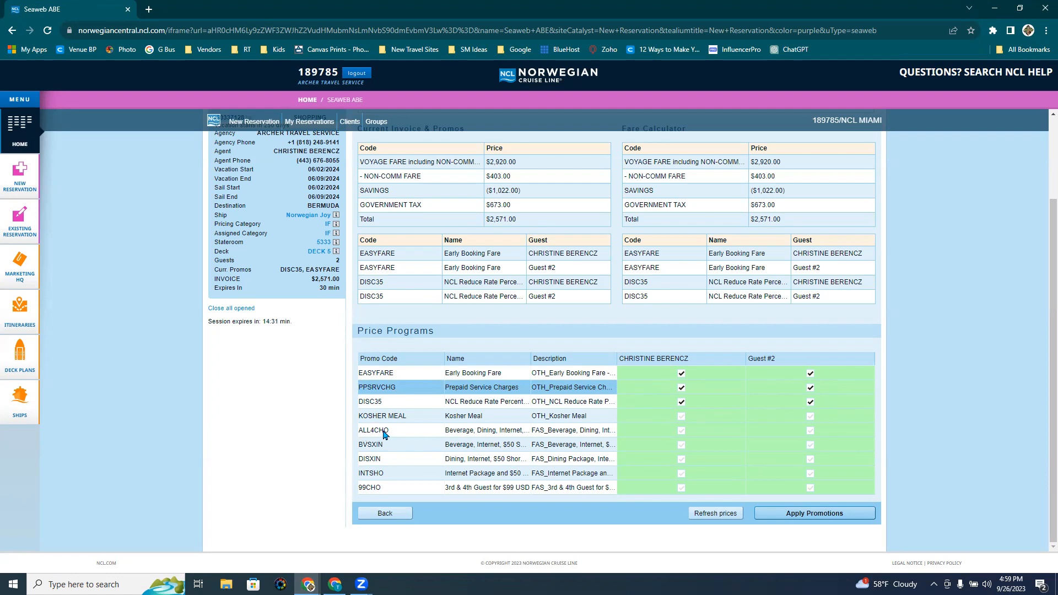
mouse_move(460, 437)
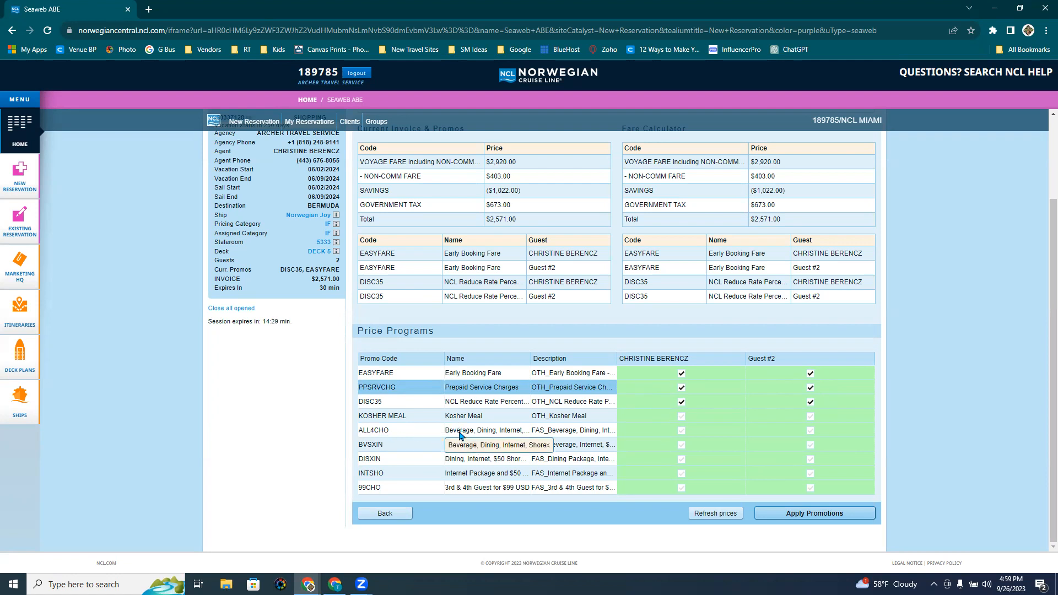
mouse_move(524, 434)
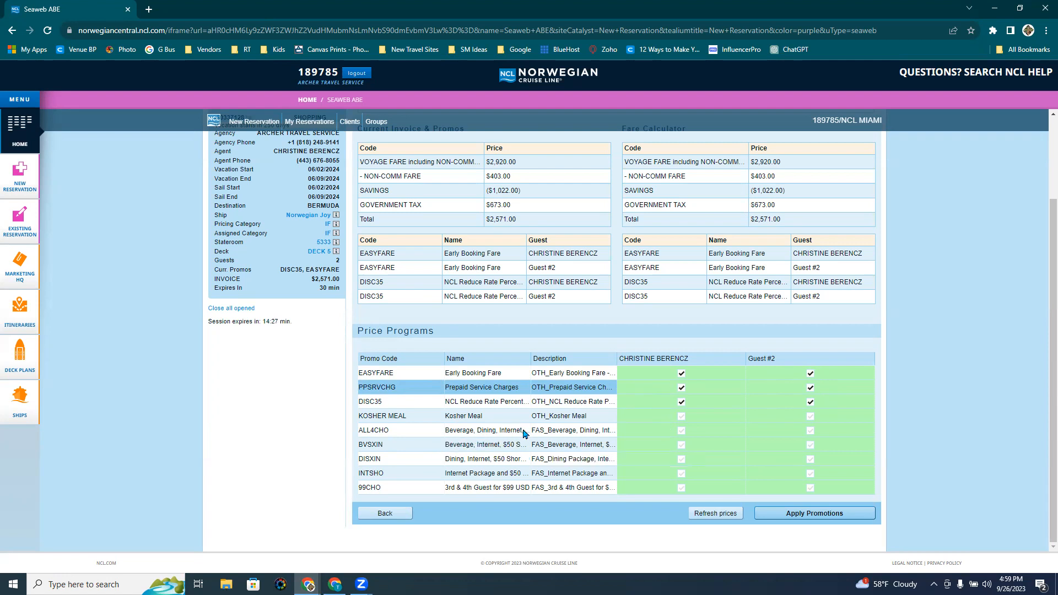
mouse_move(516, 433)
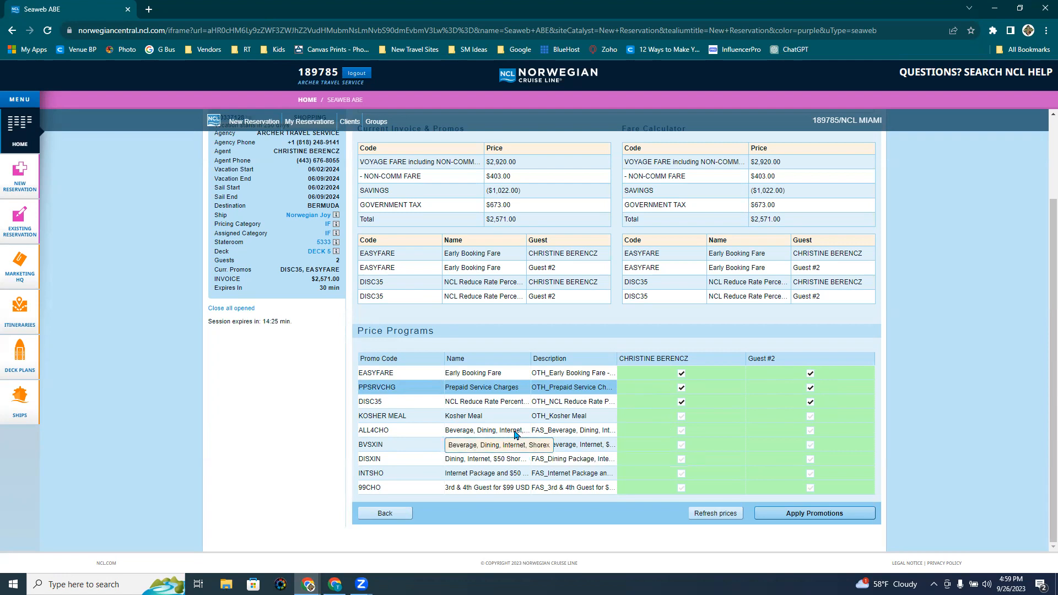
mouse_move(675, 435)
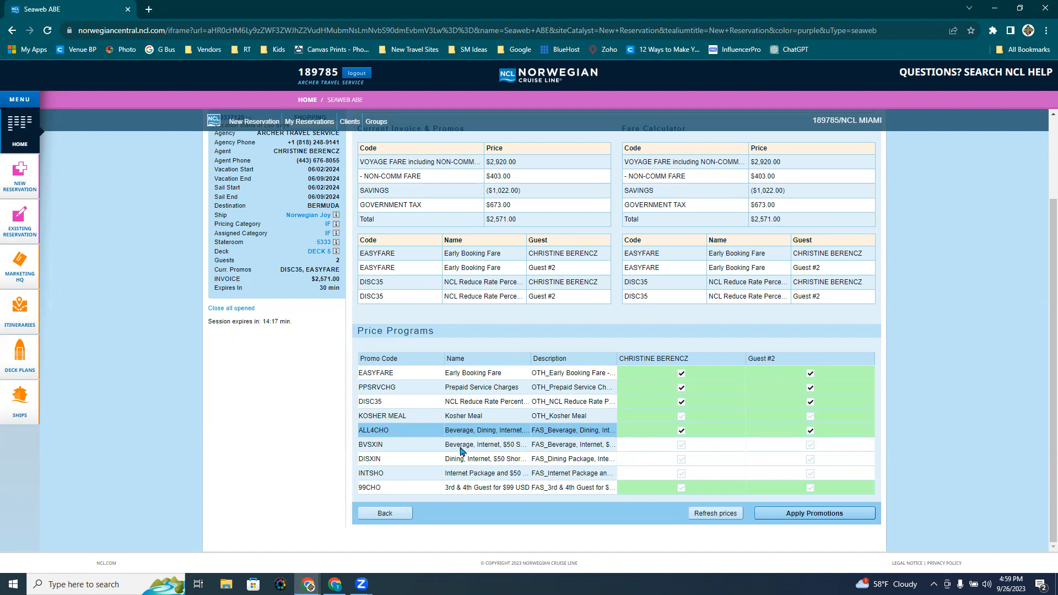
mouse_move(488, 445)
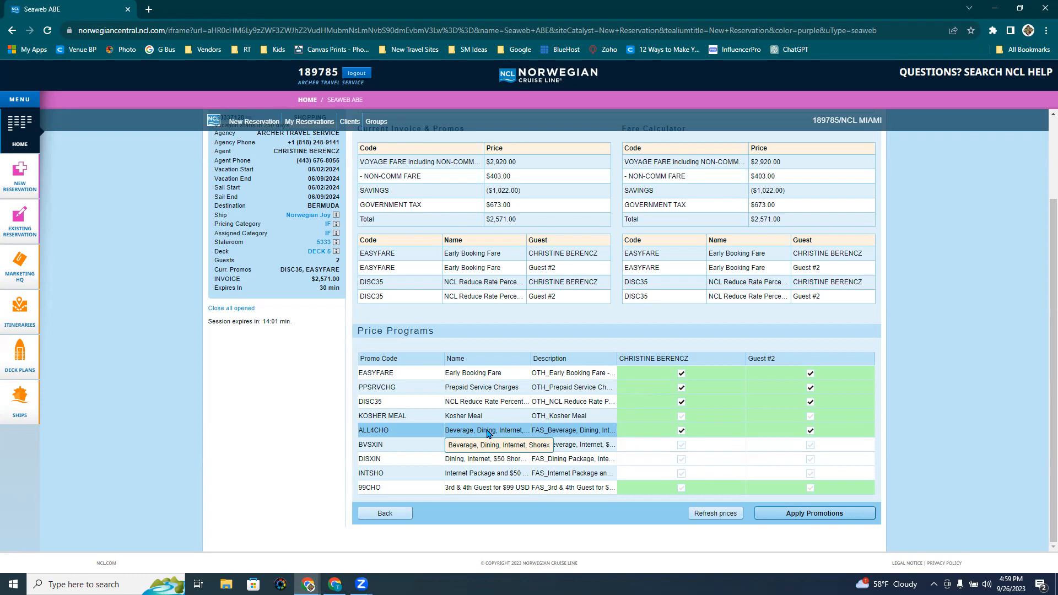
mouse_move(501, 434)
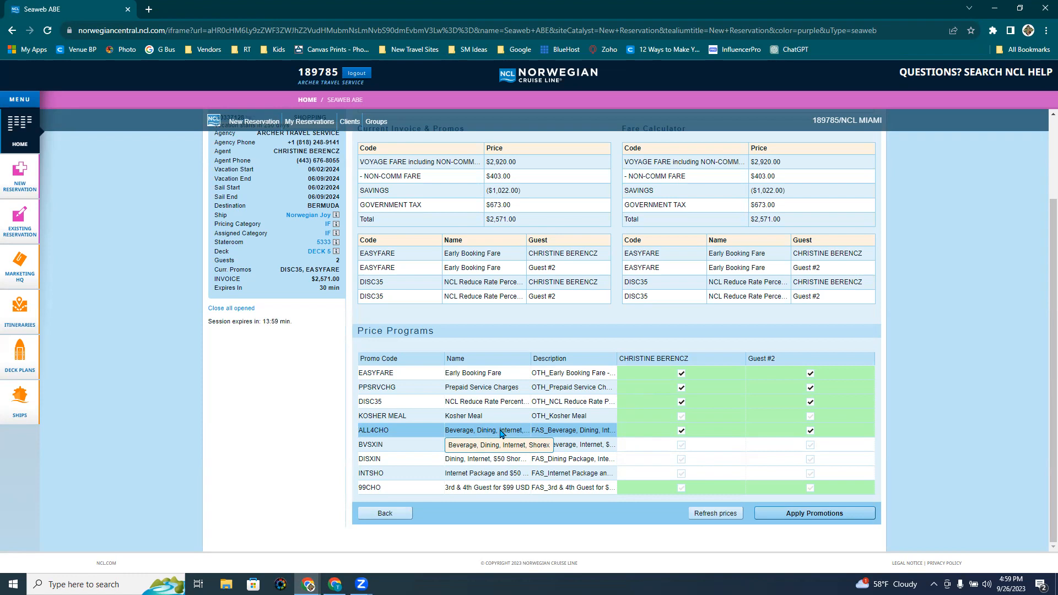
mouse_move(534, 446)
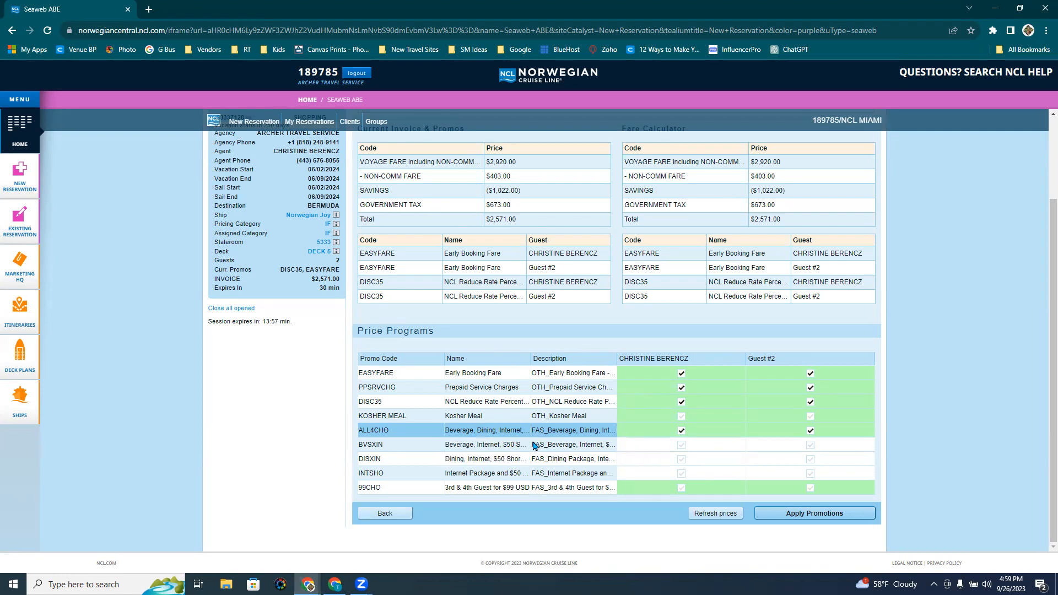
mouse_move(500, 430)
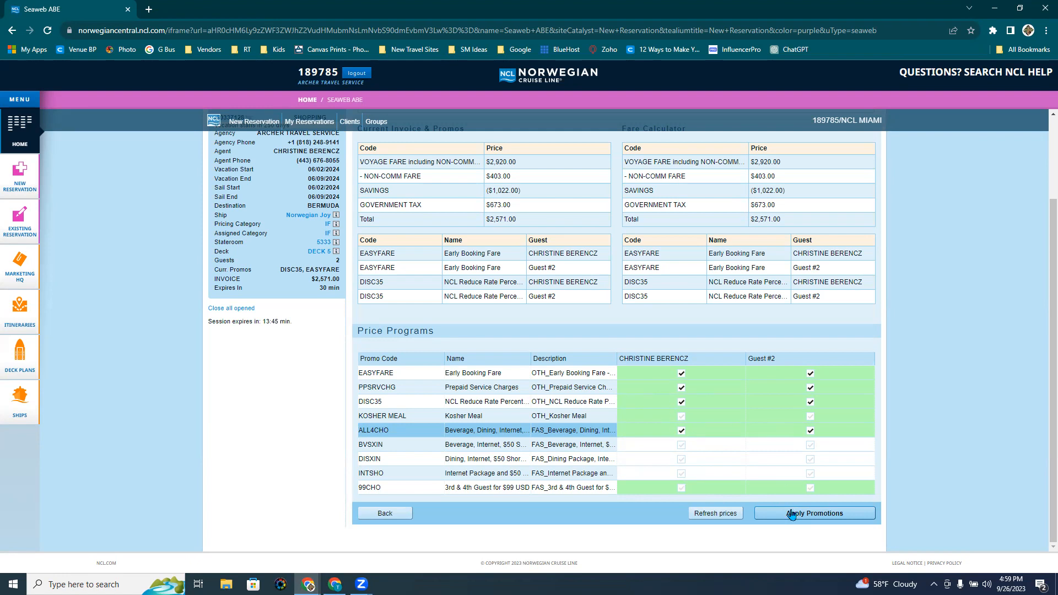
Apply the checked ALL4CHO promotion for both guests, bringing the total to $3,179.80
left_click(815, 513)
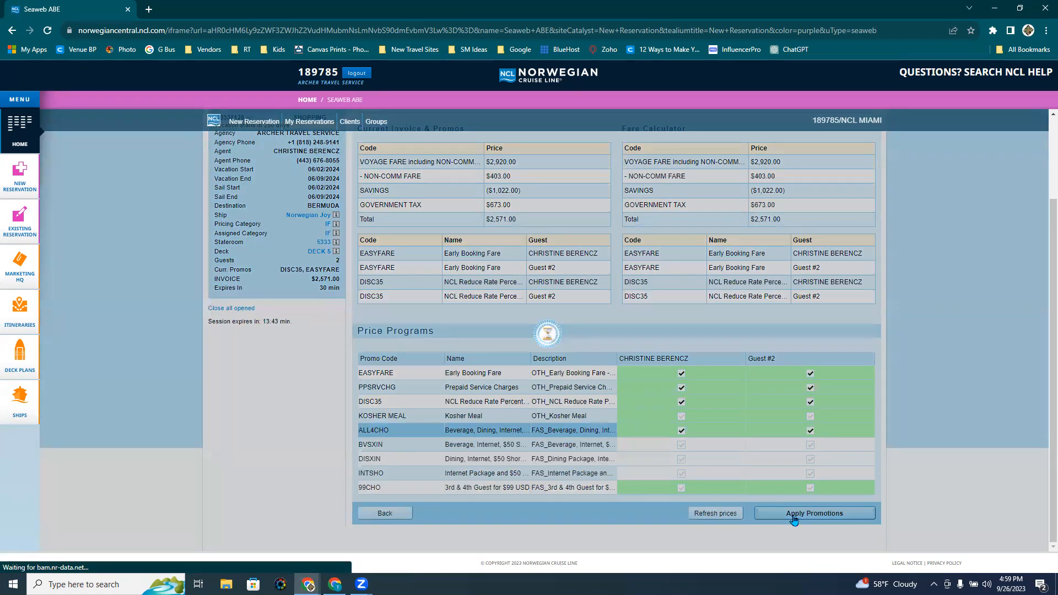
left_click(815, 513)
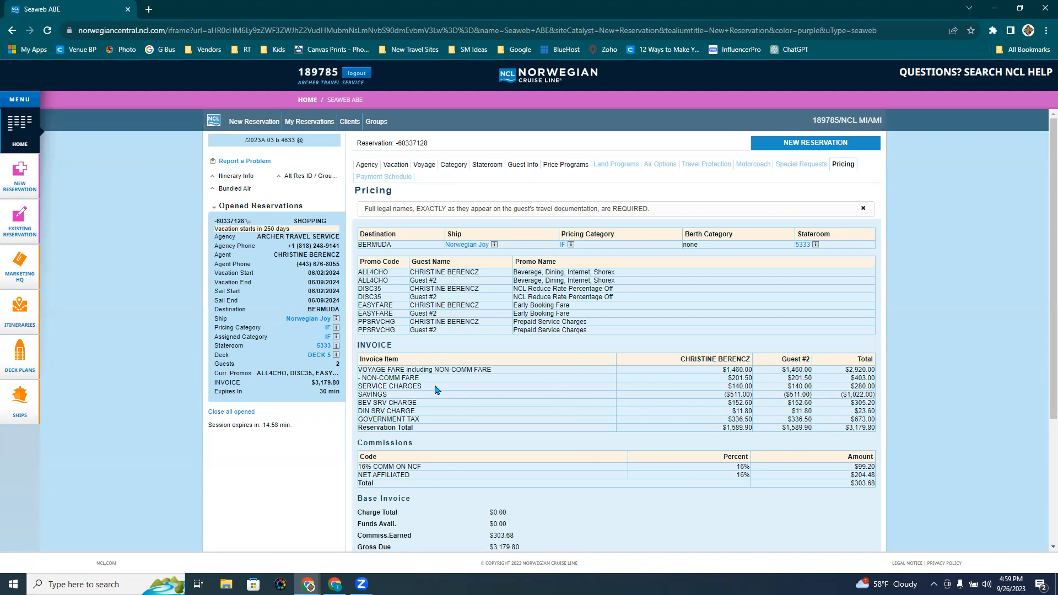
mouse_move(709, 382)
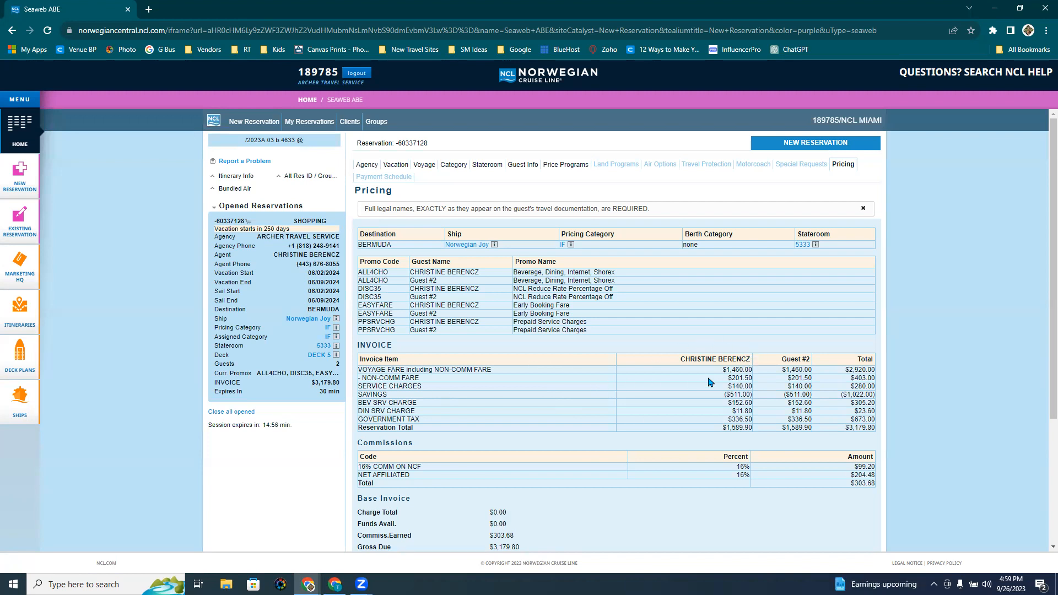
mouse_move(769, 394)
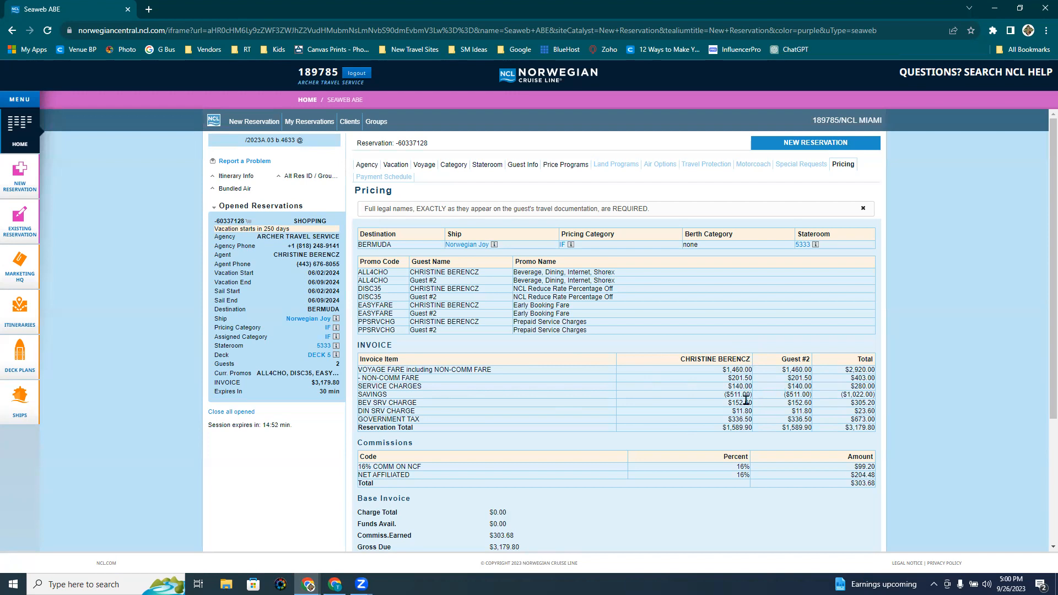
mouse_move(741, 407)
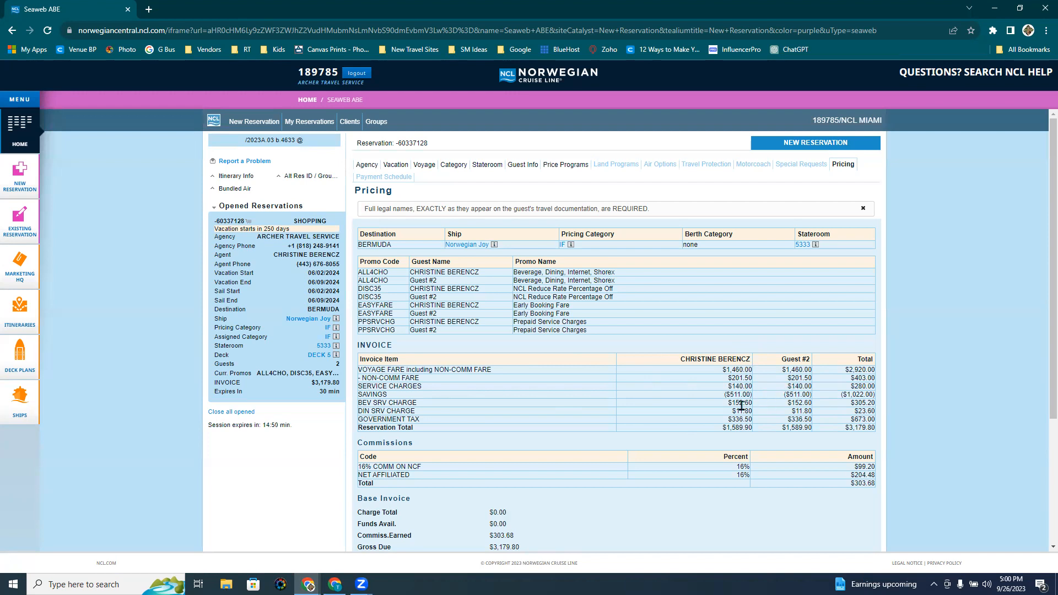
mouse_move(721, 408)
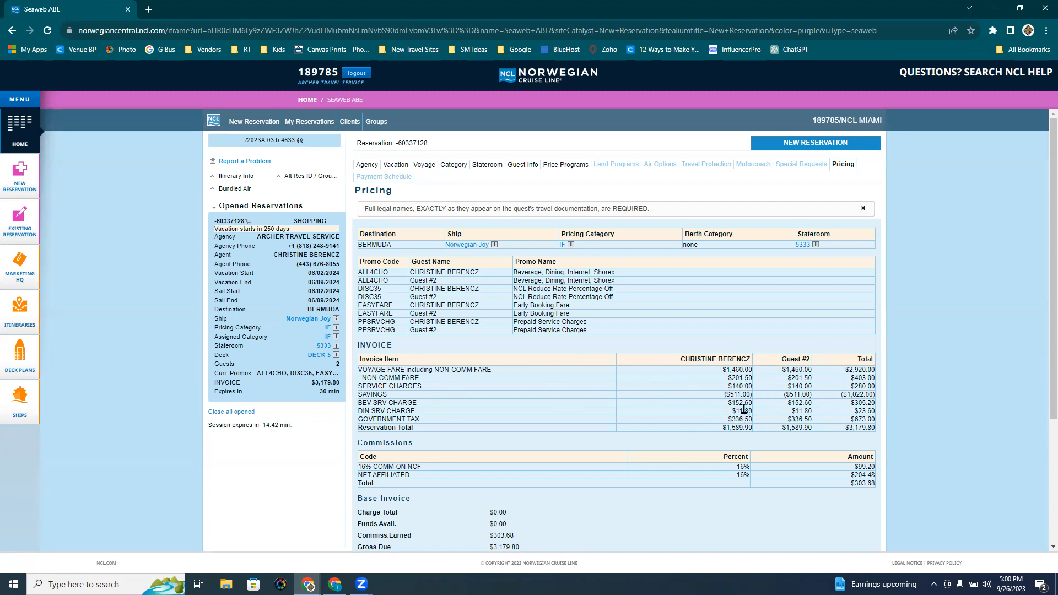
mouse_move(801, 419)
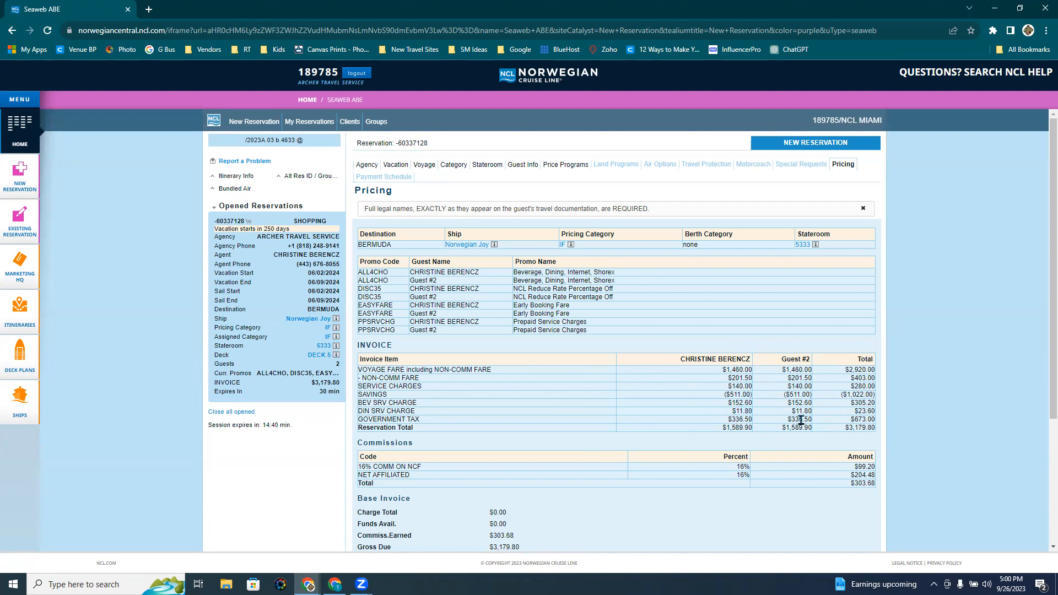
mouse_move(842, 438)
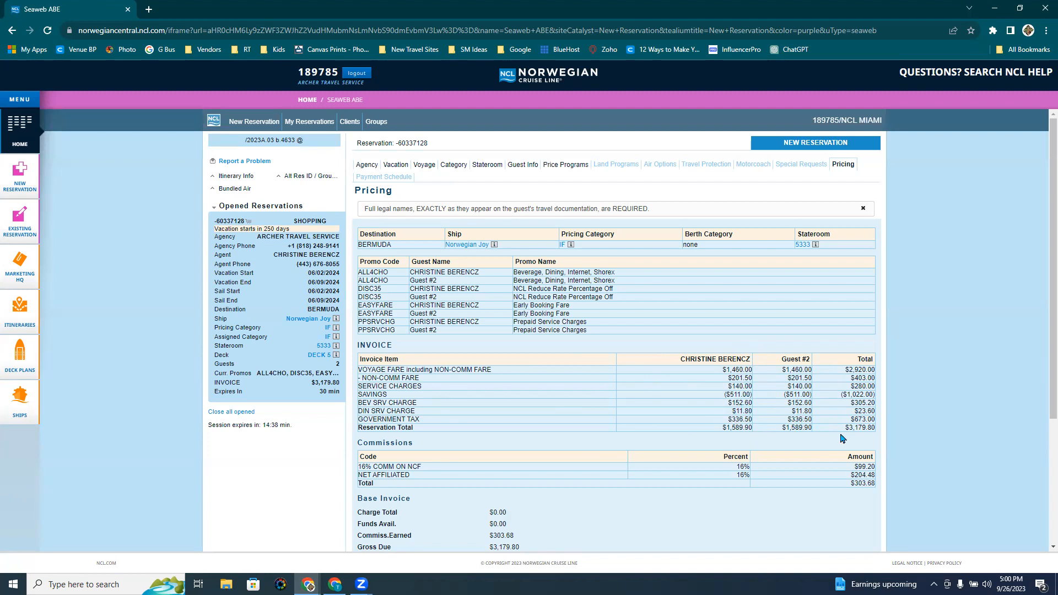
mouse_move(849, 427)
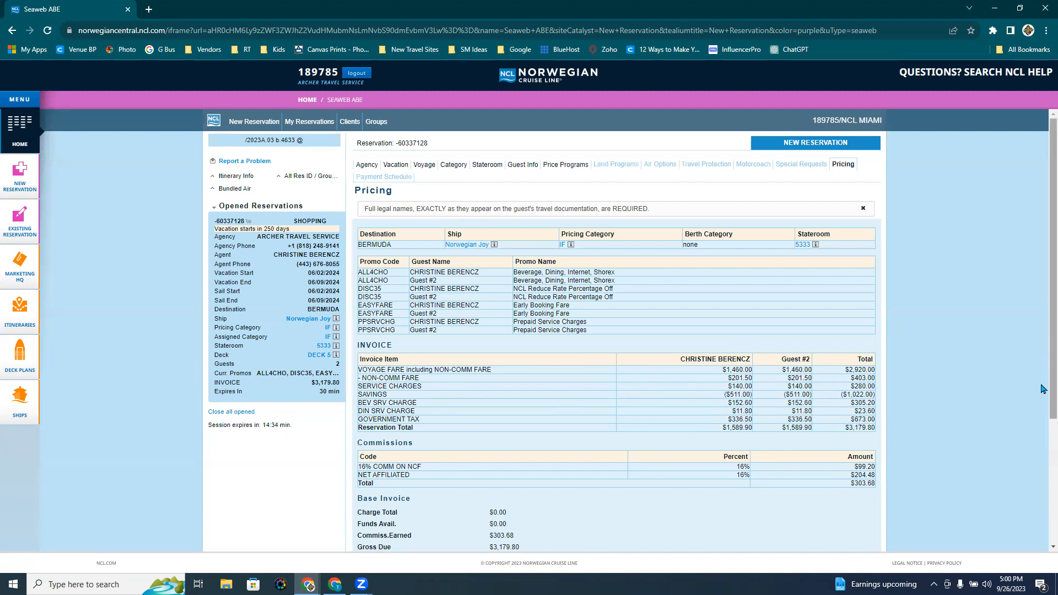
scroll("down", 3)
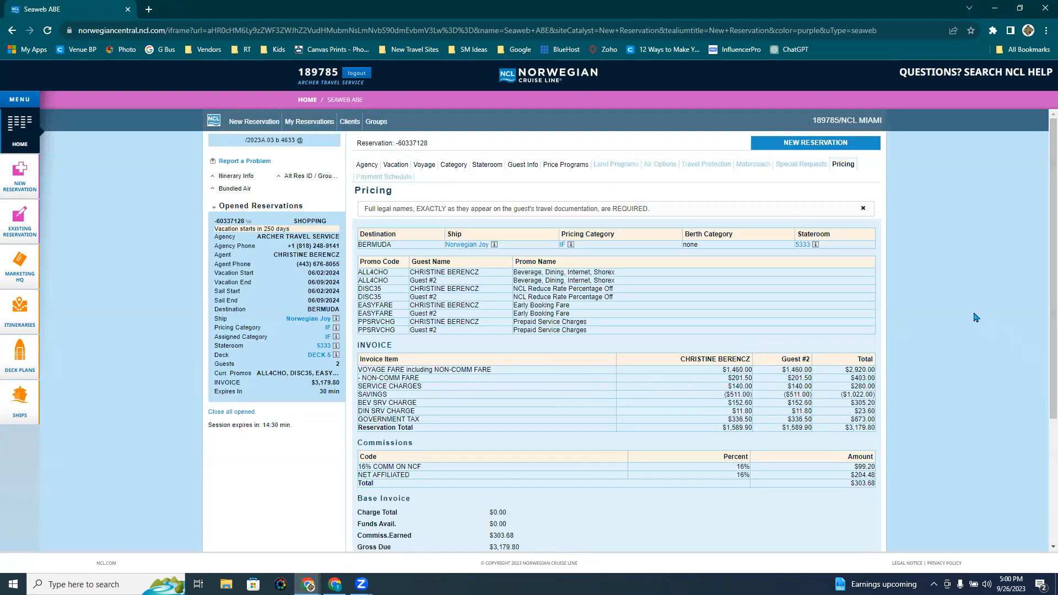
mouse_move(356, 177)
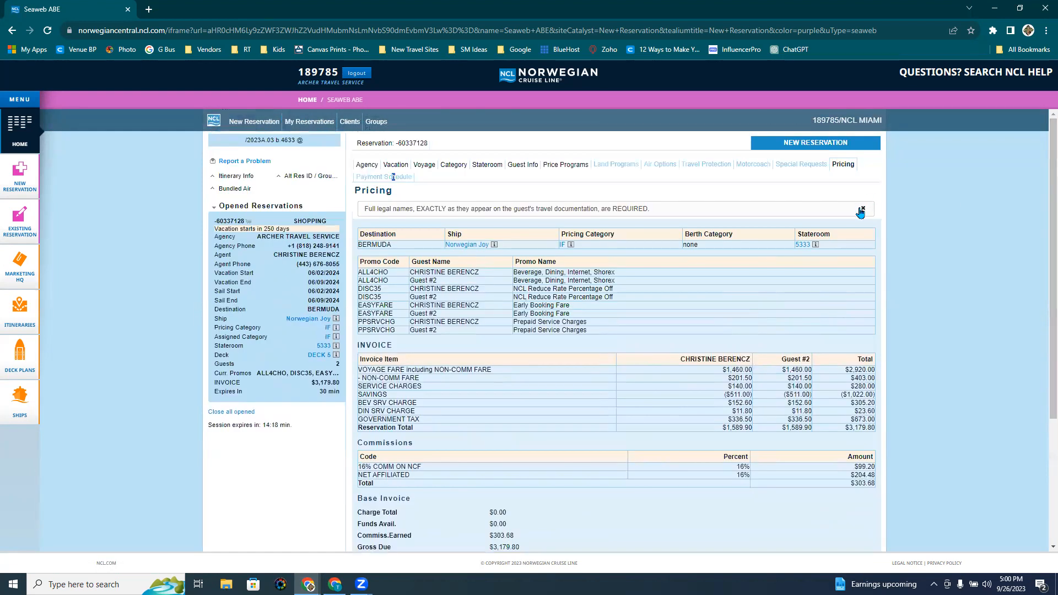
Return from price programs and move past the Guest Info step
left_click(862, 209)
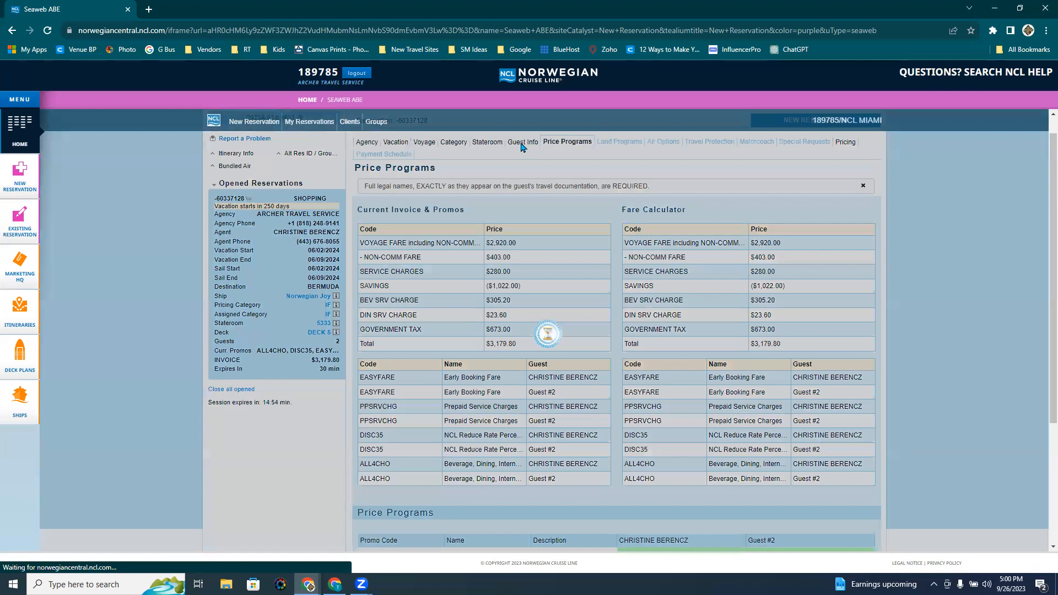
left_click(523, 142)
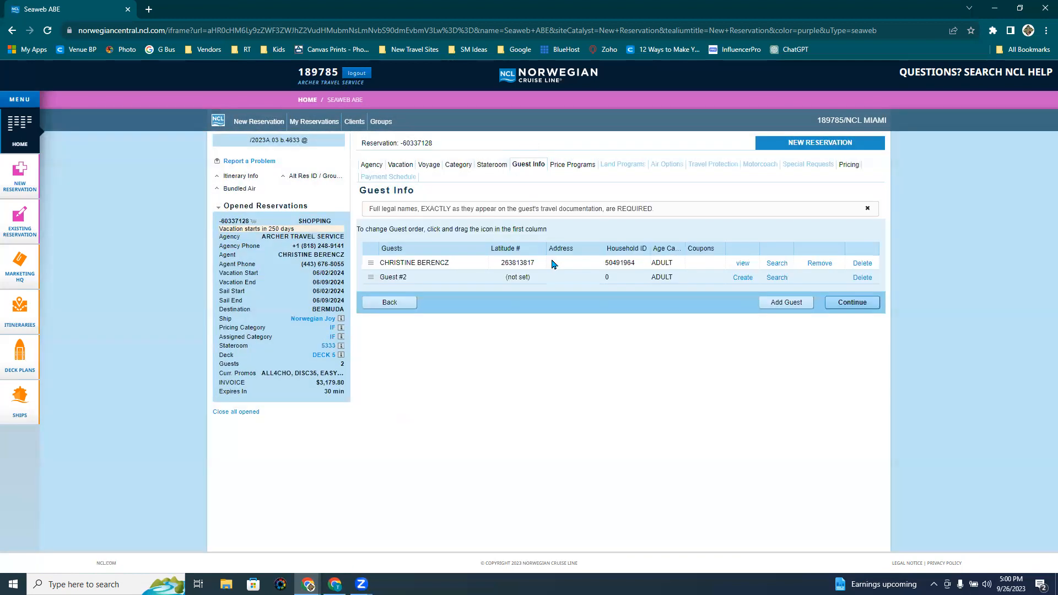
left_click(852, 302)
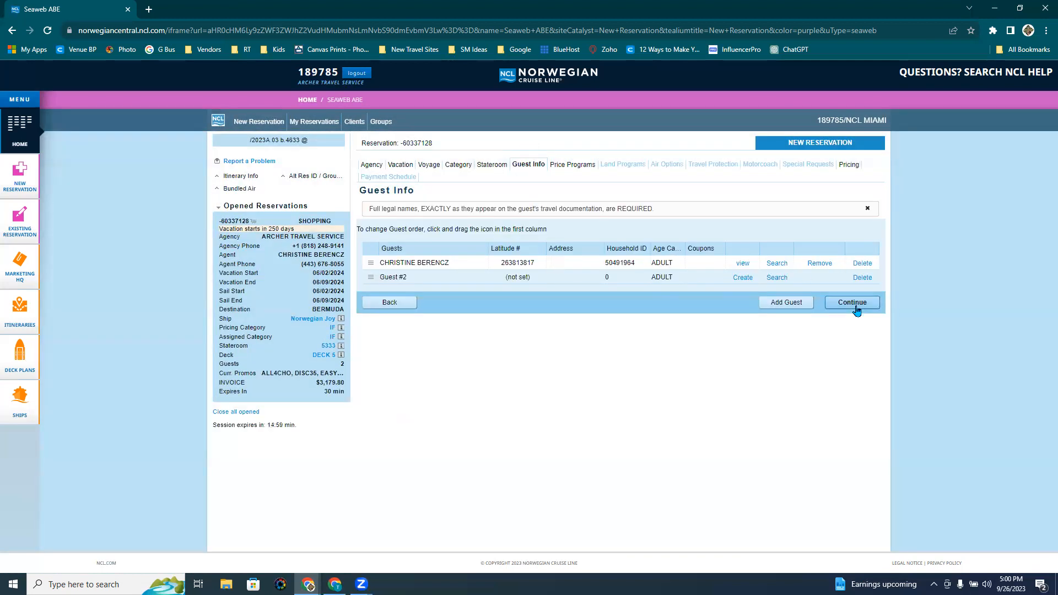
left_click(852, 302)
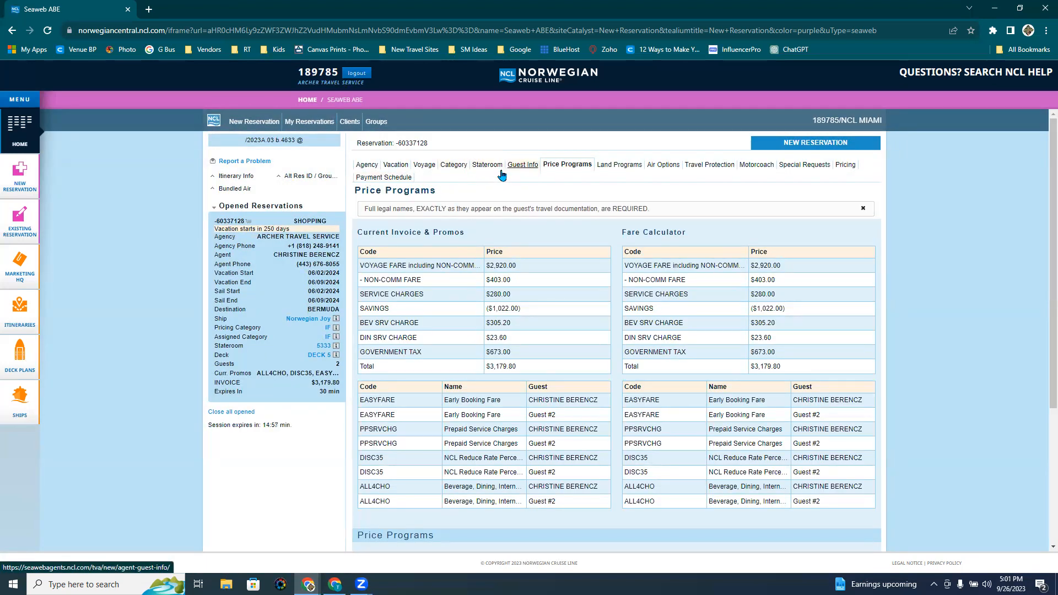
mouse_move(383, 179)
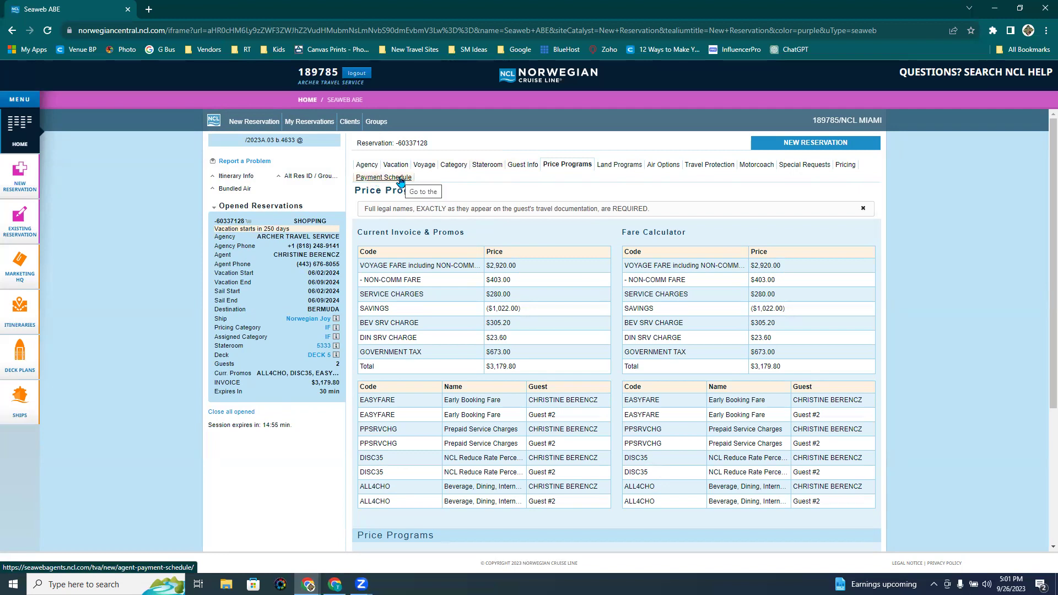
On the Payment Schedule, commit the booking with no payment, creating reservation 54565522
left_click(383, 177)
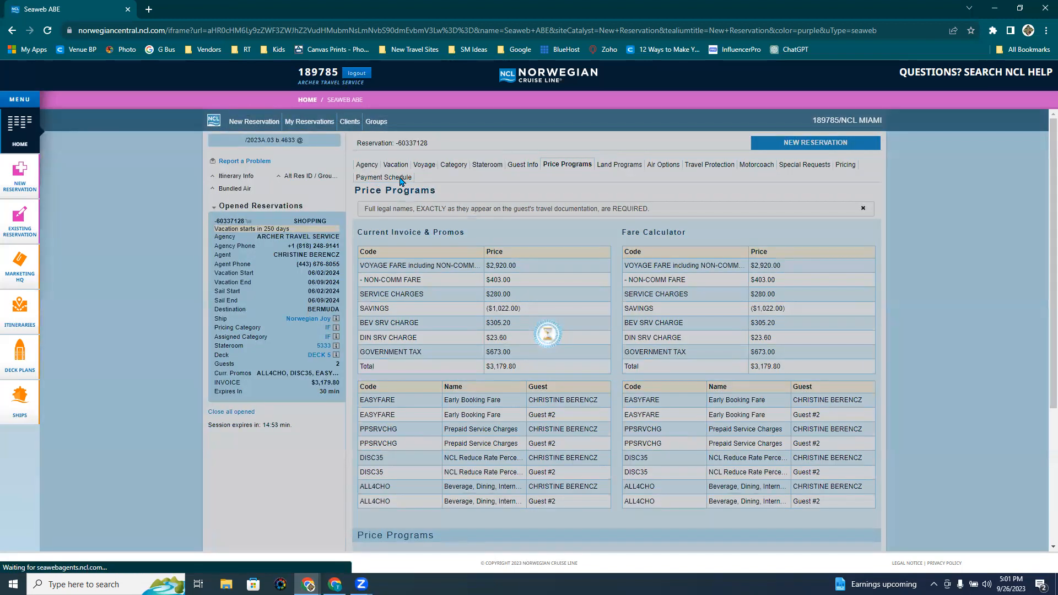
left_click(384, 177)
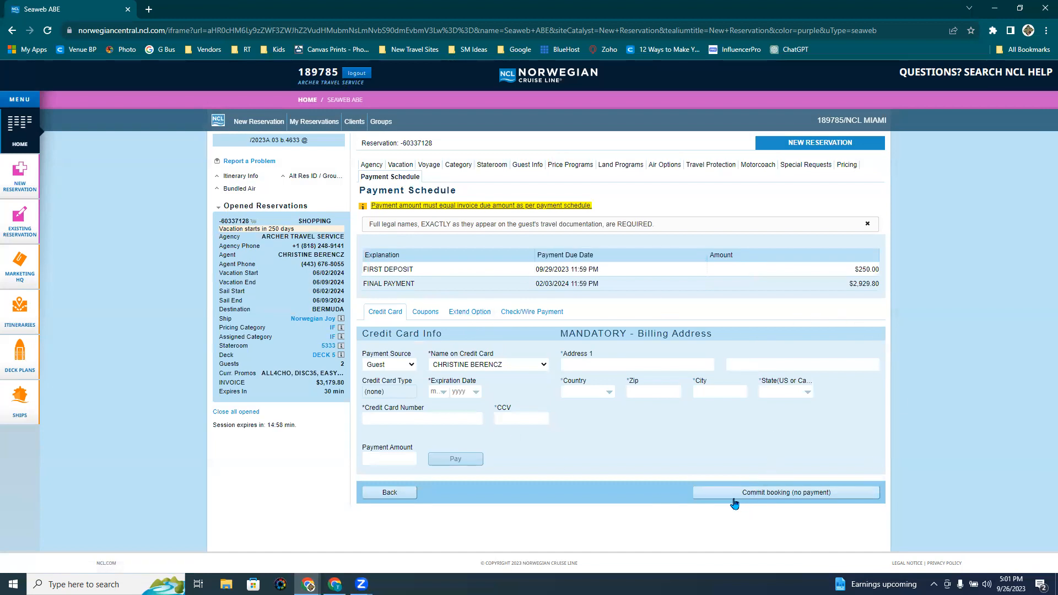
mouse_move(823, 505)
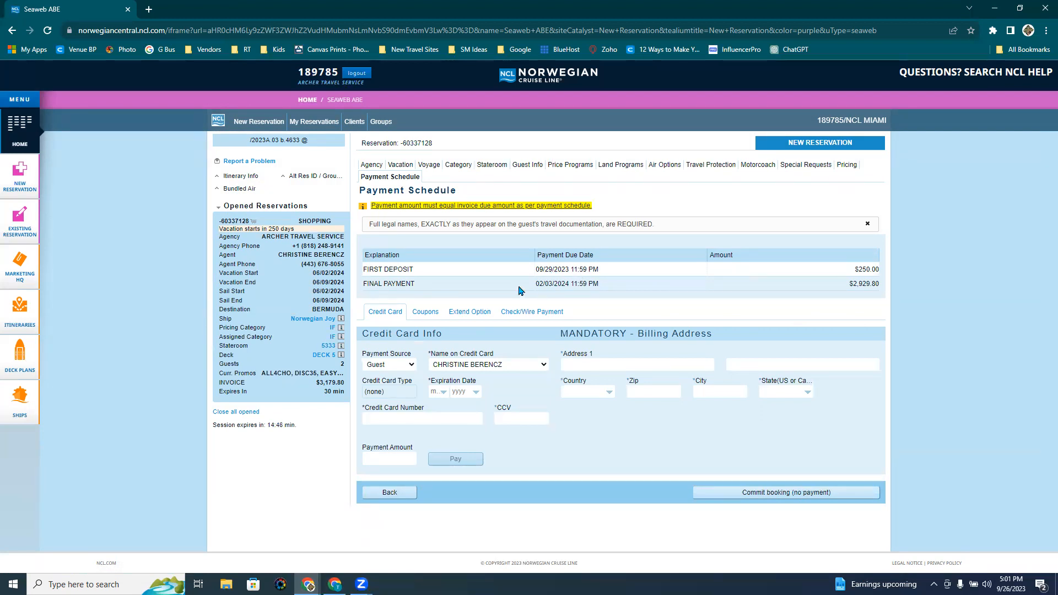
mouse_move(541, 292)
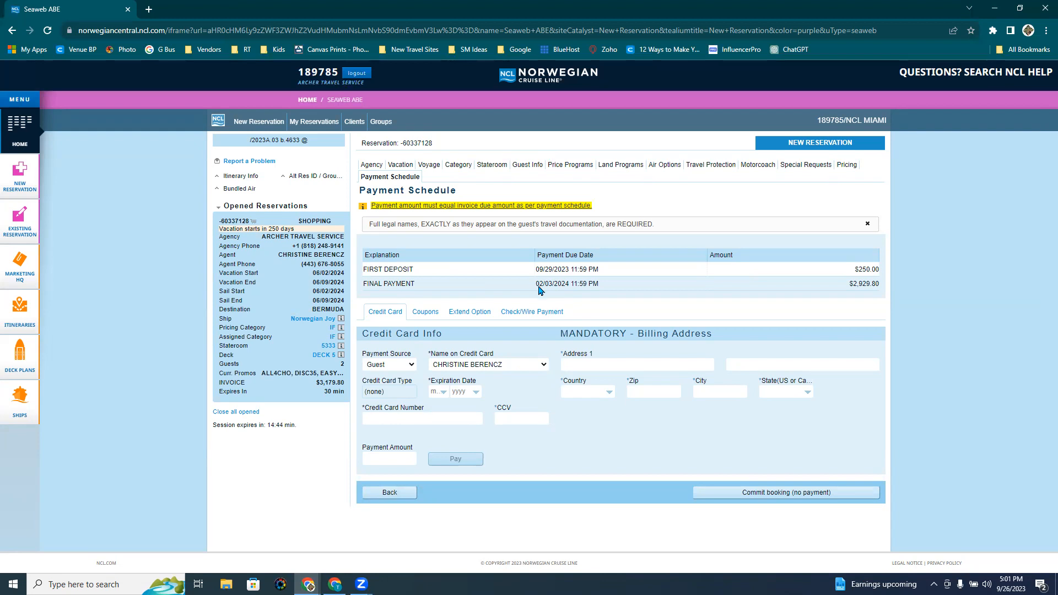
mouse_move(552, 290)
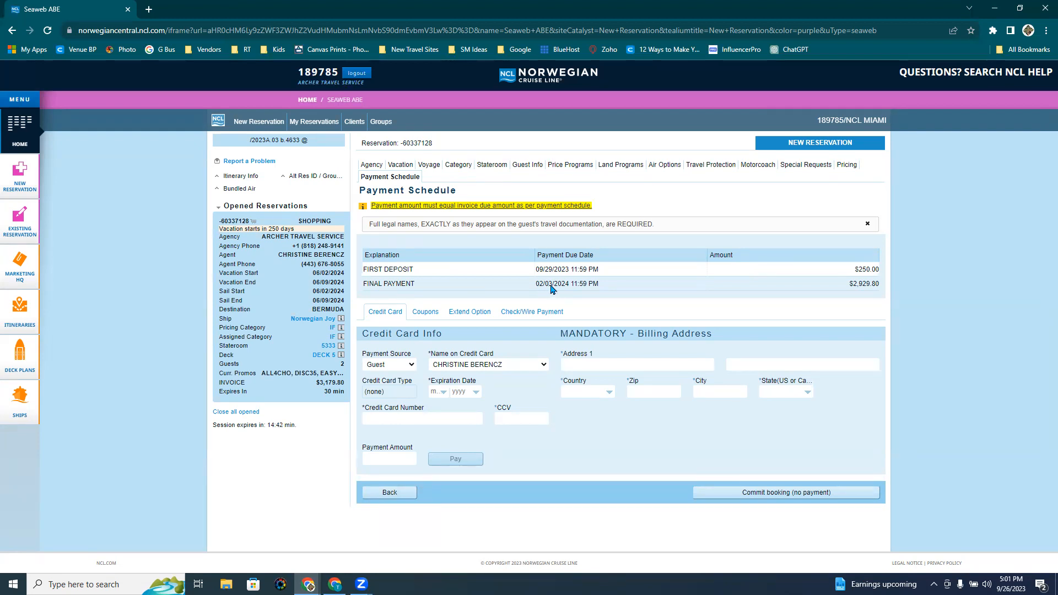
mouse_move(760, 480)
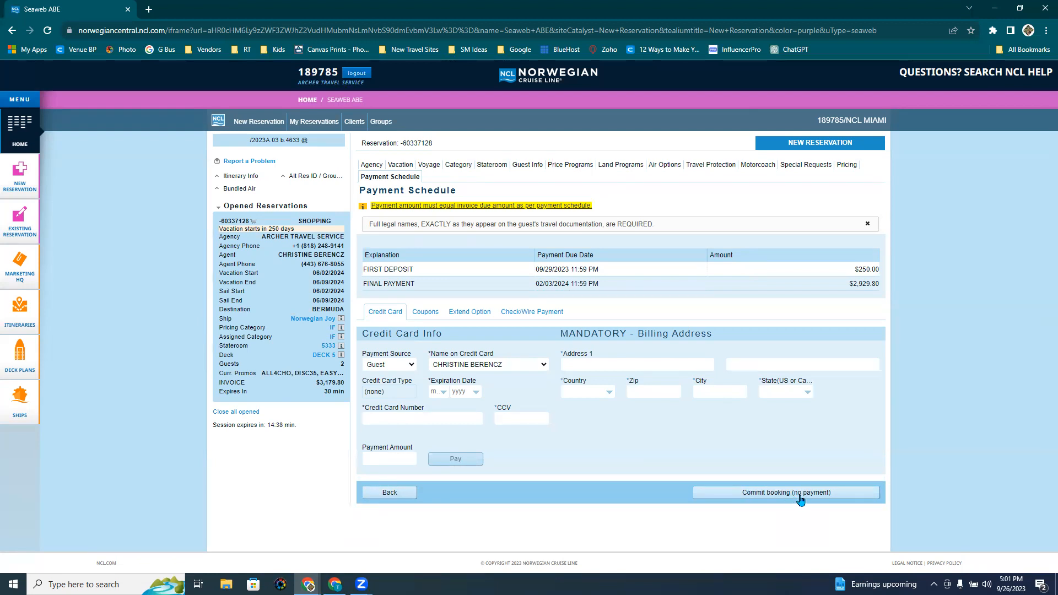
left_click(787, 492)
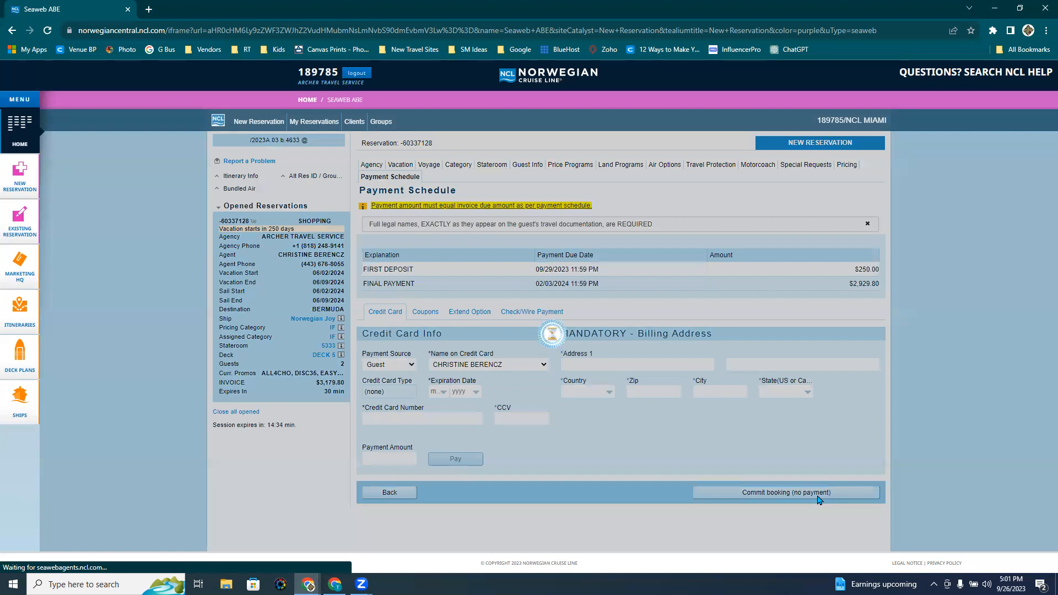
left_click(786, 492)
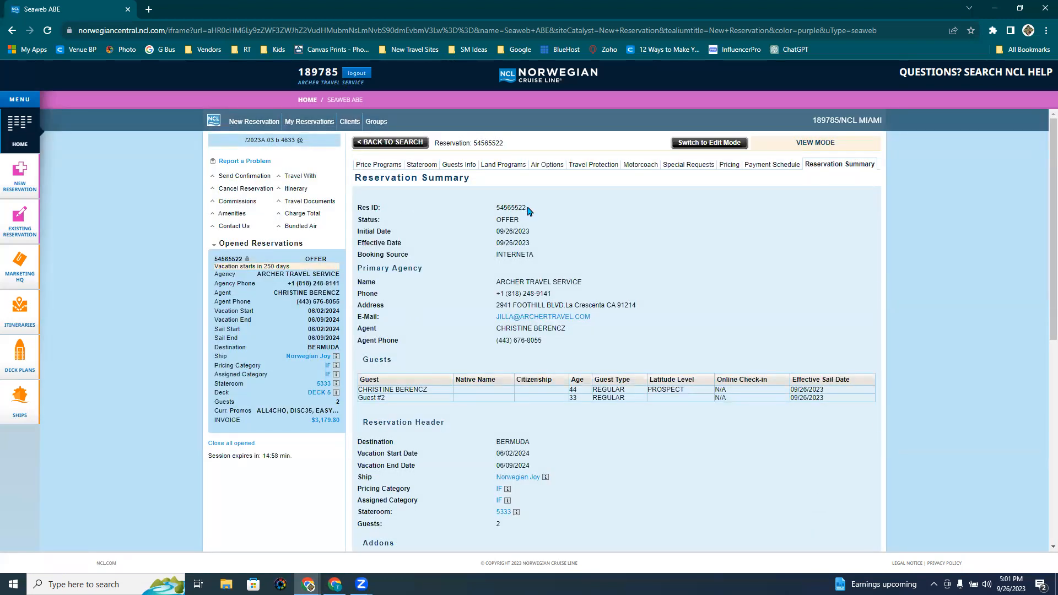
Copy Res ID 54565522 from the Reservation Summary and start Send Confirmation
double_click(511, 207)
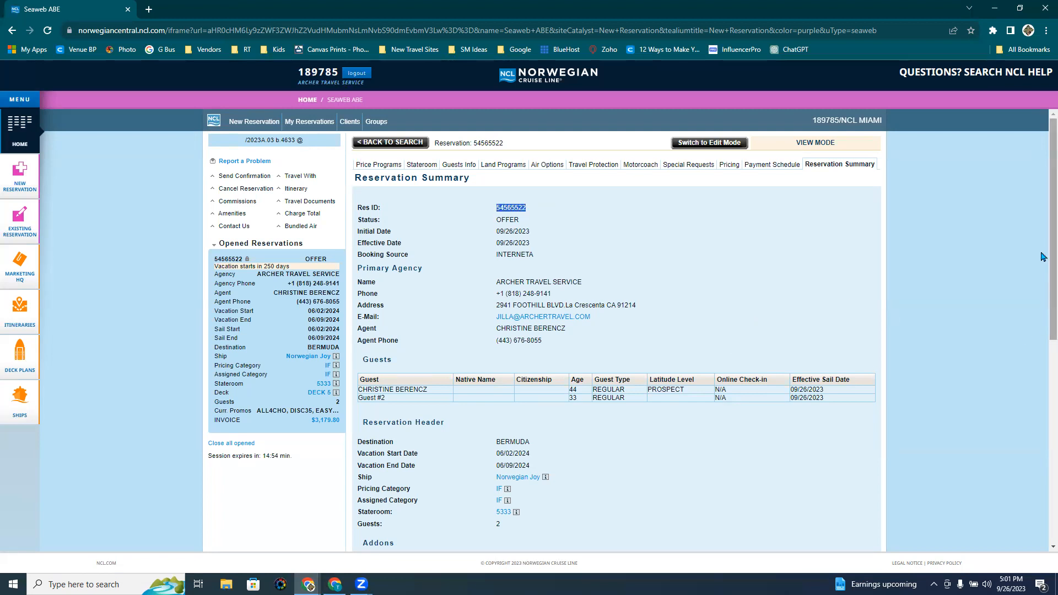
scroll("down", 3)
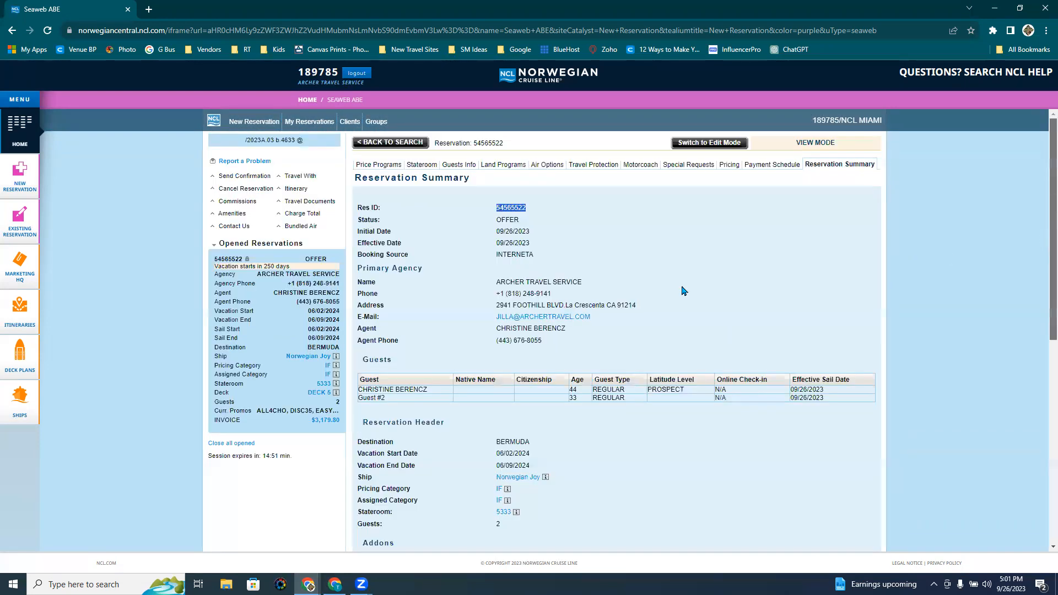
mouse_move(250, 178)
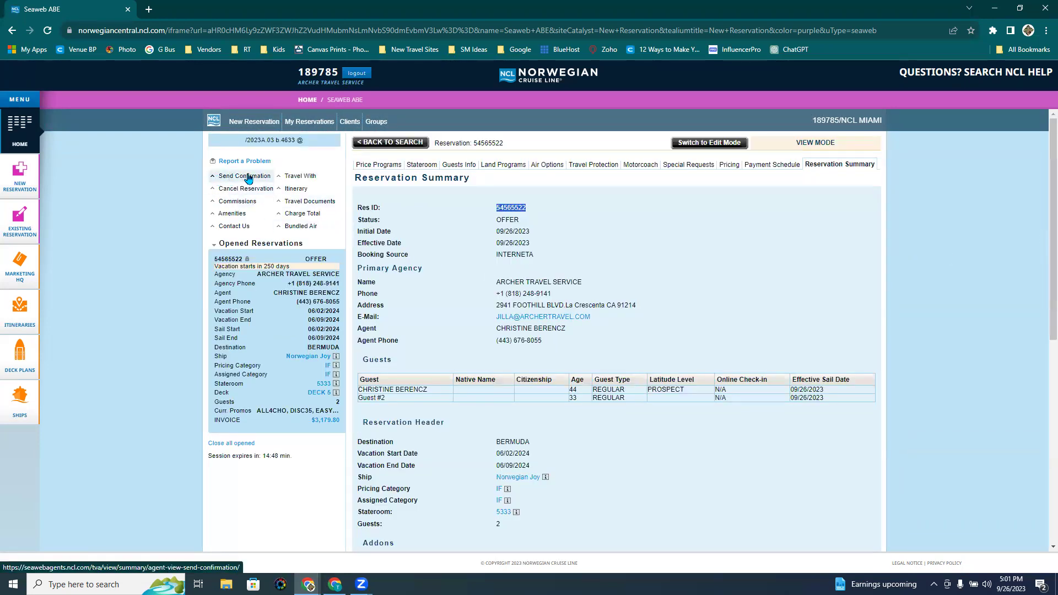
left_click(242, 176)
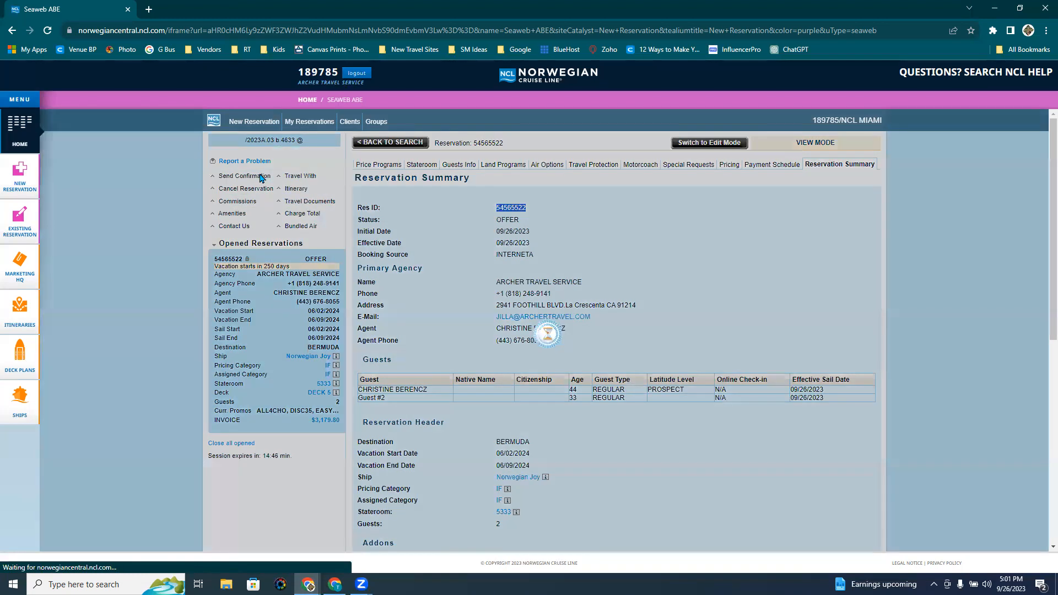
Clear the agency e-mail, add the agent e-mail, and send CONFIRMATION MIAMI to guest and agent
left_click(241, 176)
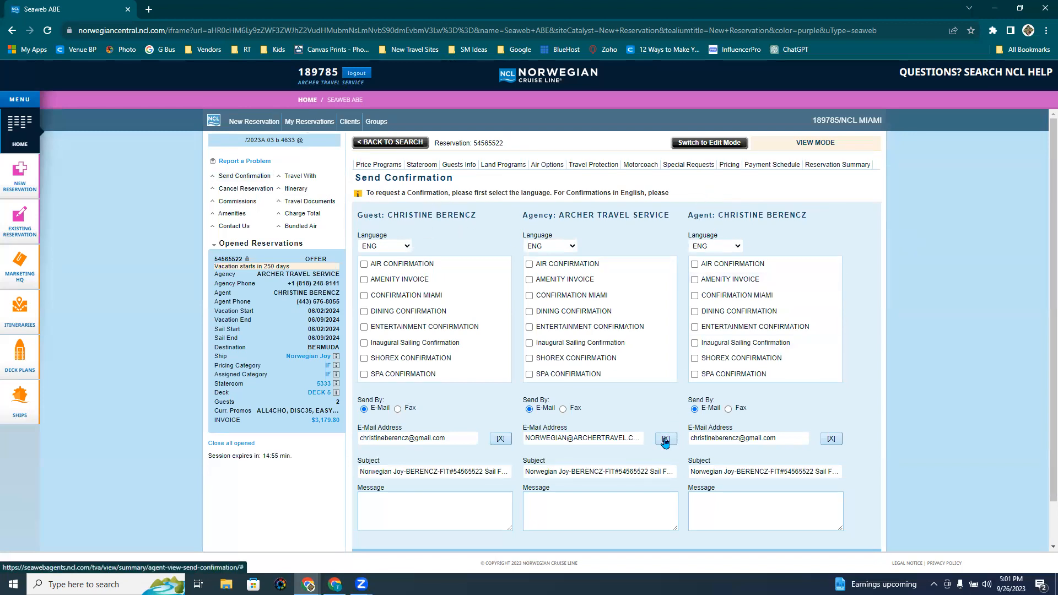
double_click(583, 438)
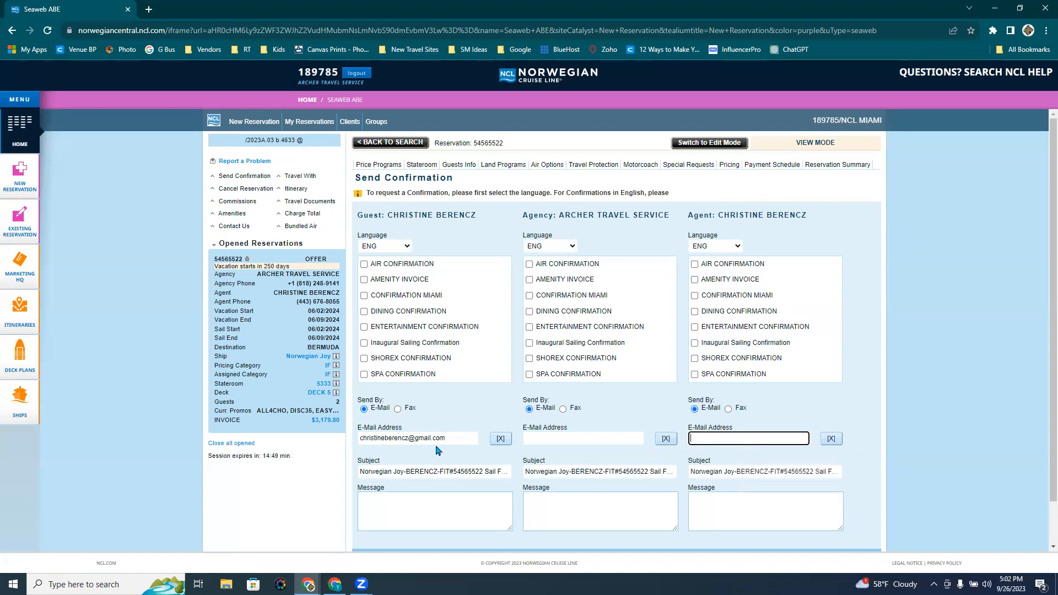
mouse_move(540, 332)
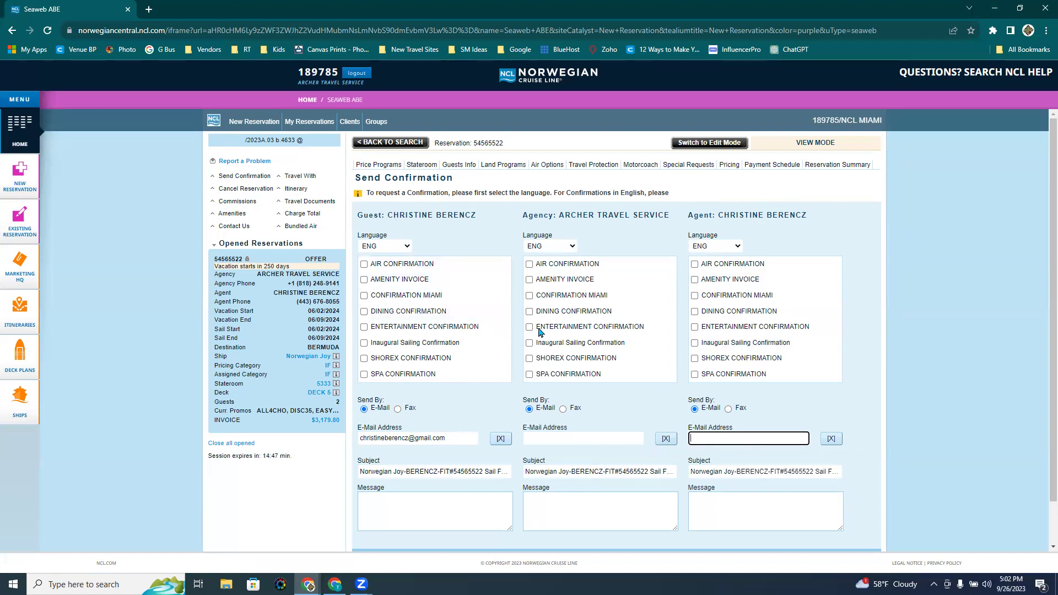
left_click(418, 438)
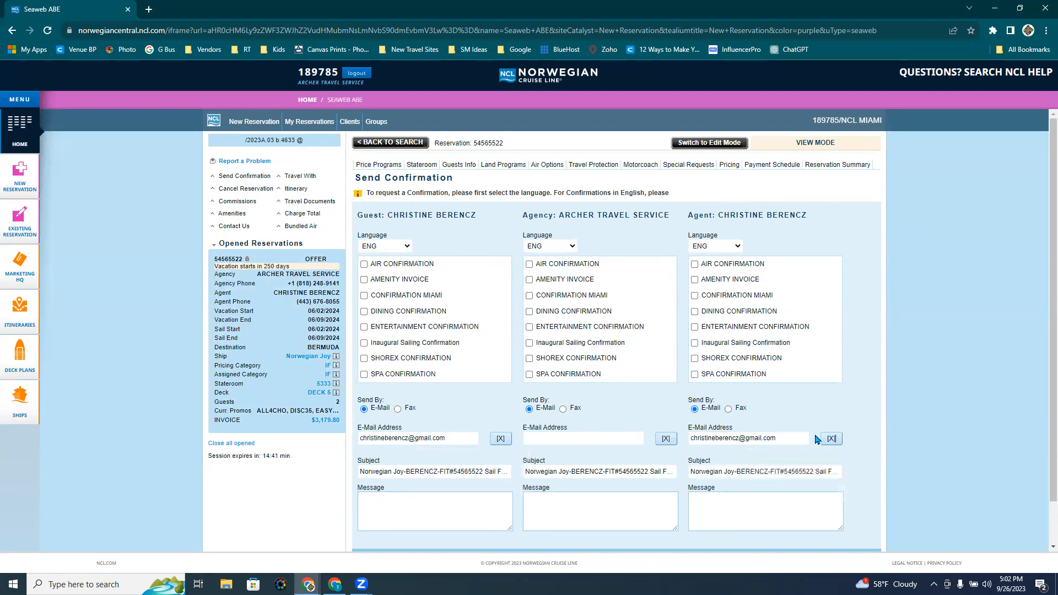
mouse_move(426, 306)
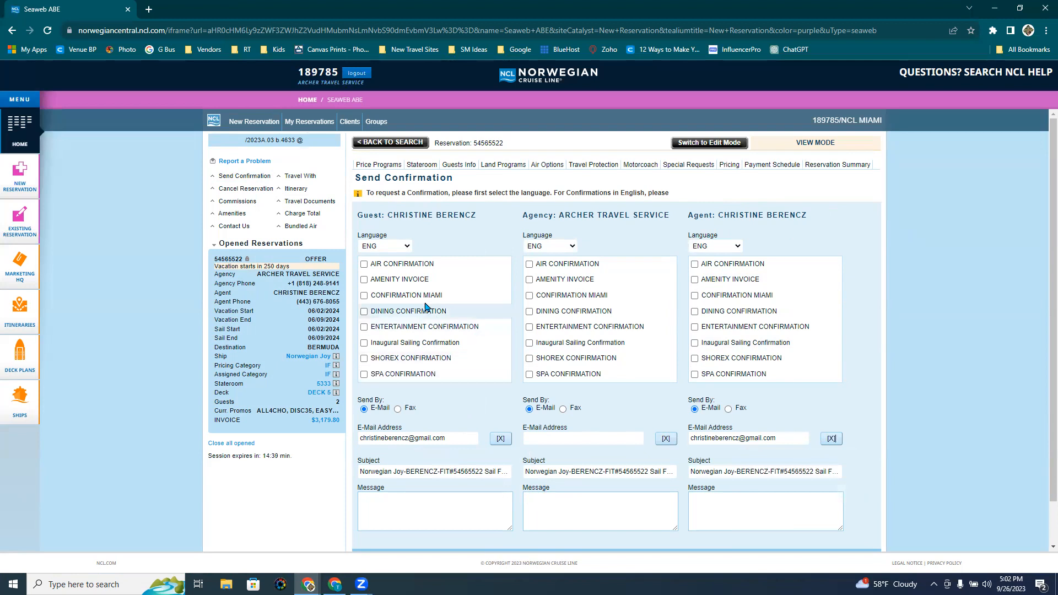
left_click(364, 295)
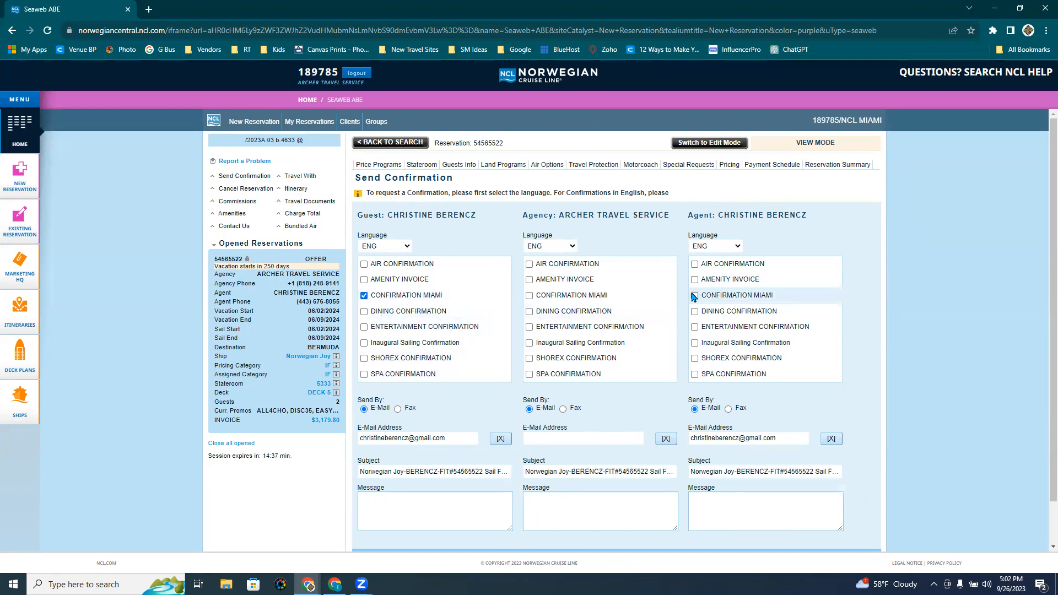
left_click(695, 296)
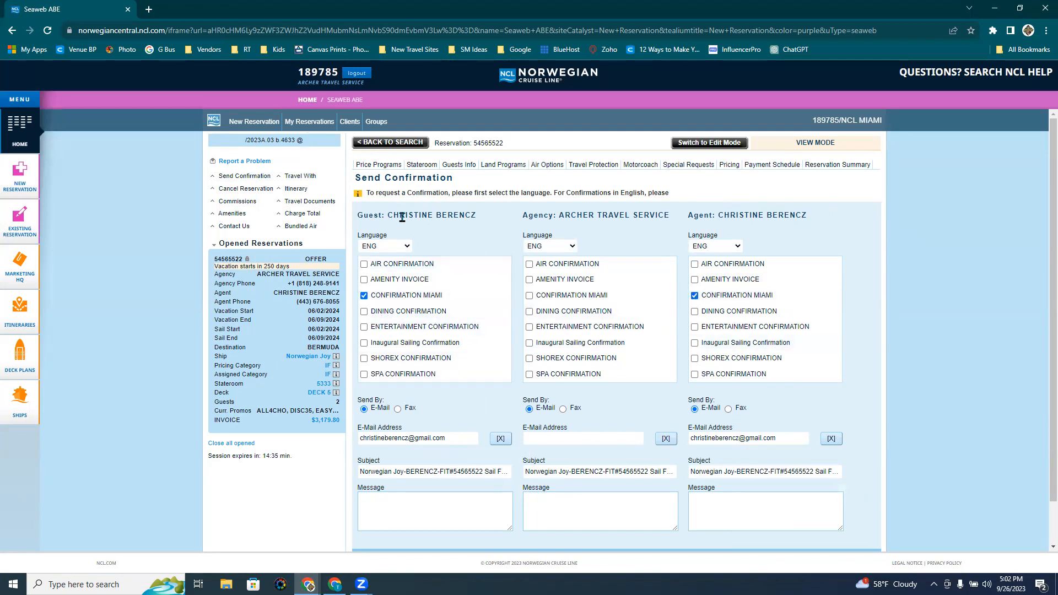
scroll("down", 3)
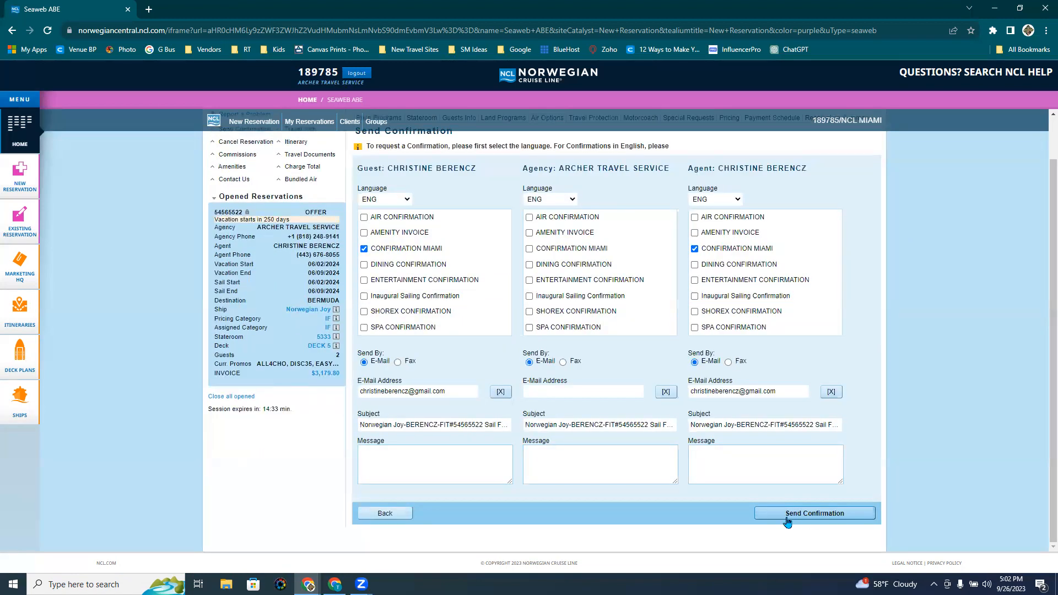
left_click(814, 513)
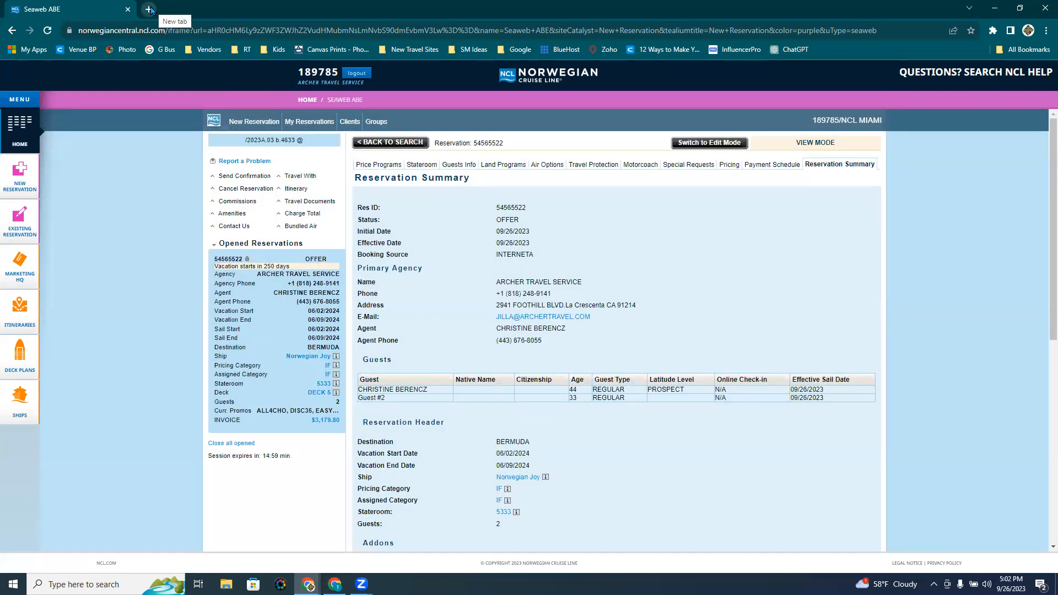
left_click(147, 9)
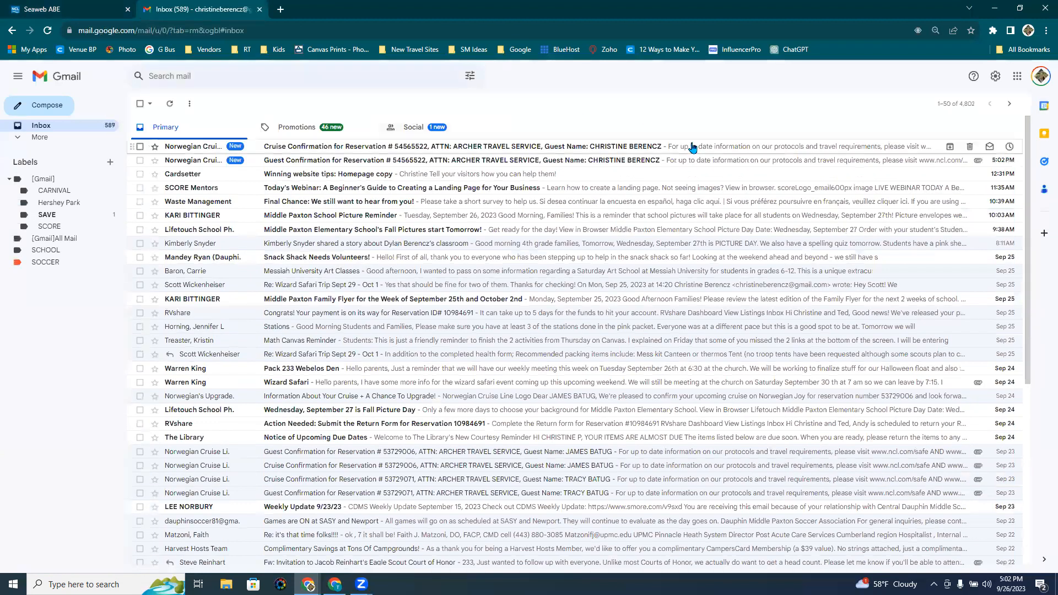
left_click(426, 160)
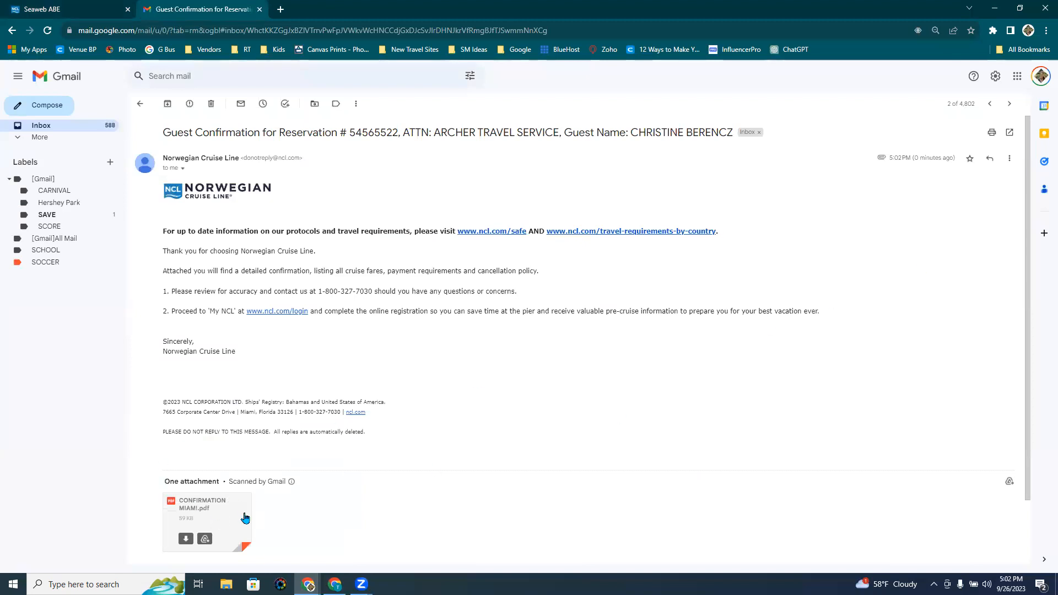
left_click(206, 519)
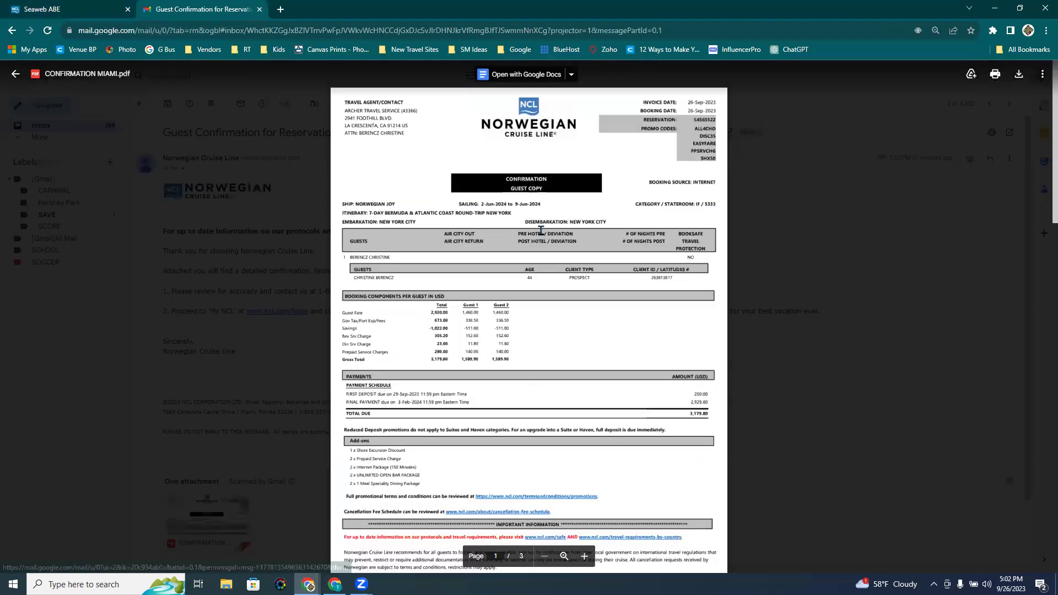
scroll("down", 3)
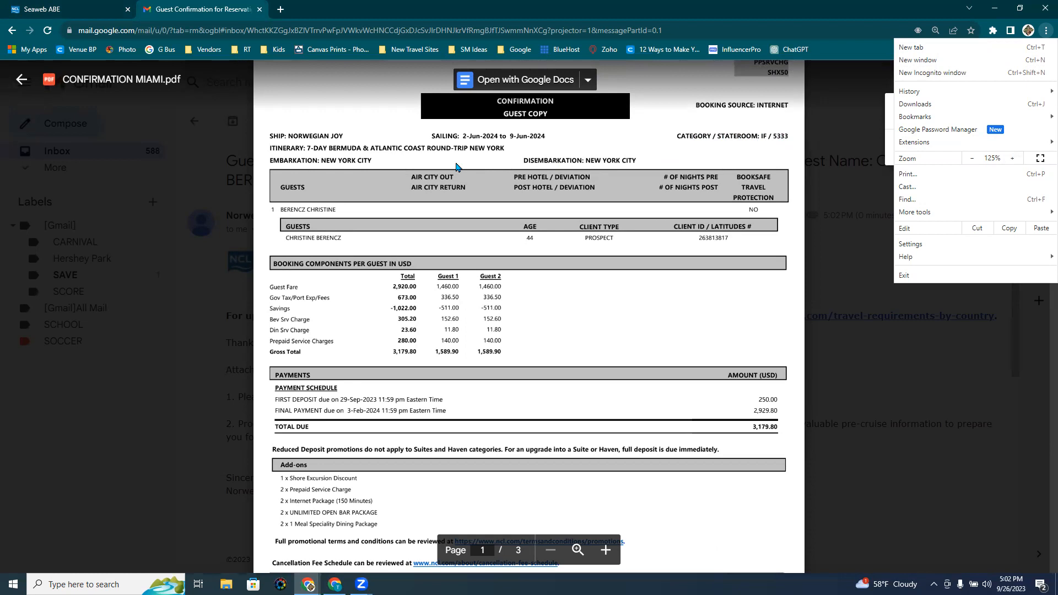
mouse_move(486, 162)
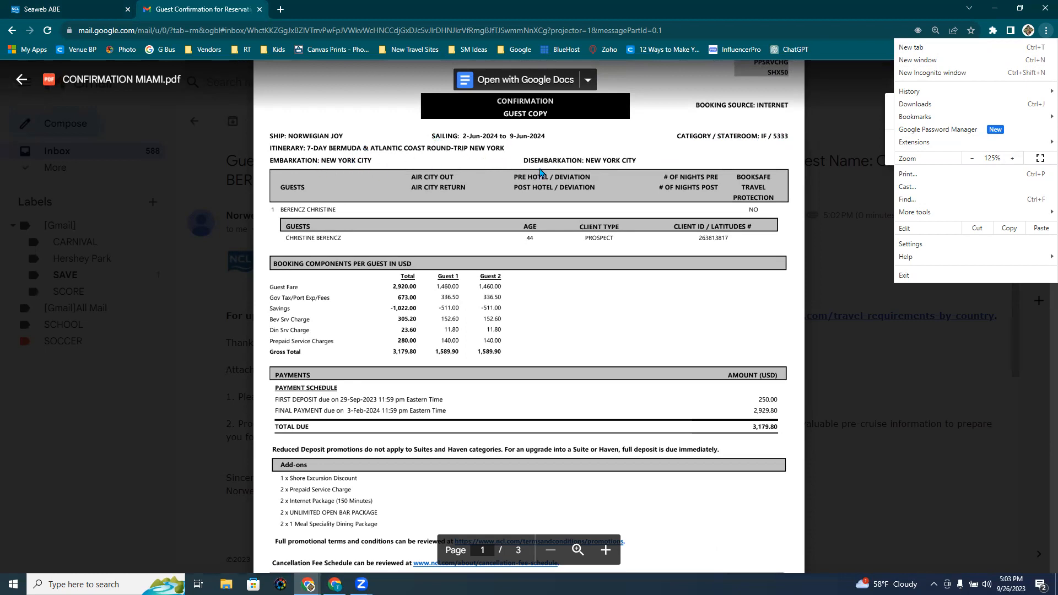
mouse_move(307, 212)
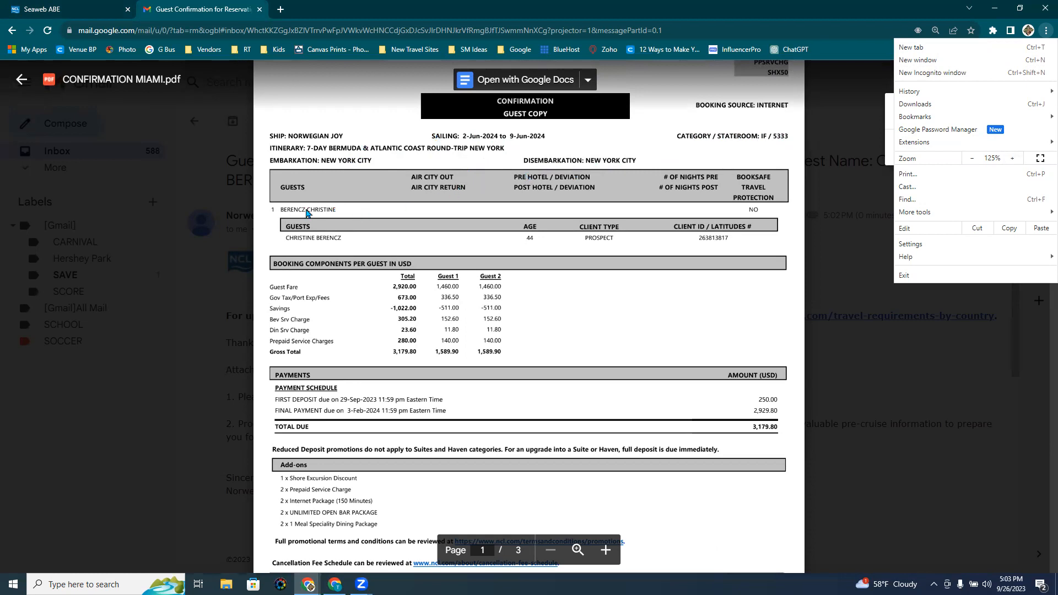
mouse_move(385, 305)
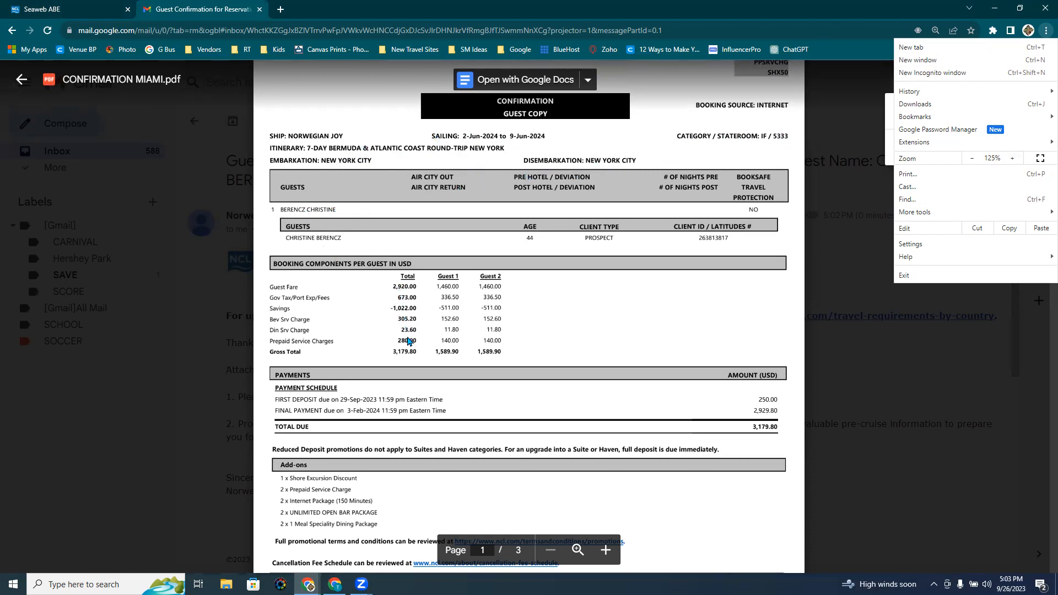
mouse_move(375, 325)
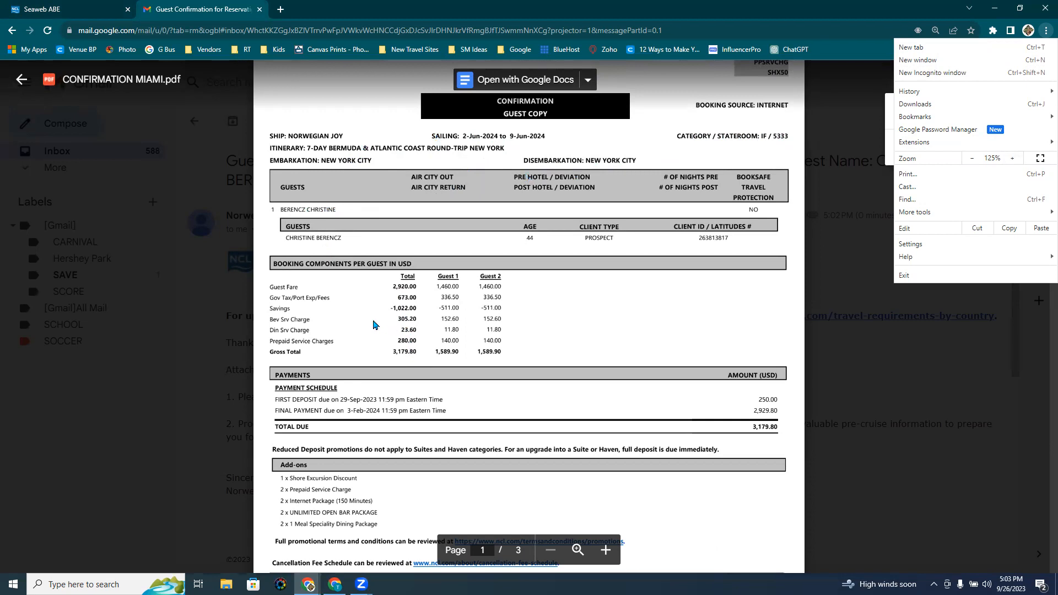
mouse_move(456, 305)
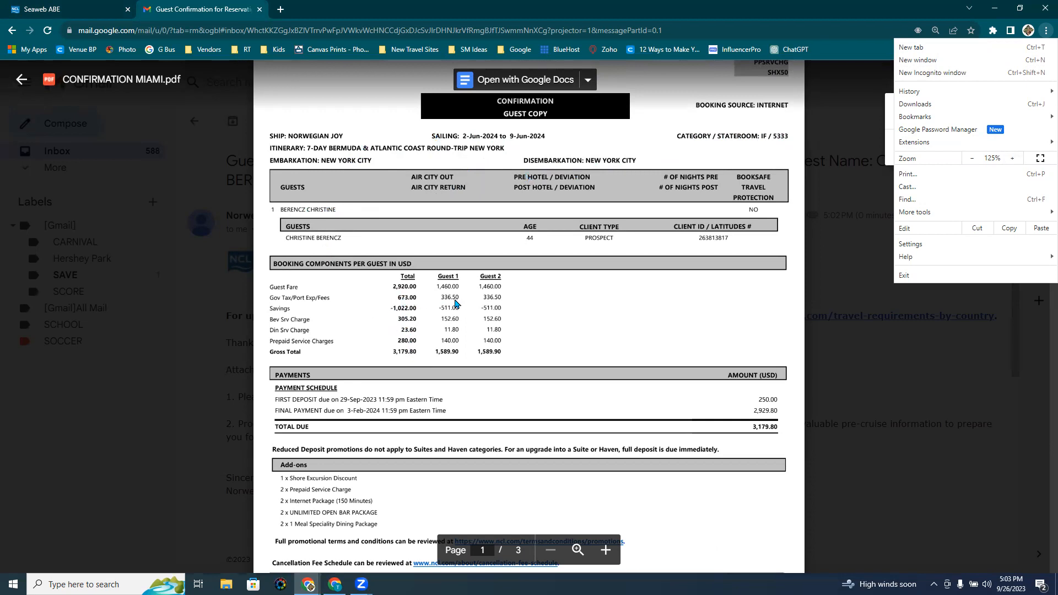
mouse_move(449, 326)
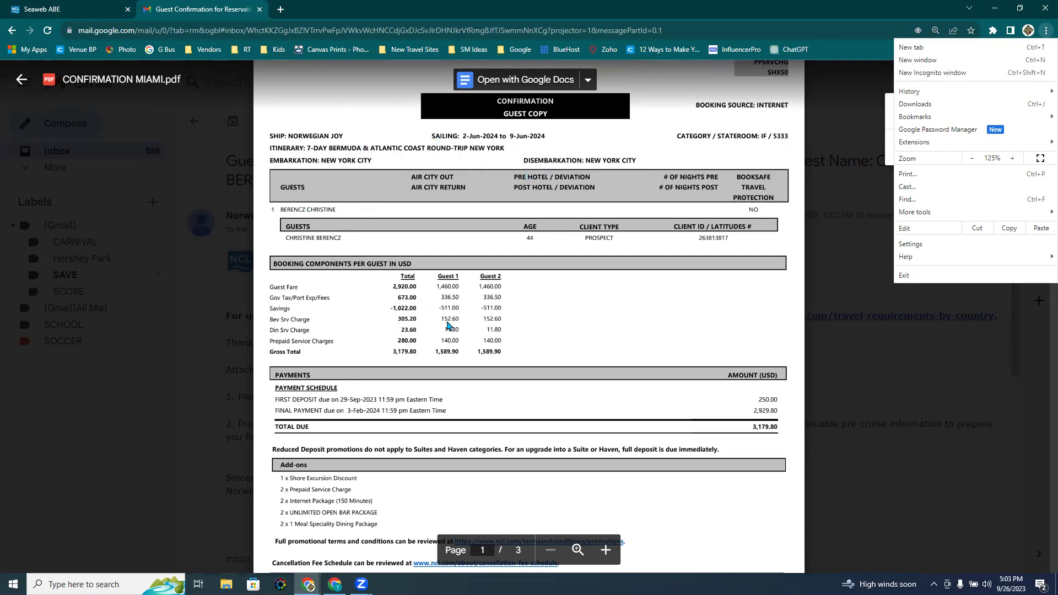
mouse_move(493, 343)
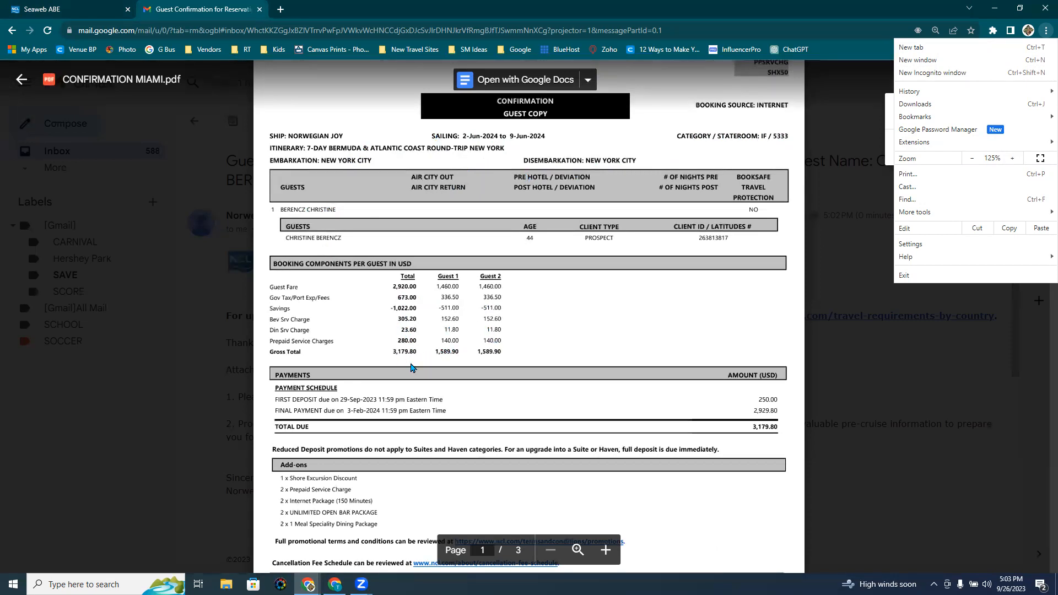
mouse_move(359, 405)
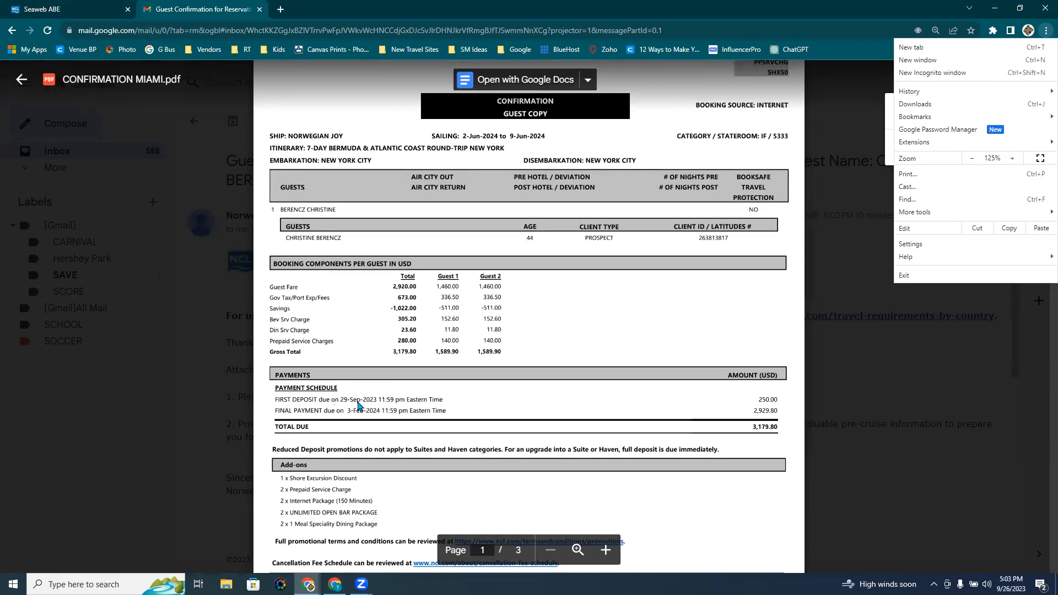
mouse_move(1043, 333)
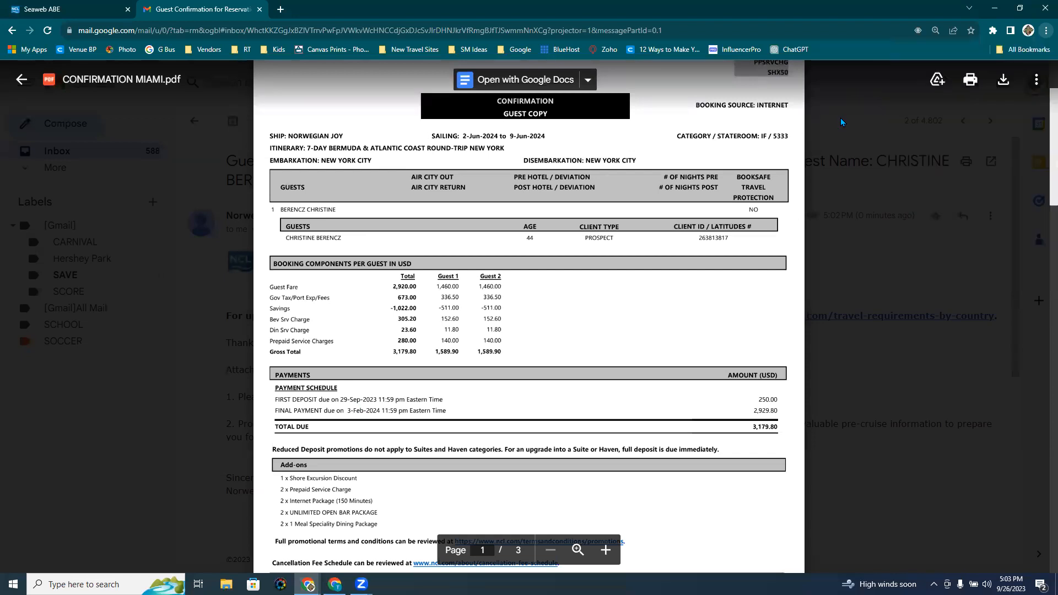
scroll("down", 3)
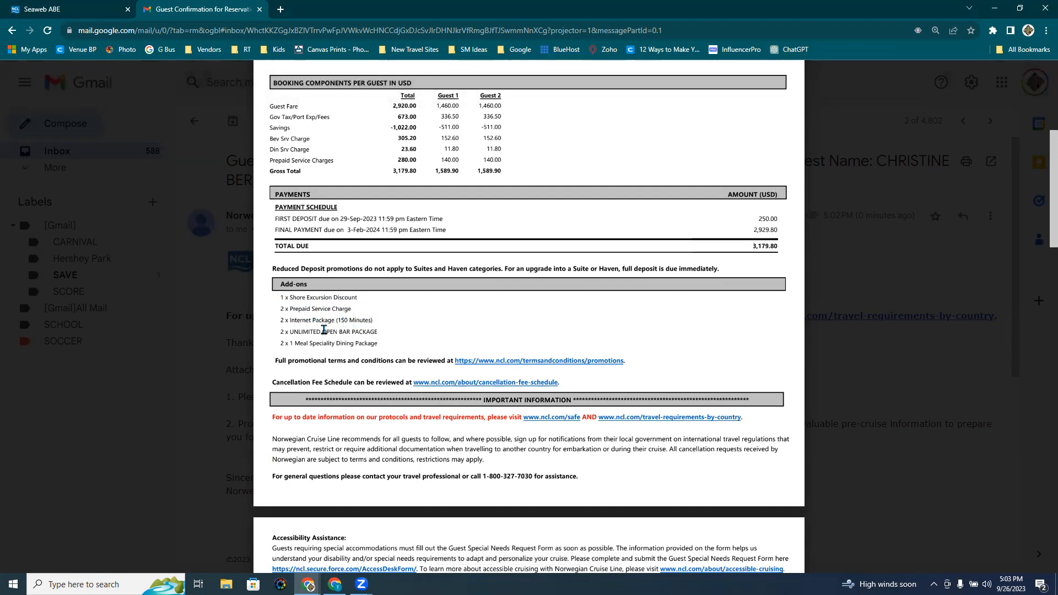
mouse_move(372, 338)
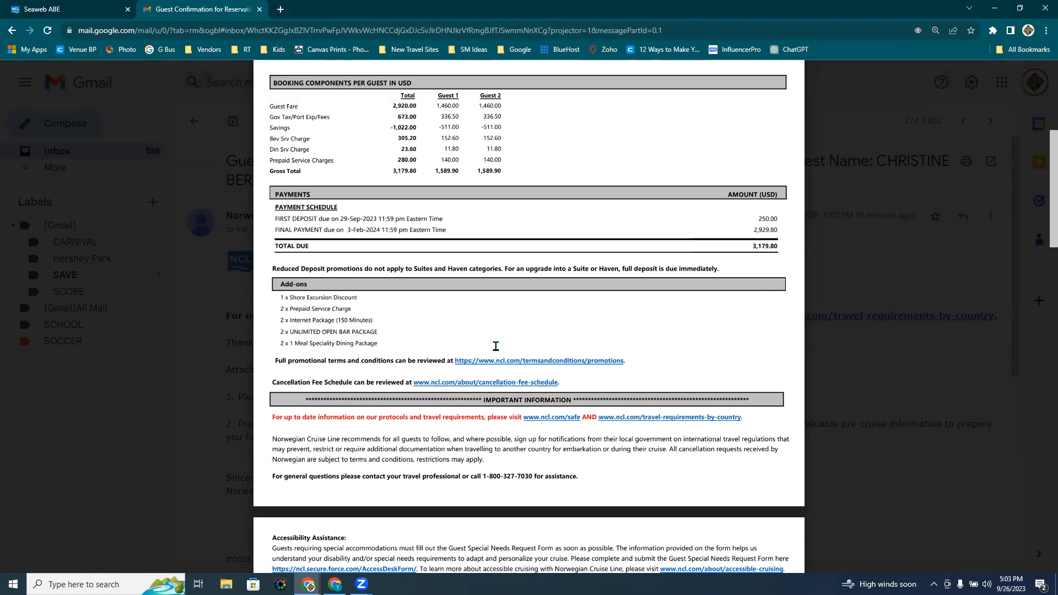
mouse_move(331, 370)
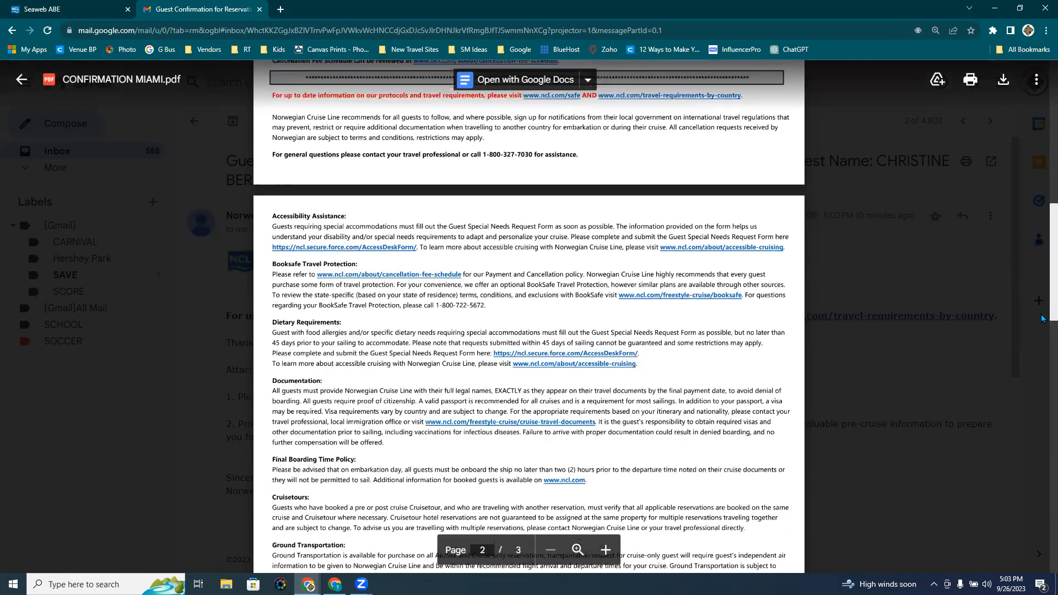
scroll("down", 3)
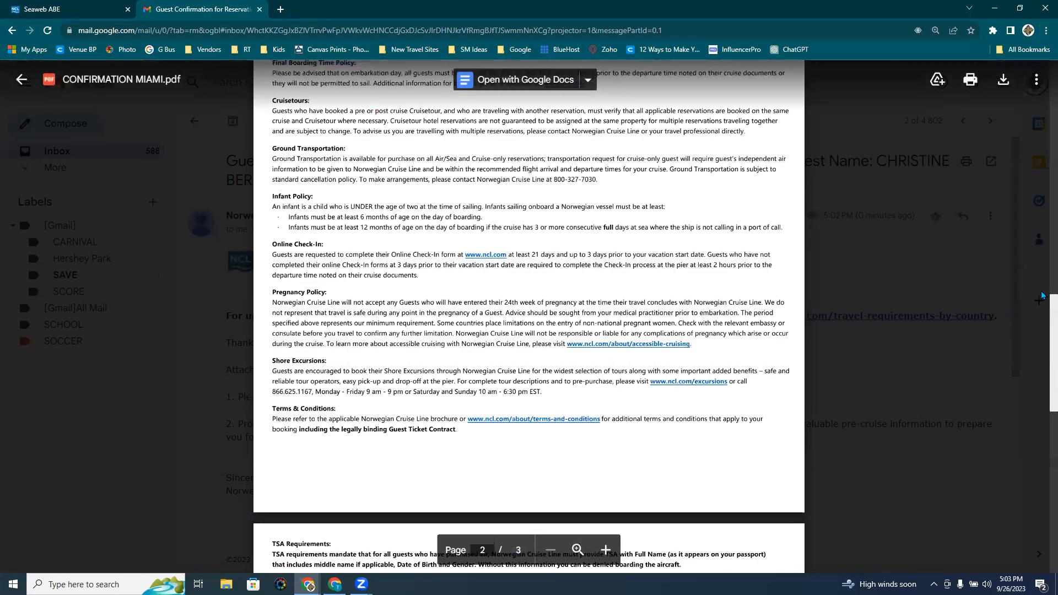